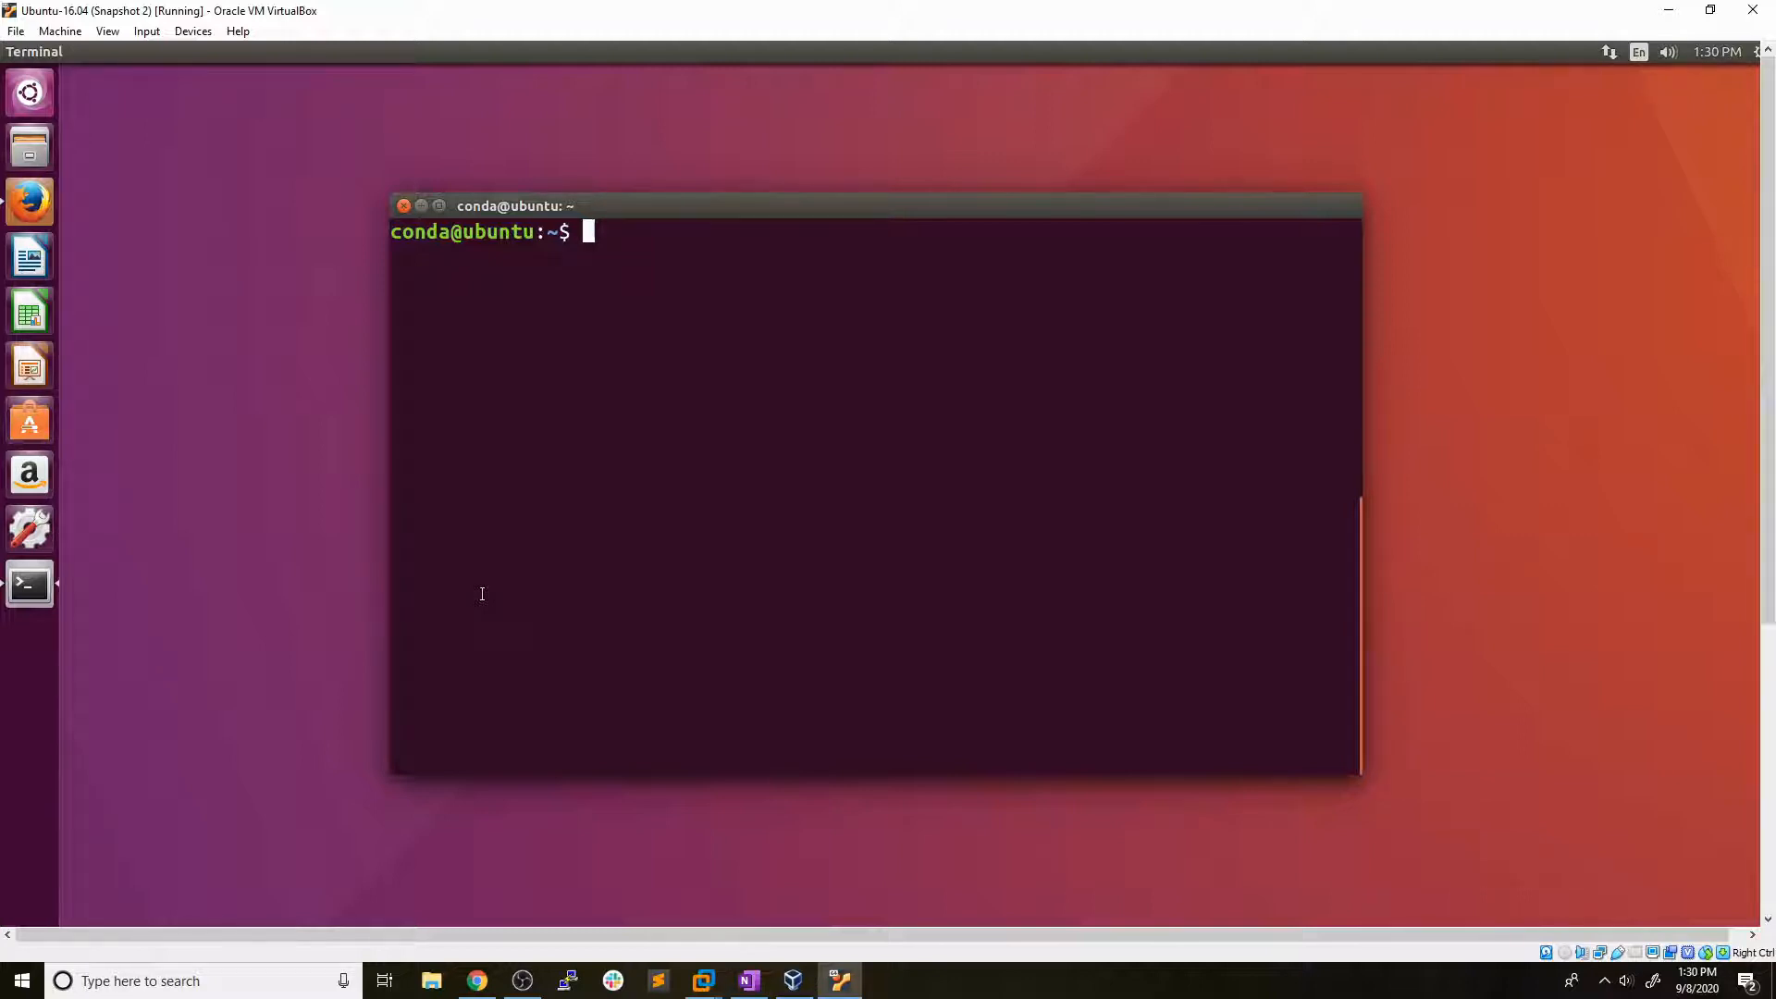
{"action": "mouse_move", "coordinate": [484, 519]}
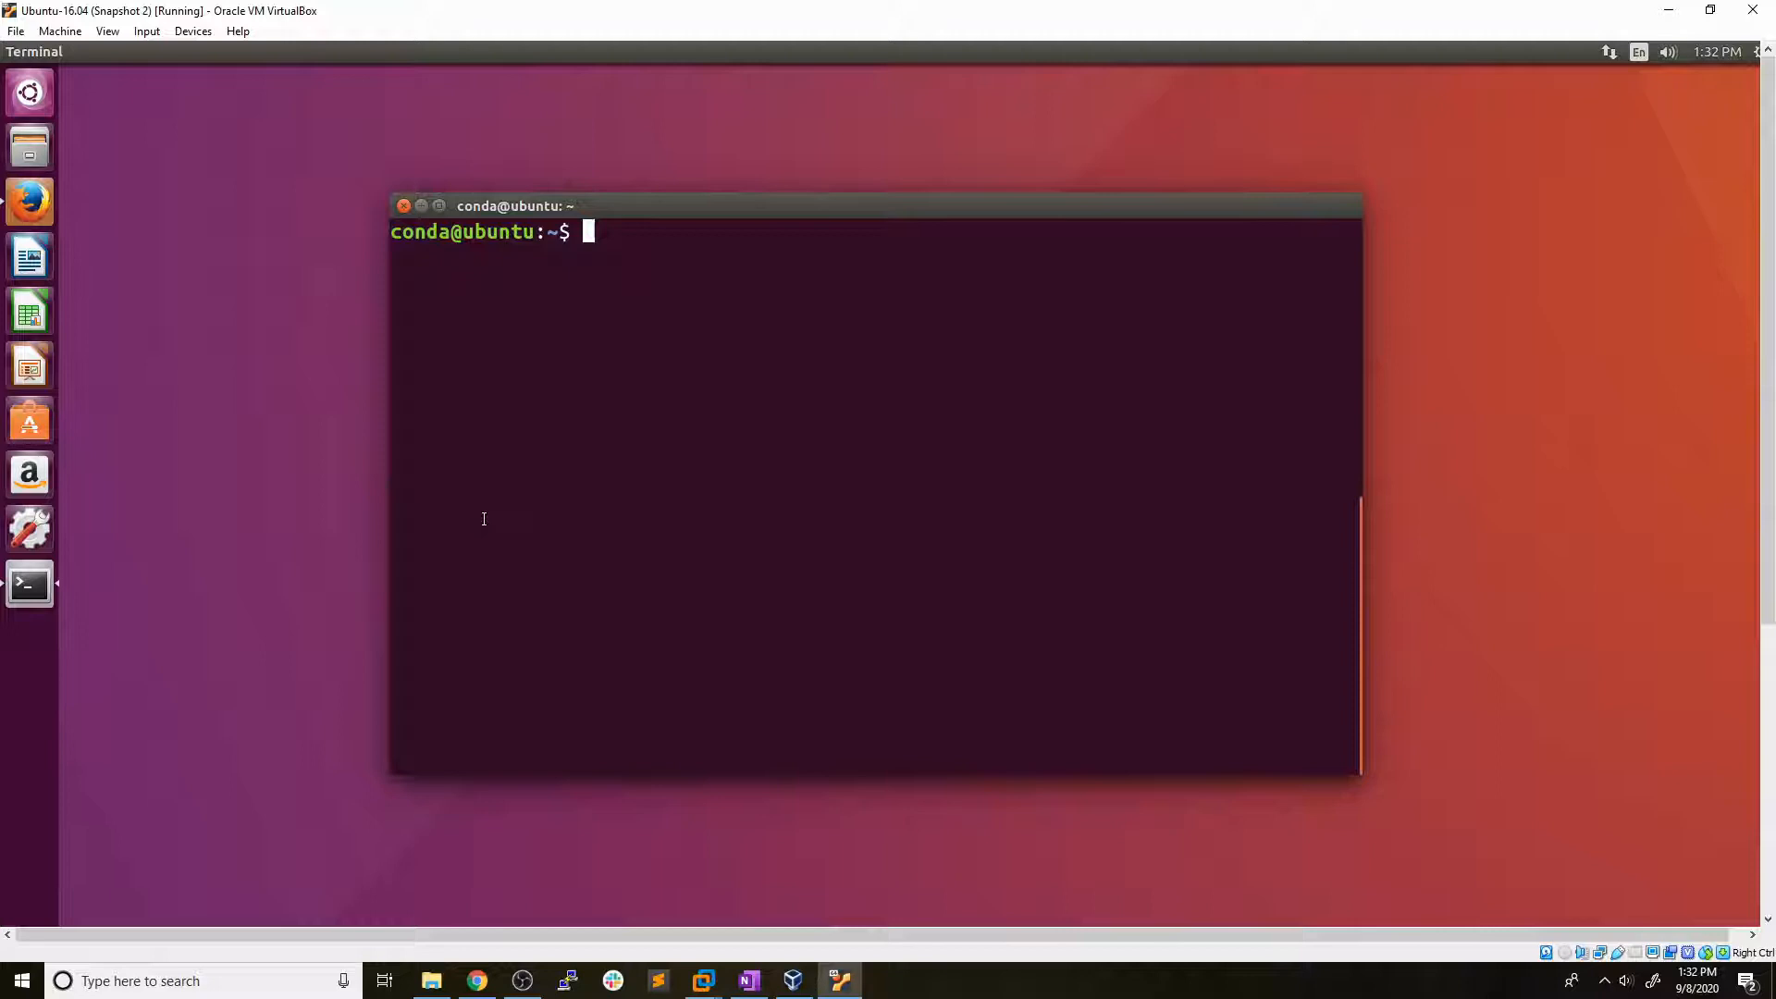
Run uname -a and highlight the x86_64 architecture and 4.4.0-21-generic kernel version.
{"action": "type", "text": "ua"}
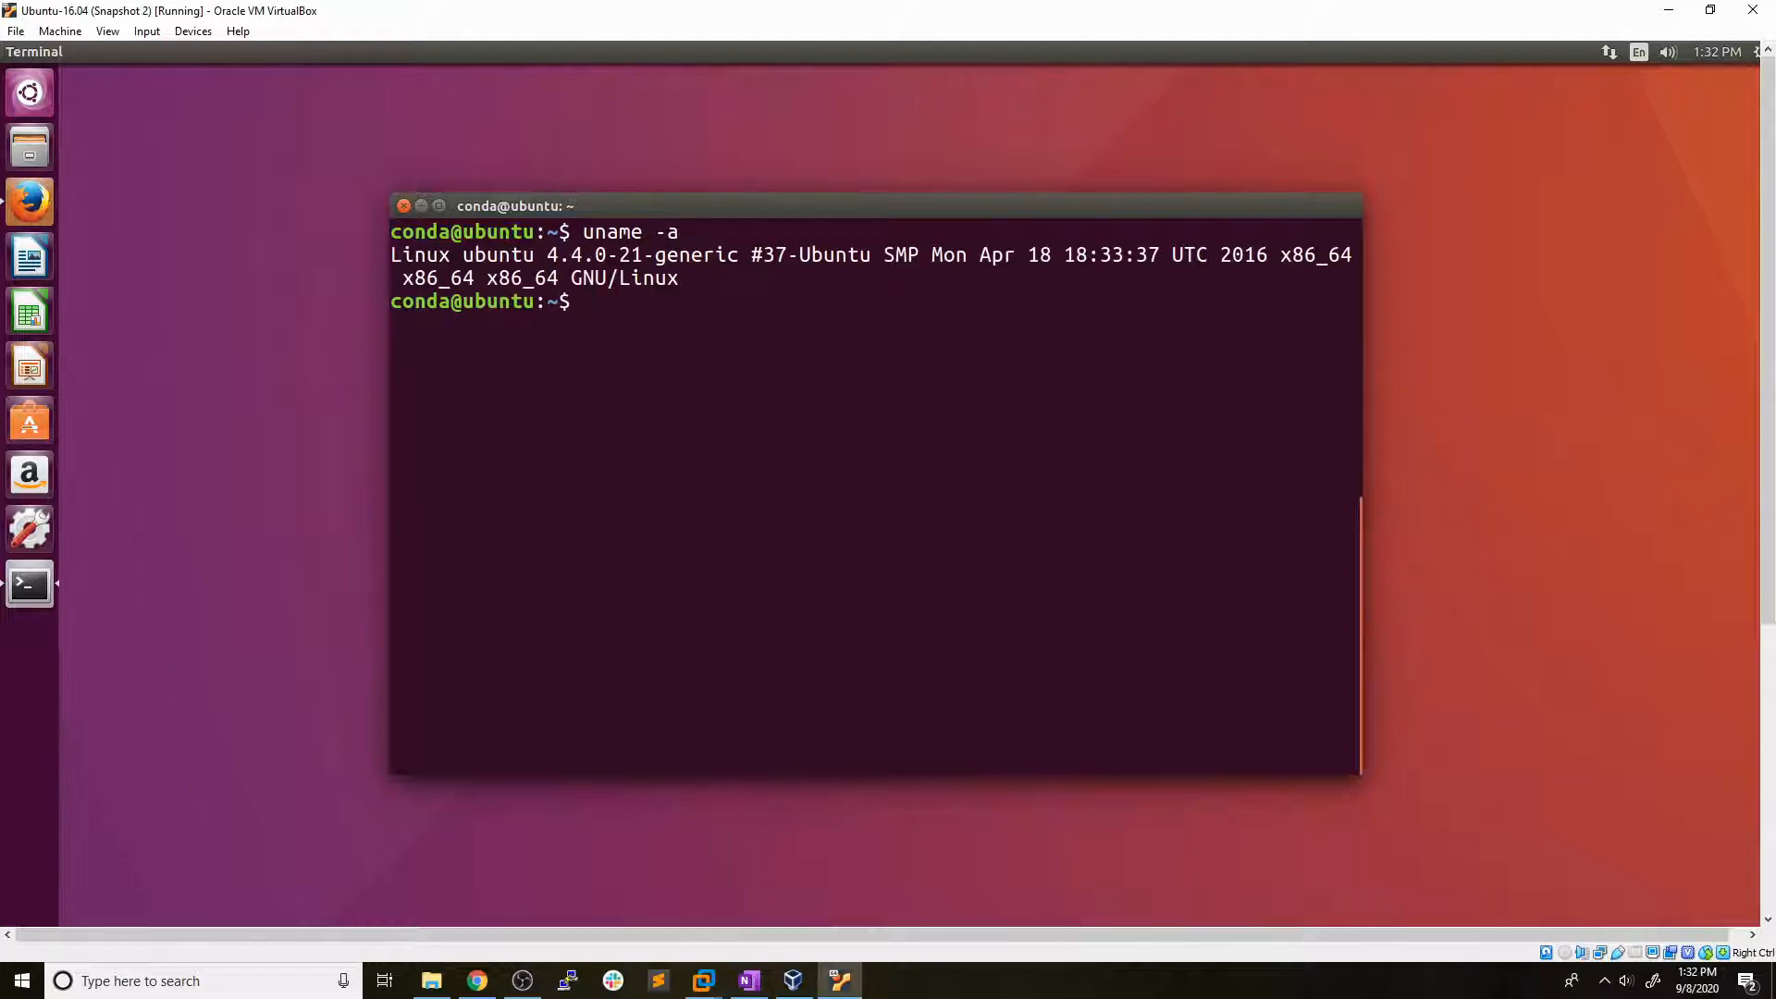
{"action": "mouse_move", "coordinate": [598, 441]}
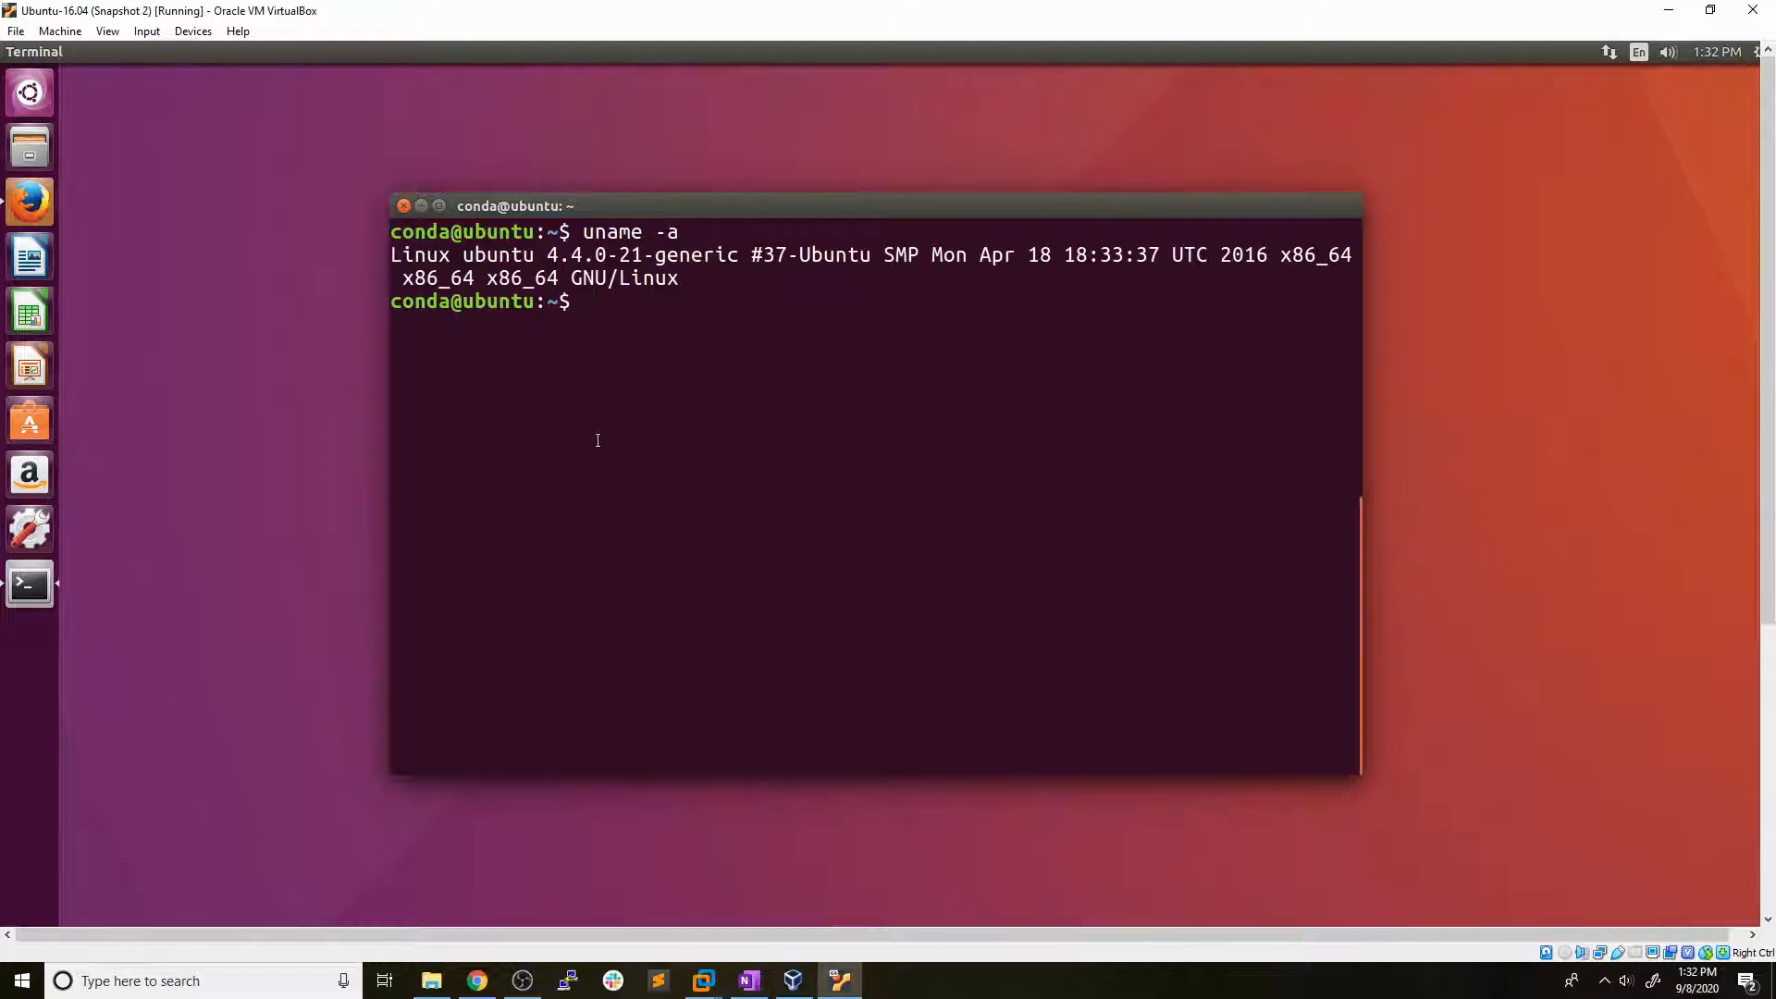
{"action": "left_click_drag", "start_coordinate": [545, 253], "coordinate": [747, 254]}
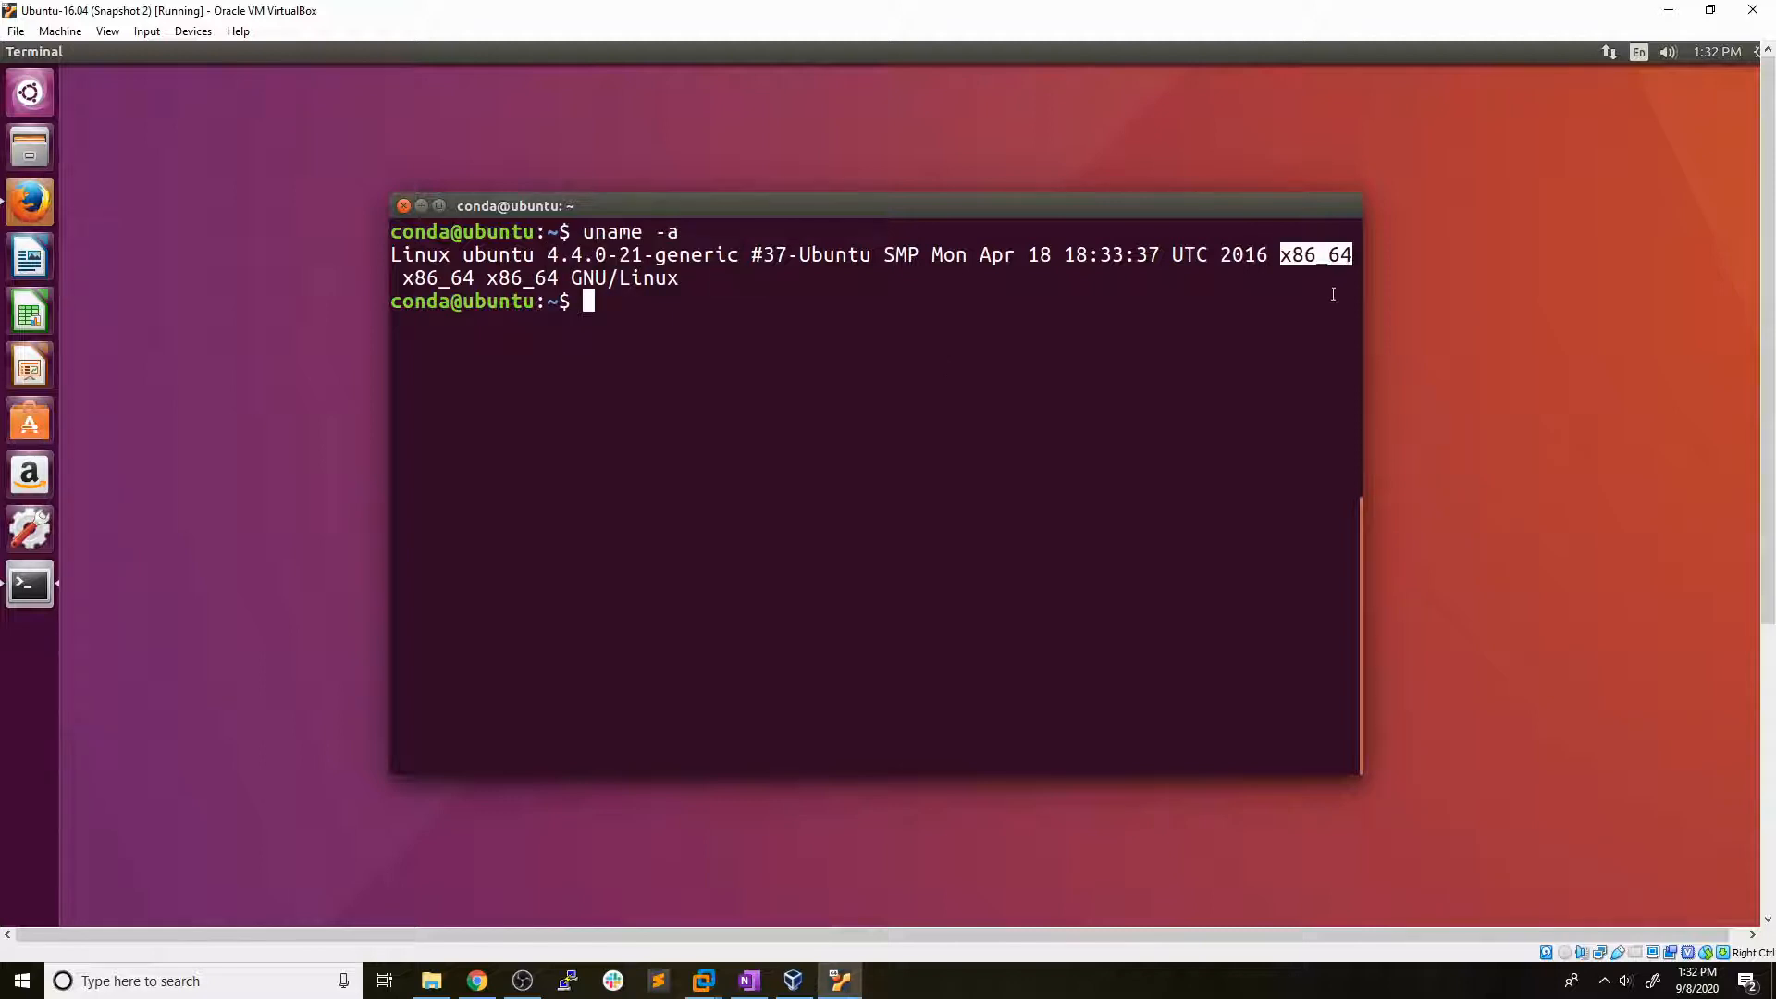
{"action": "mouse_move", "coordinate": [1312, 300]}
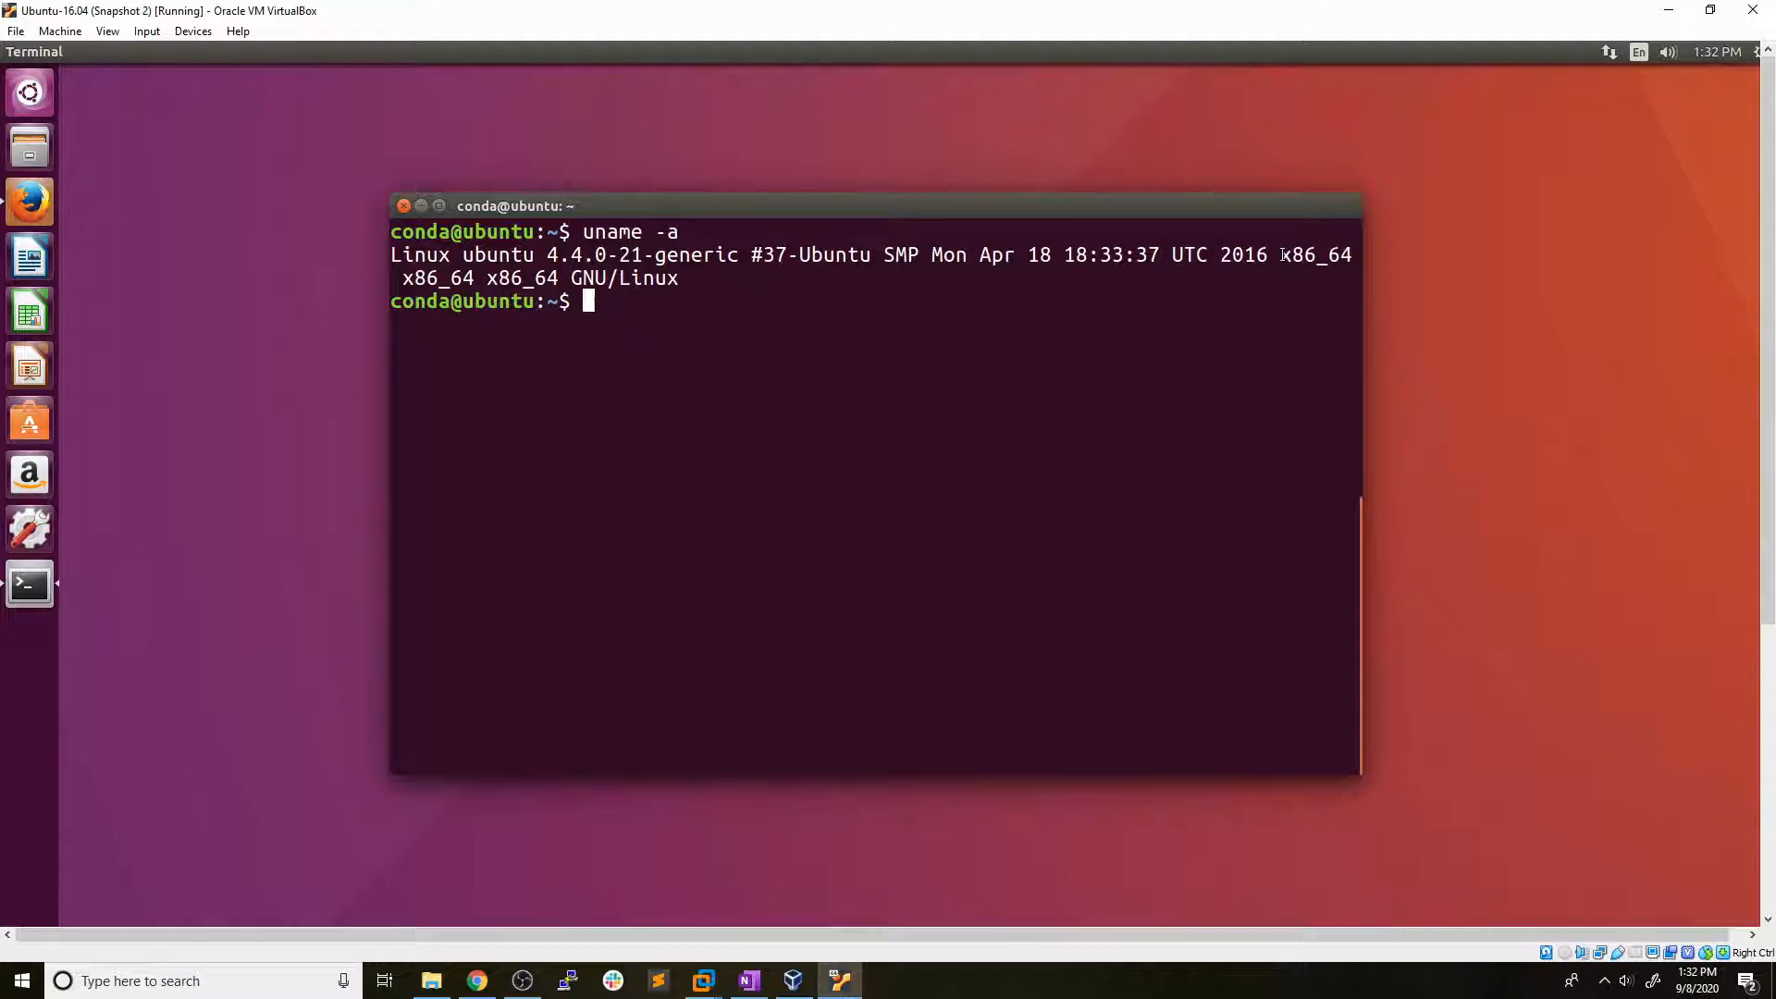
{"action": "double_click", "coordinate": [1300, 255]}
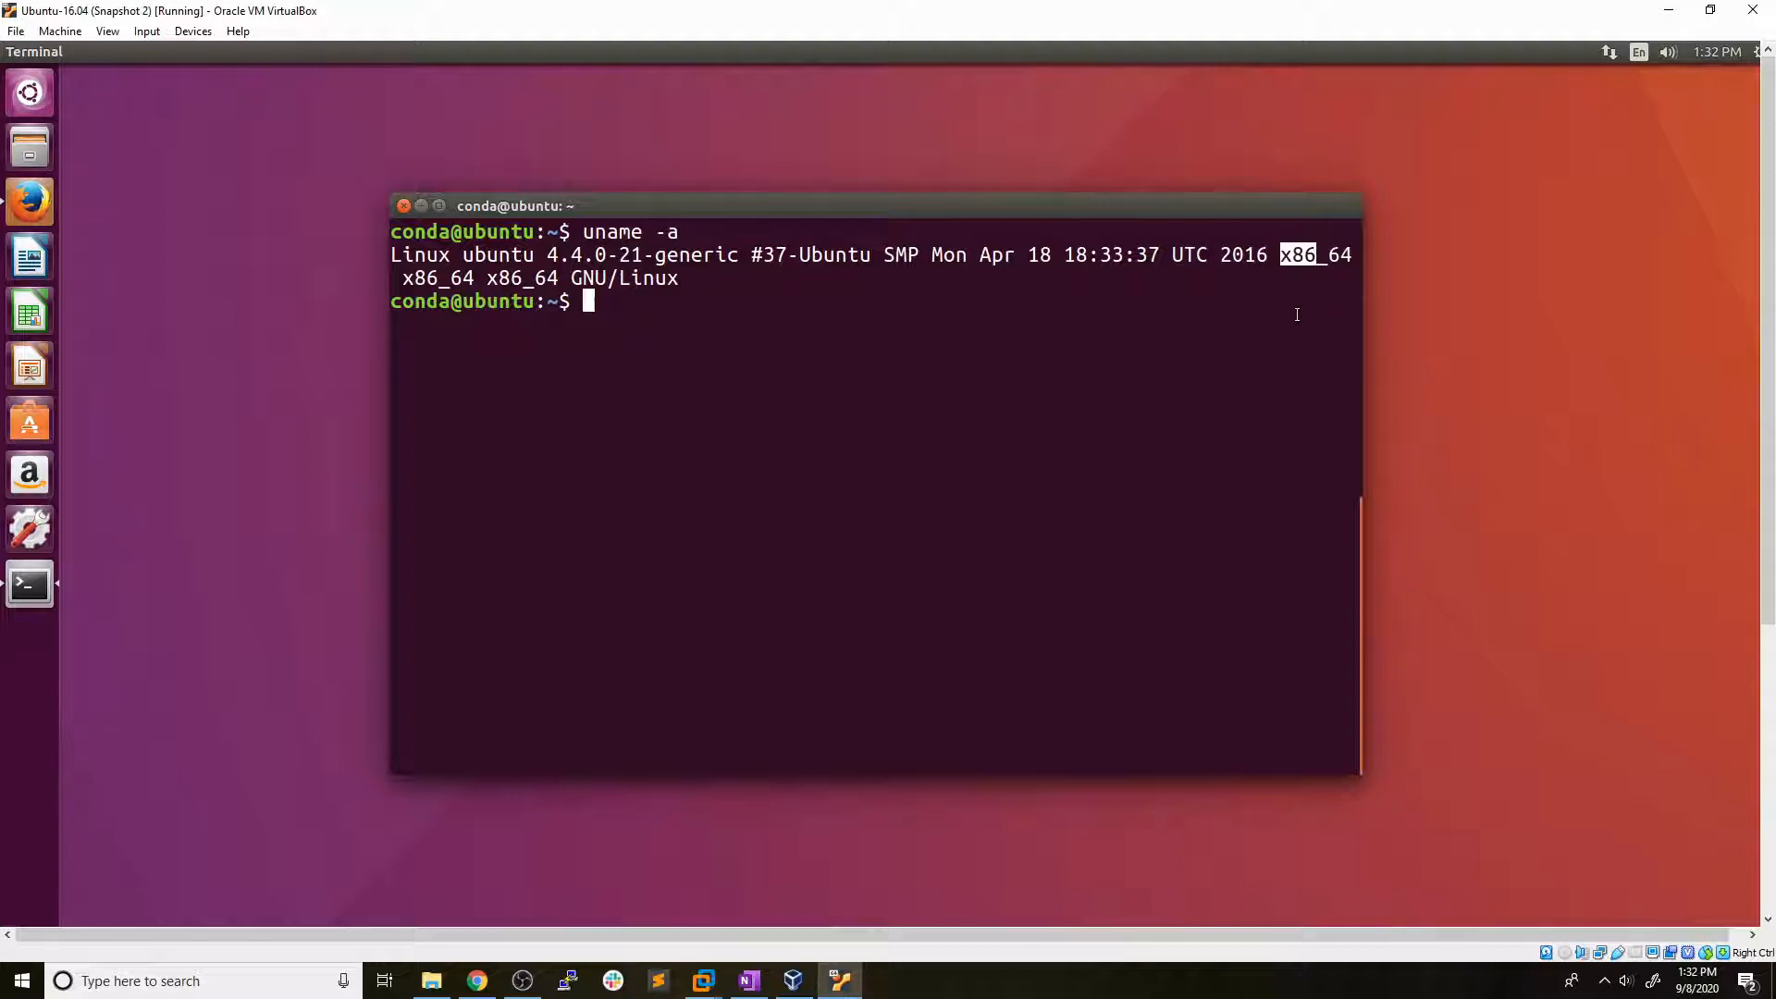
{"action": "mouse_move", "coordinate": [1284, 318]}
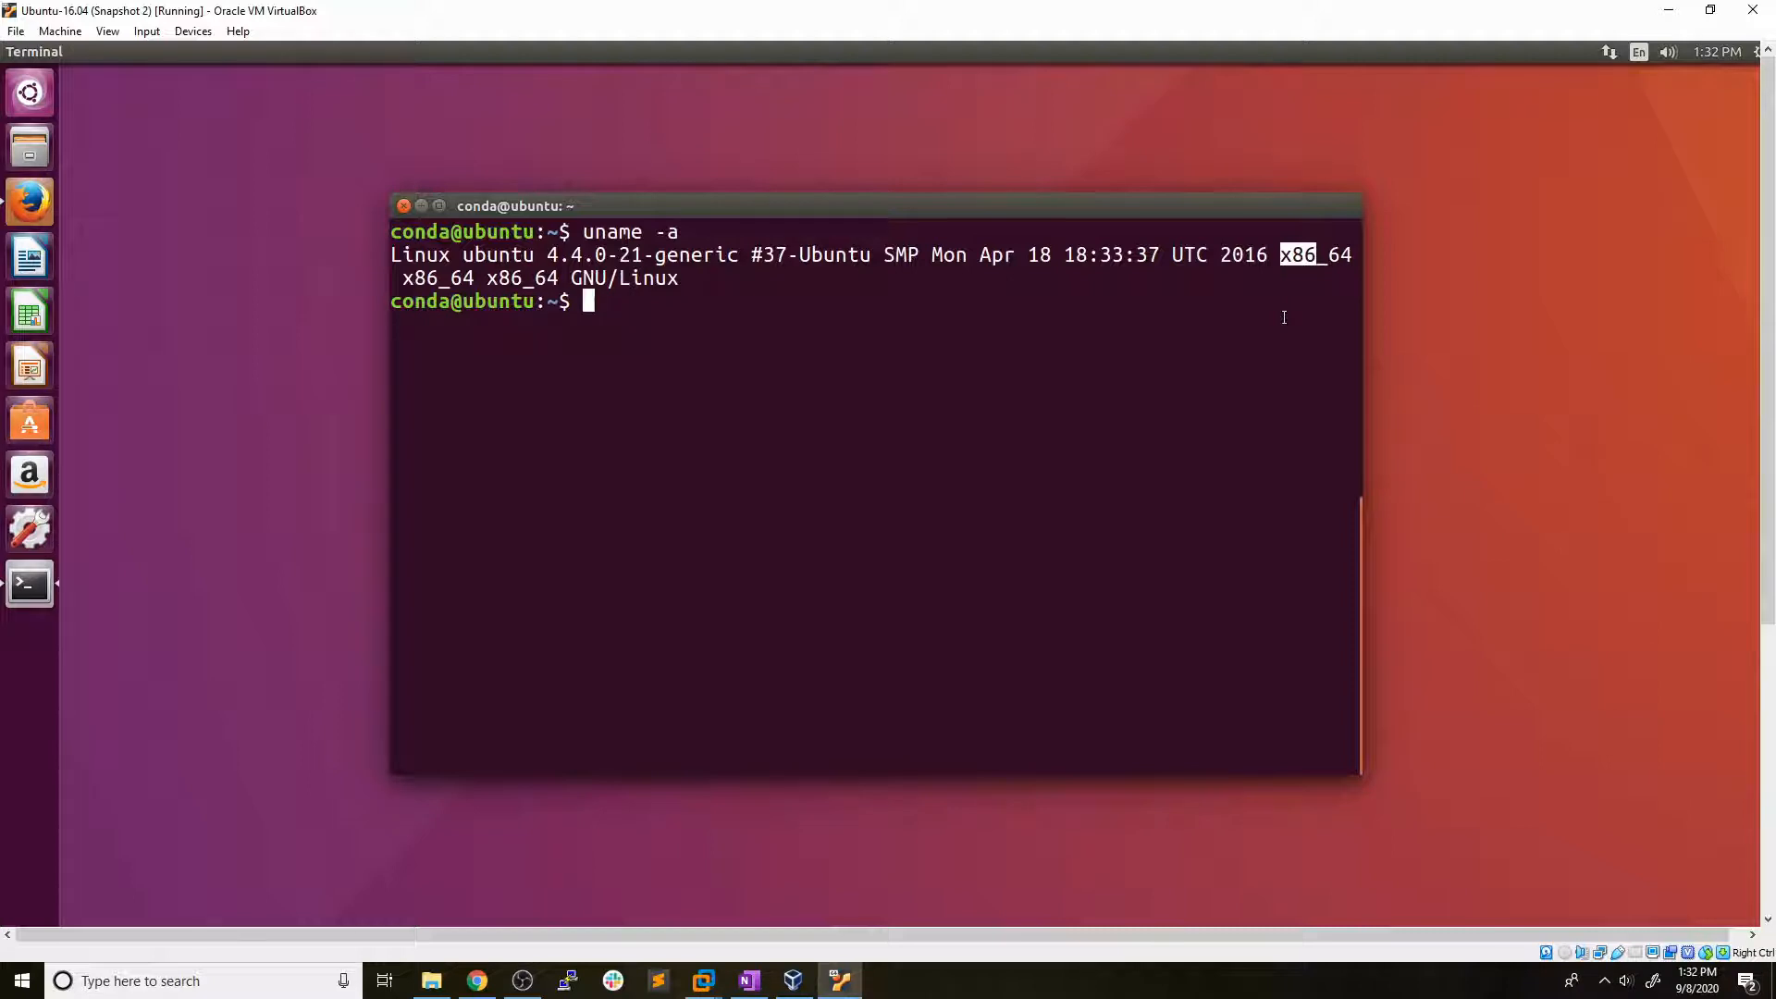
{"action": "mouse_move", "coordinate": [1130, 217]}
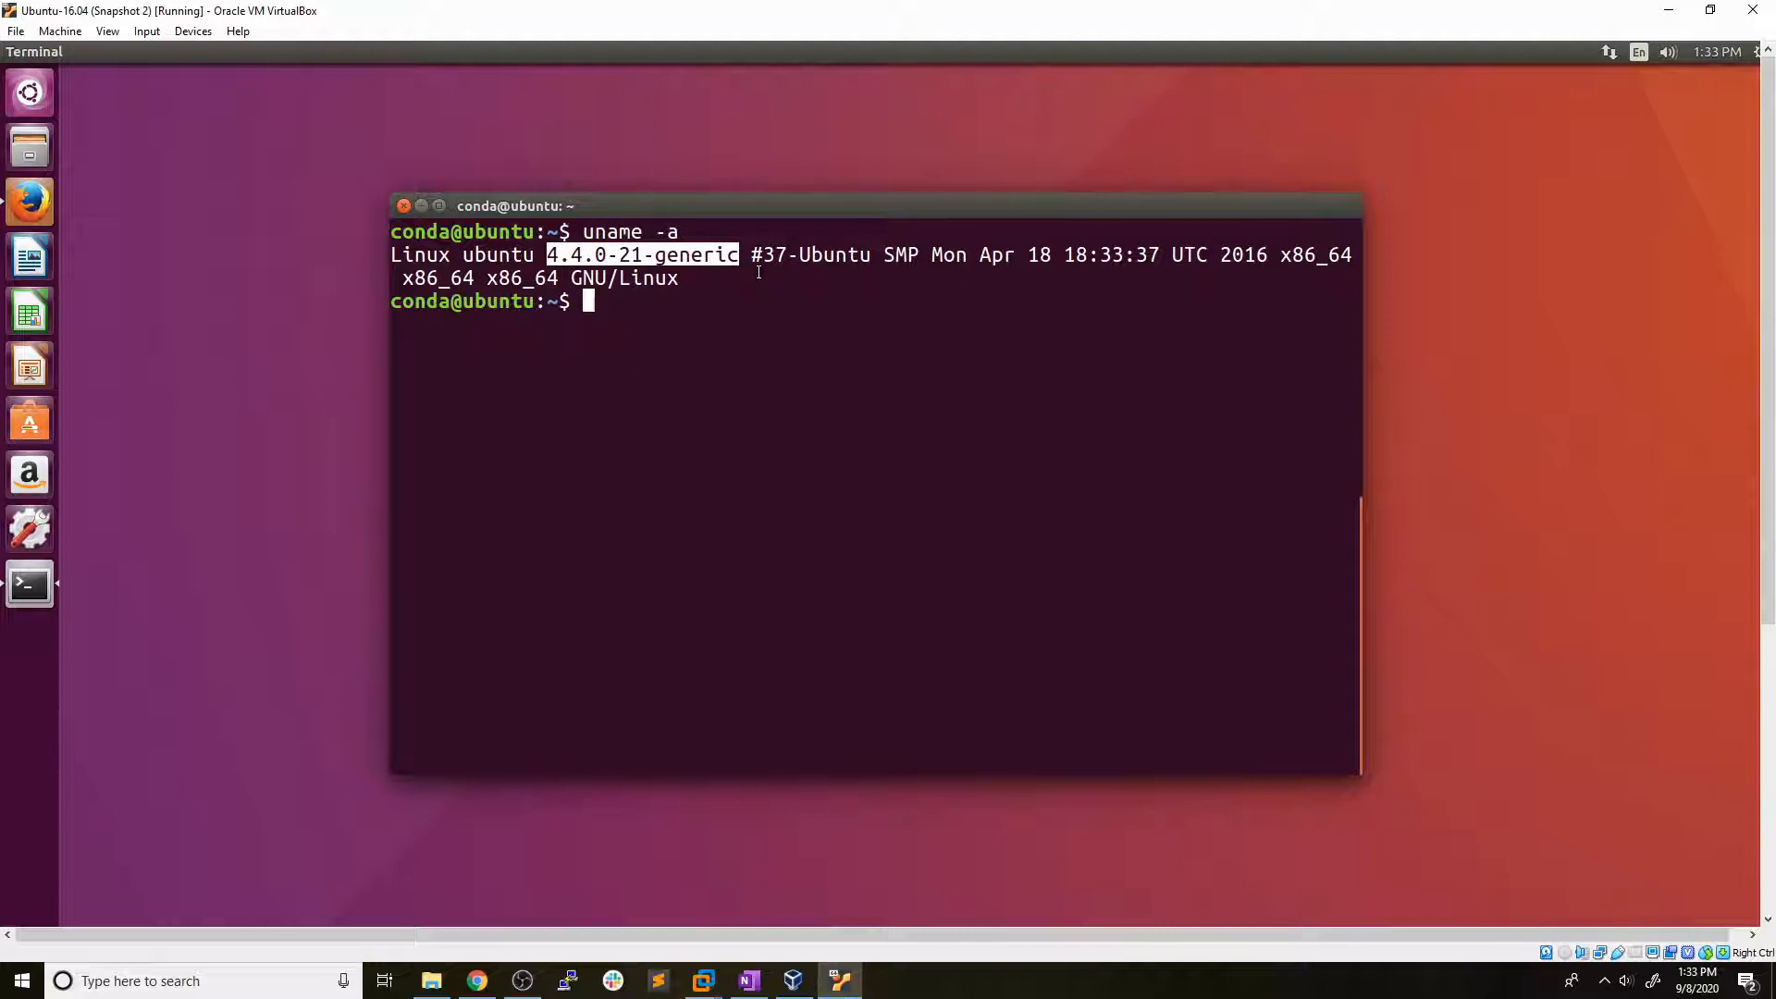
{"action": "mouse_move", "coordinate": [724, 272]}
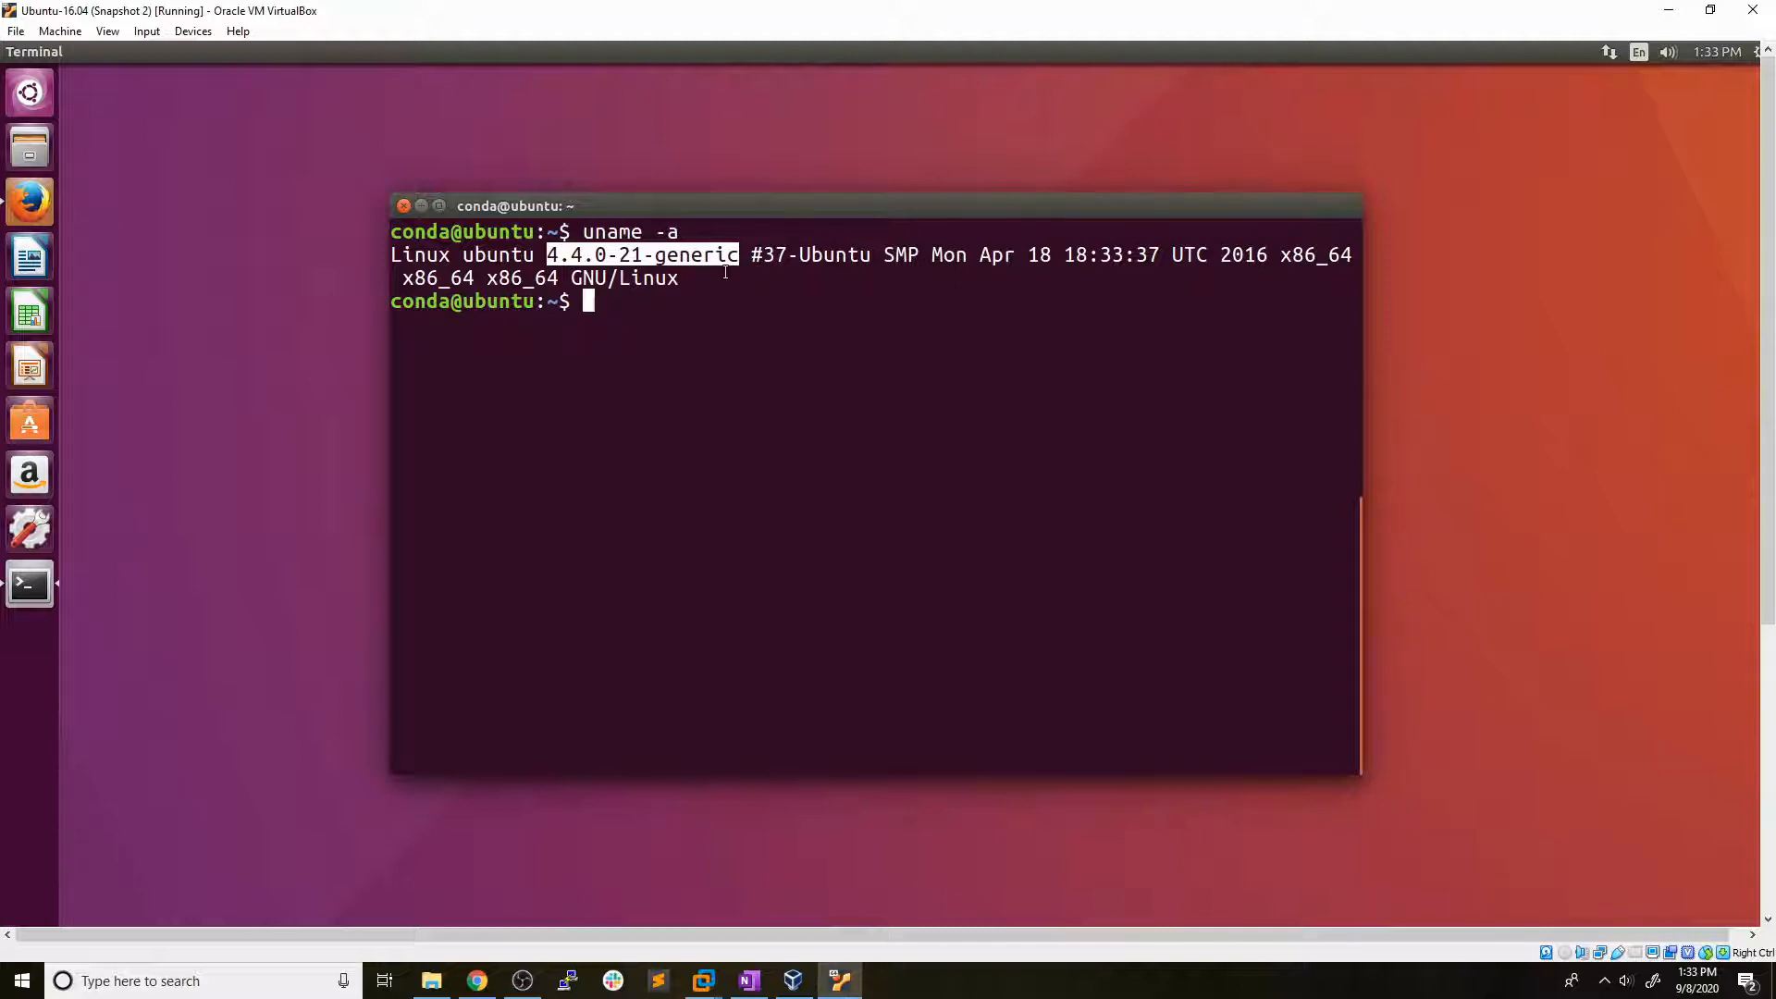
{"action": "mouse_move", "coordinate": [37, 202]}
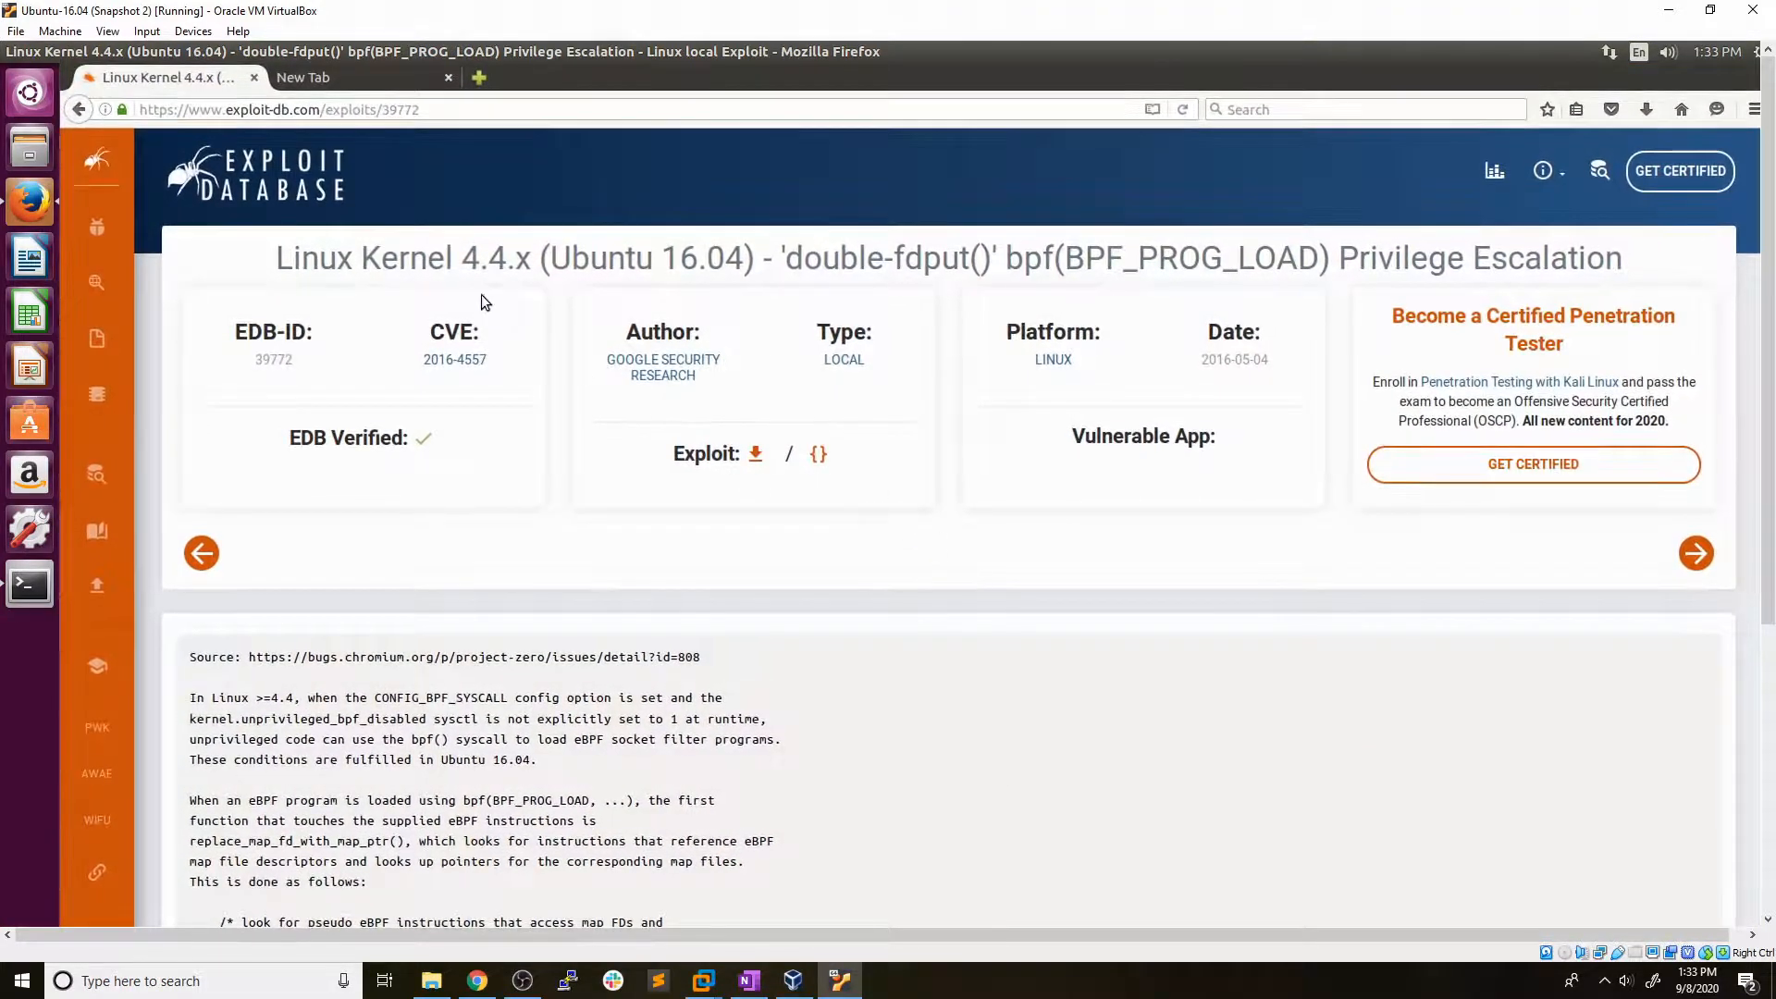
{"action": "mouse_move", "coordinate": [506, 285]}
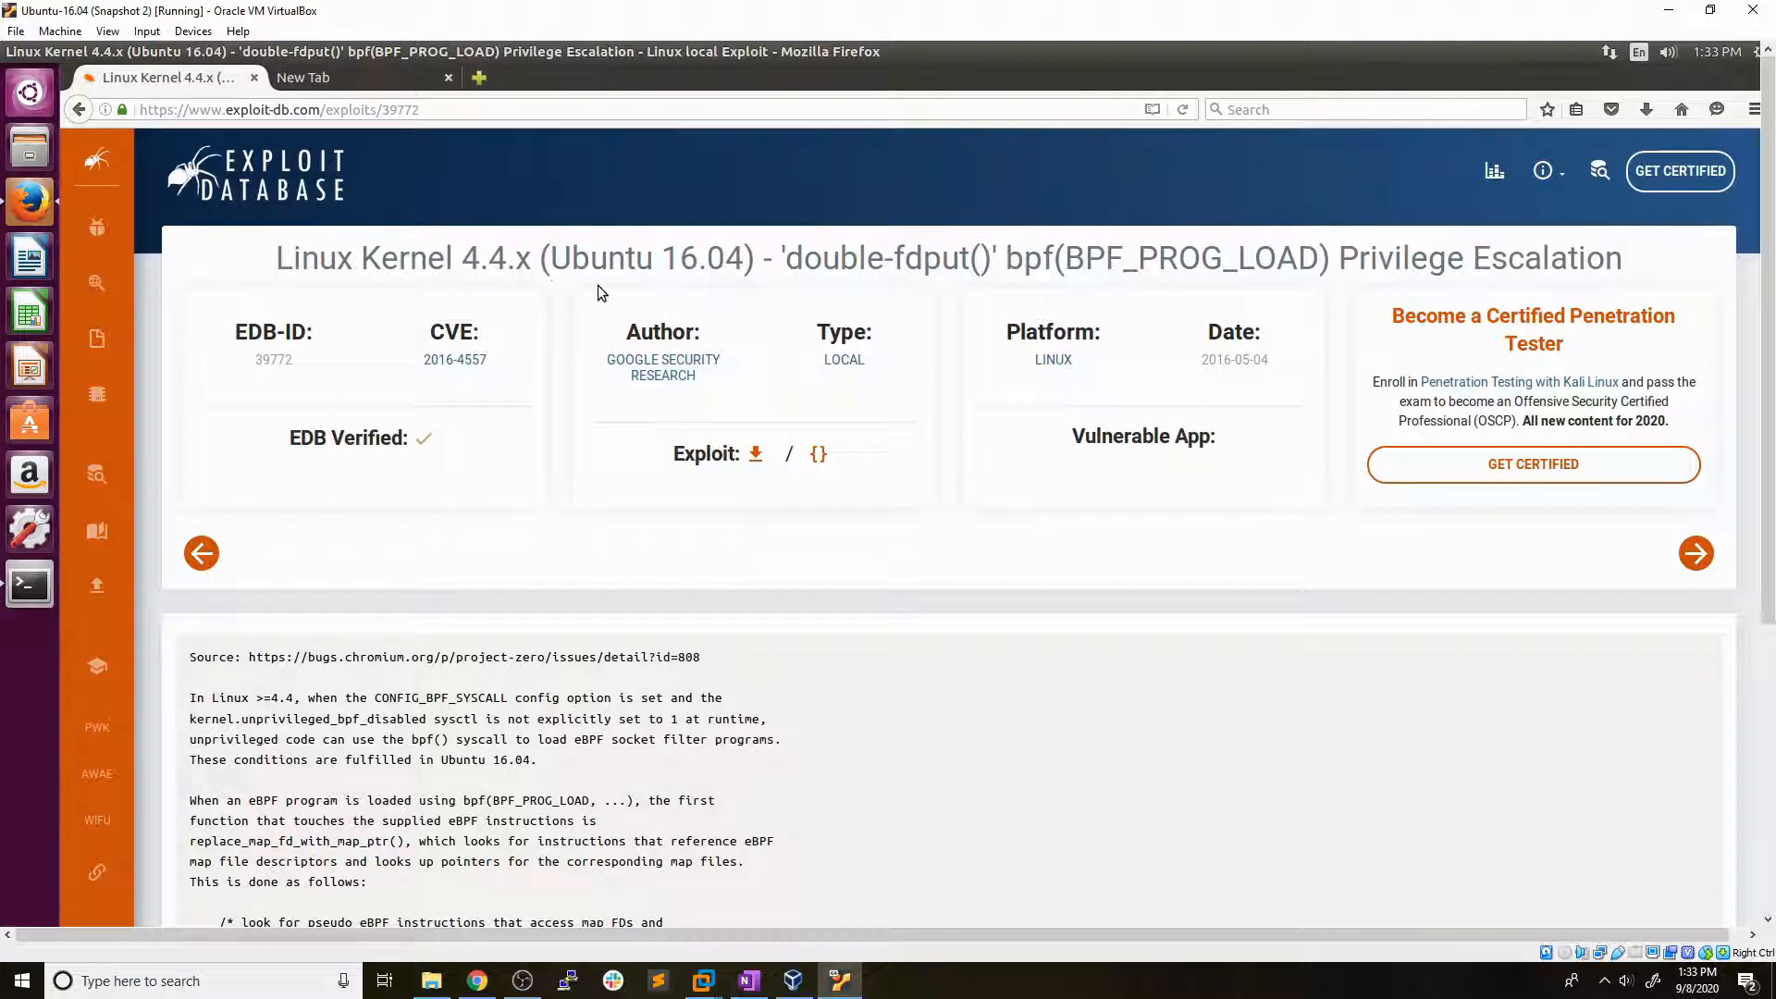
{"action": "mouse_move", "coordinate": [744, 289]}
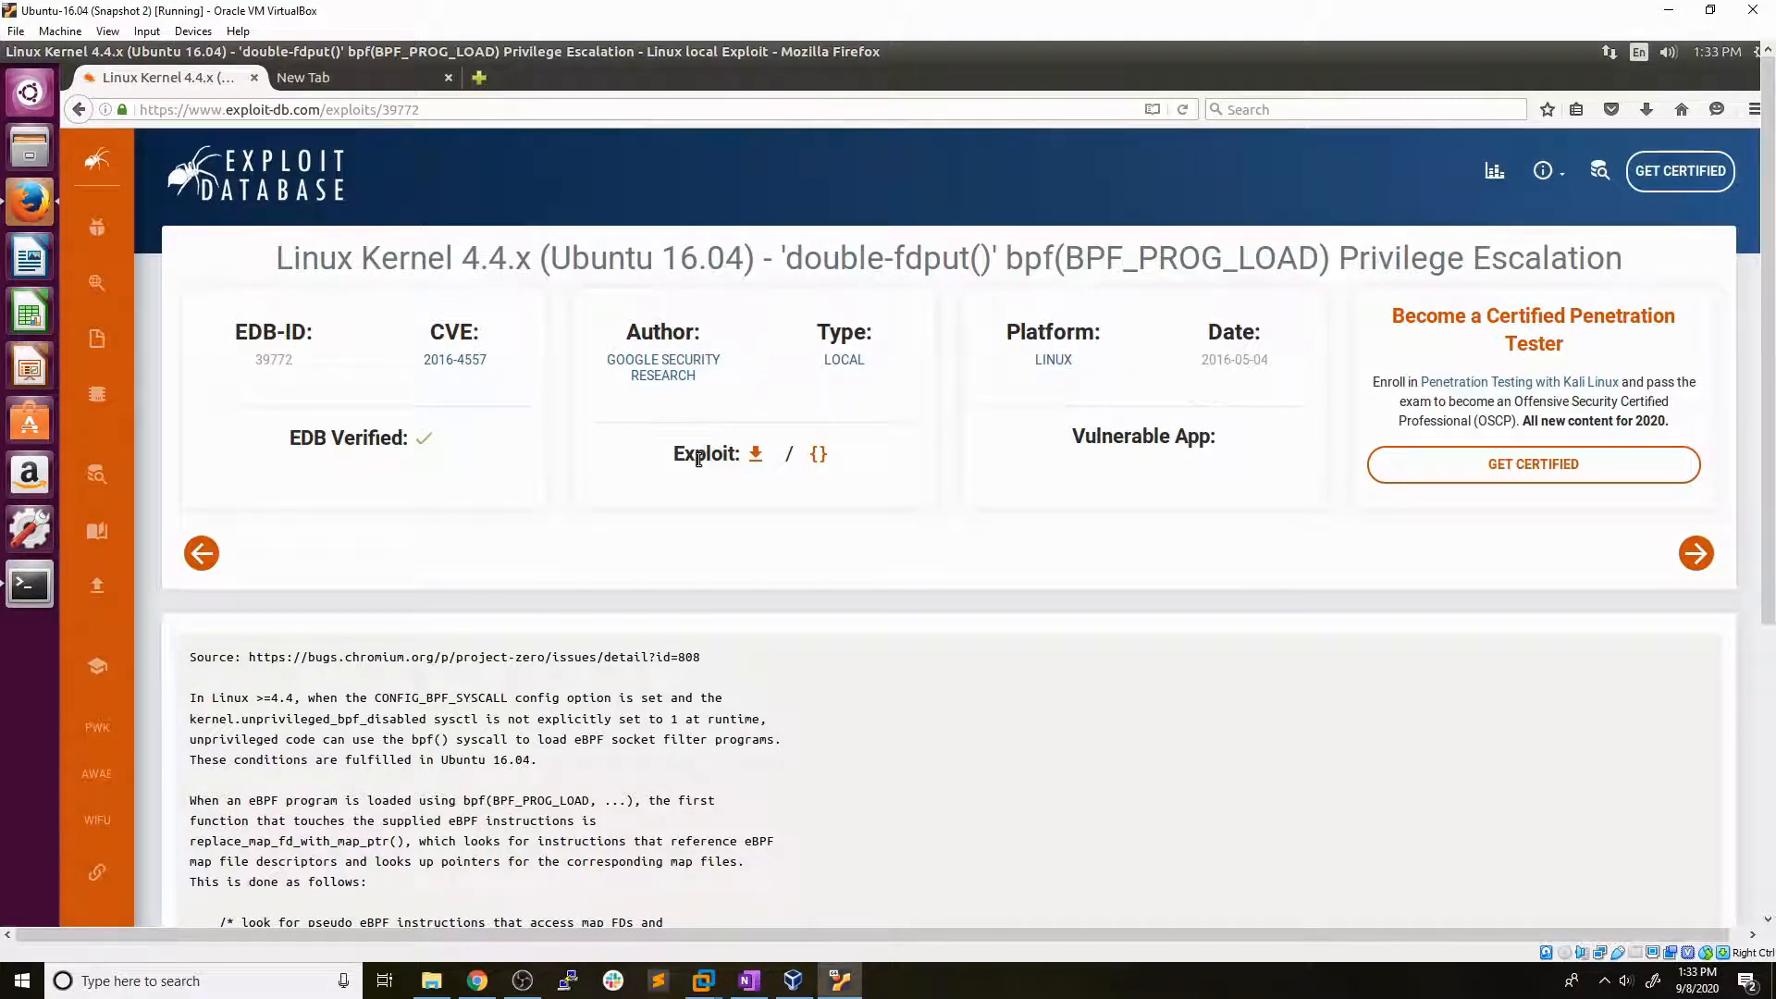
Scroll exploit 39772's page to the usage example and select the Exploit-DB Mirror URL.
{"action": "scroll", "scroll_direction": "down", "scroll_amount": 3}
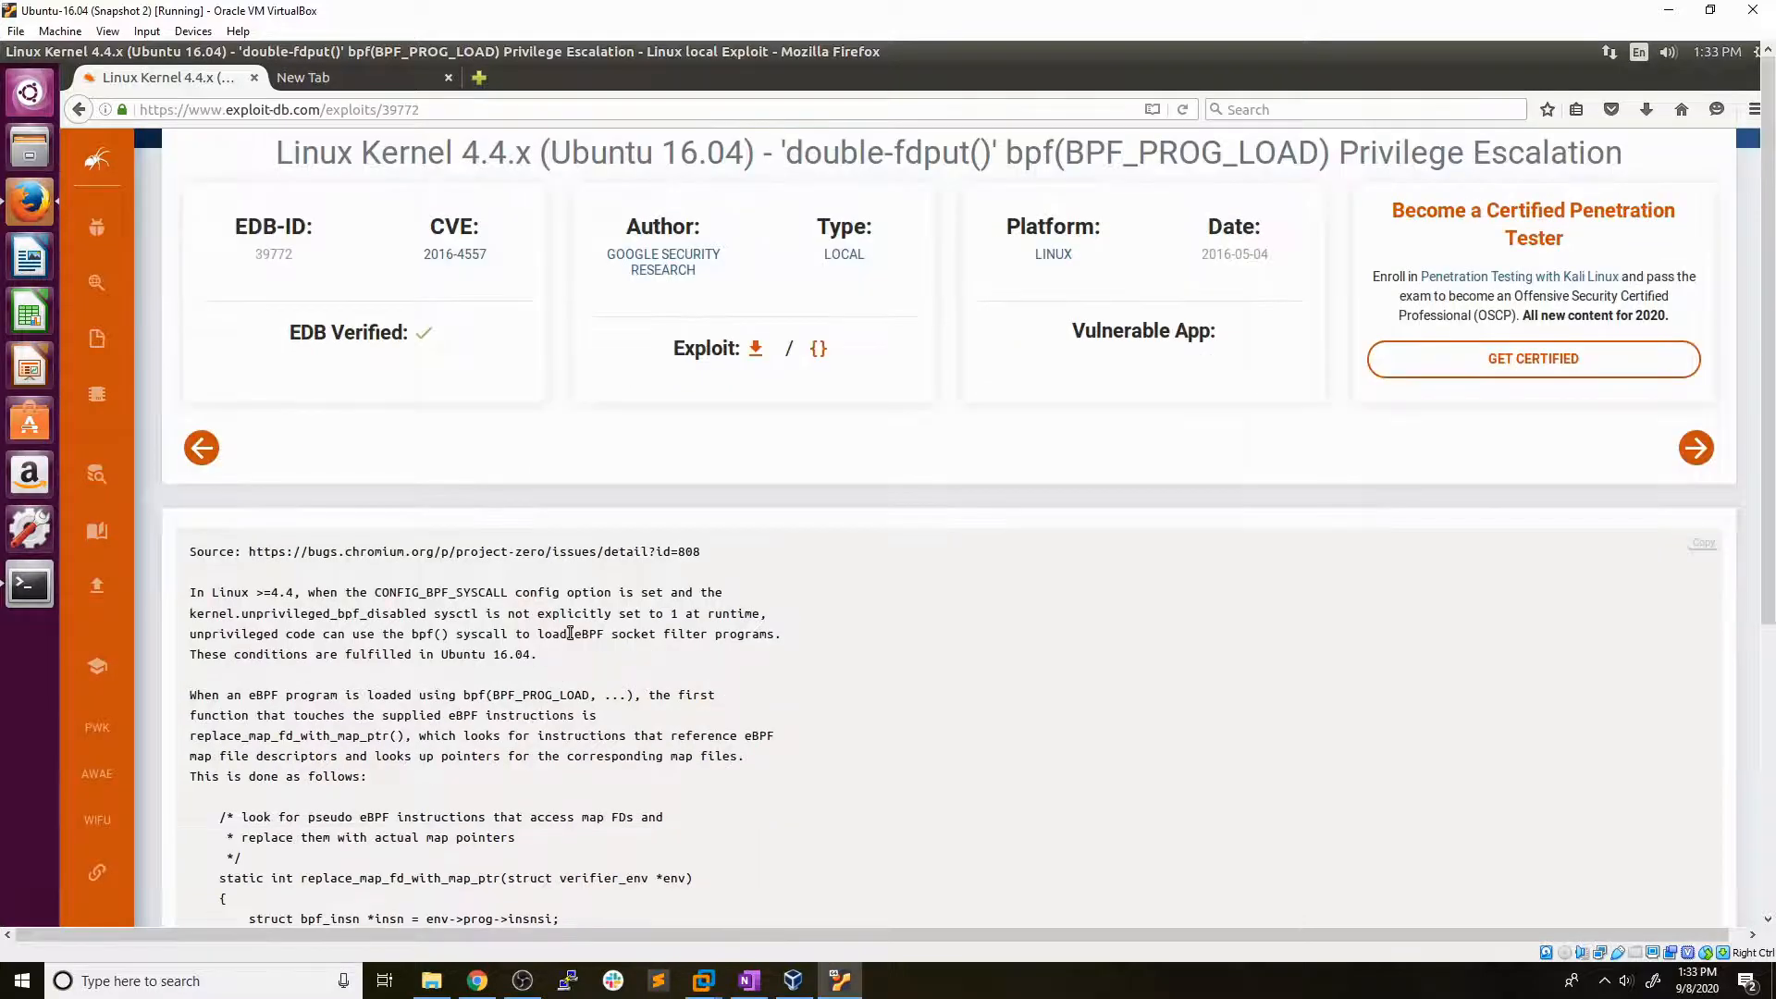
{"action": "scroll", "scroll_direction": "down", "scroll_amount": 3}
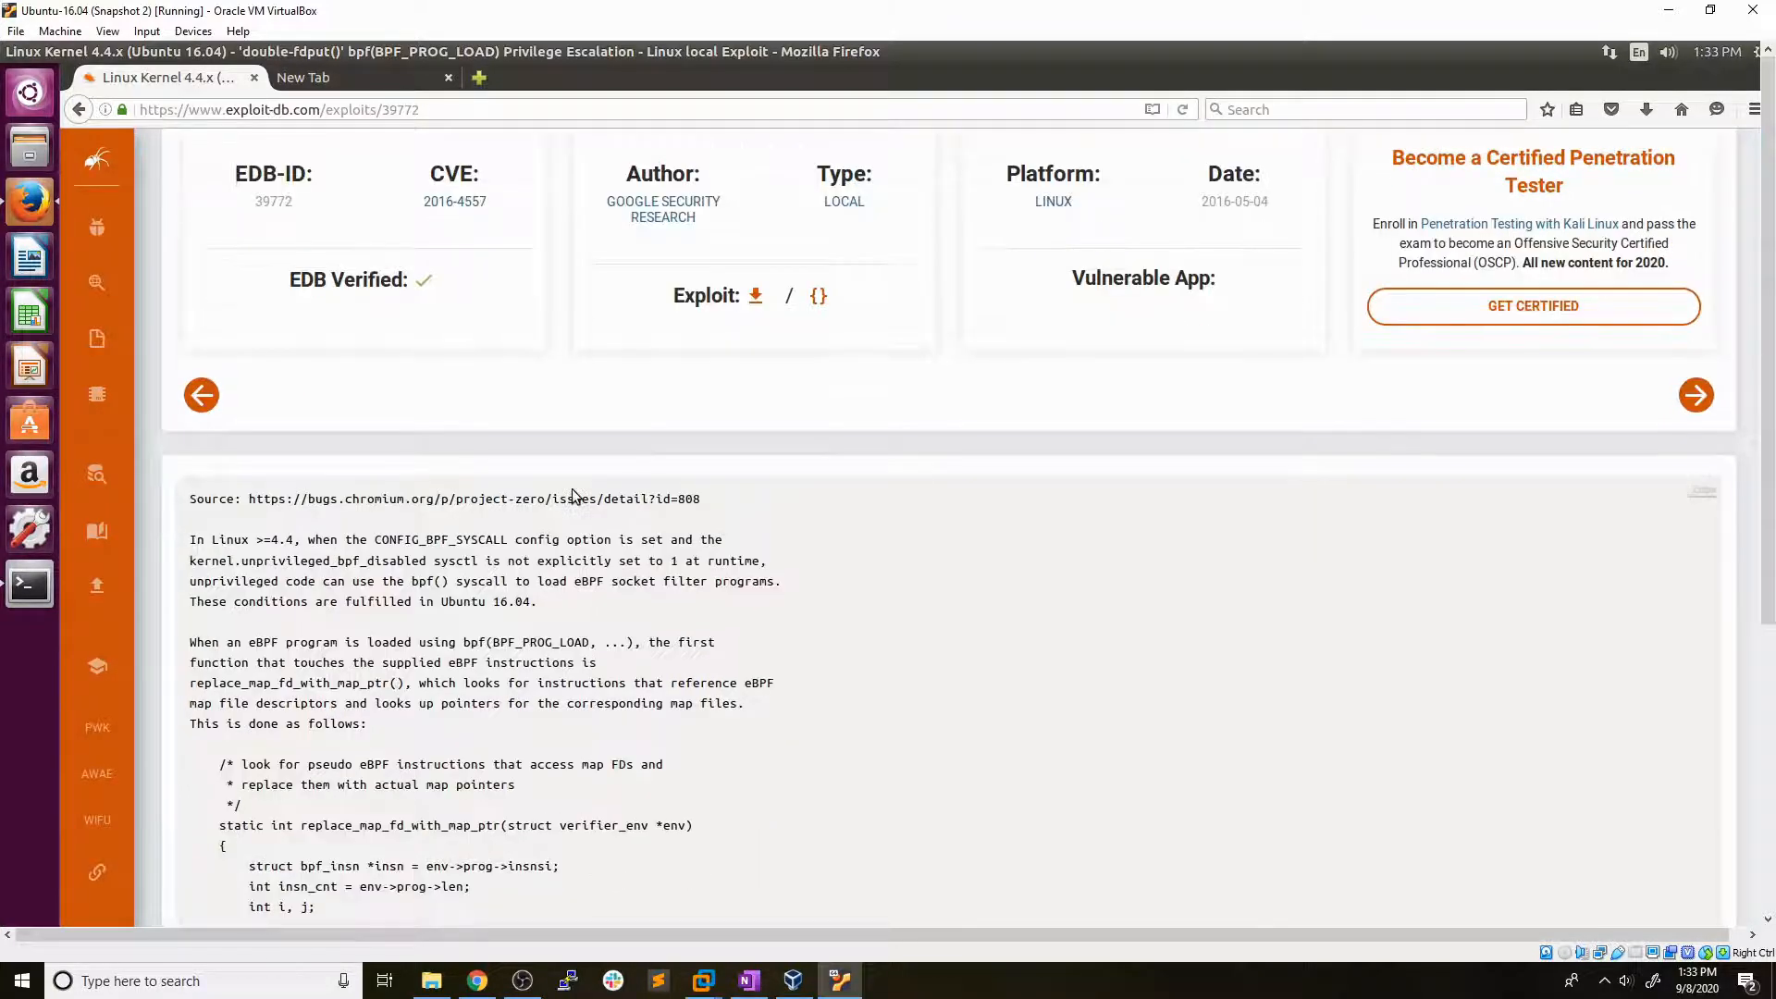
{"action": "scroll", "scroll_direction": "down", "scroll_amount": 3}
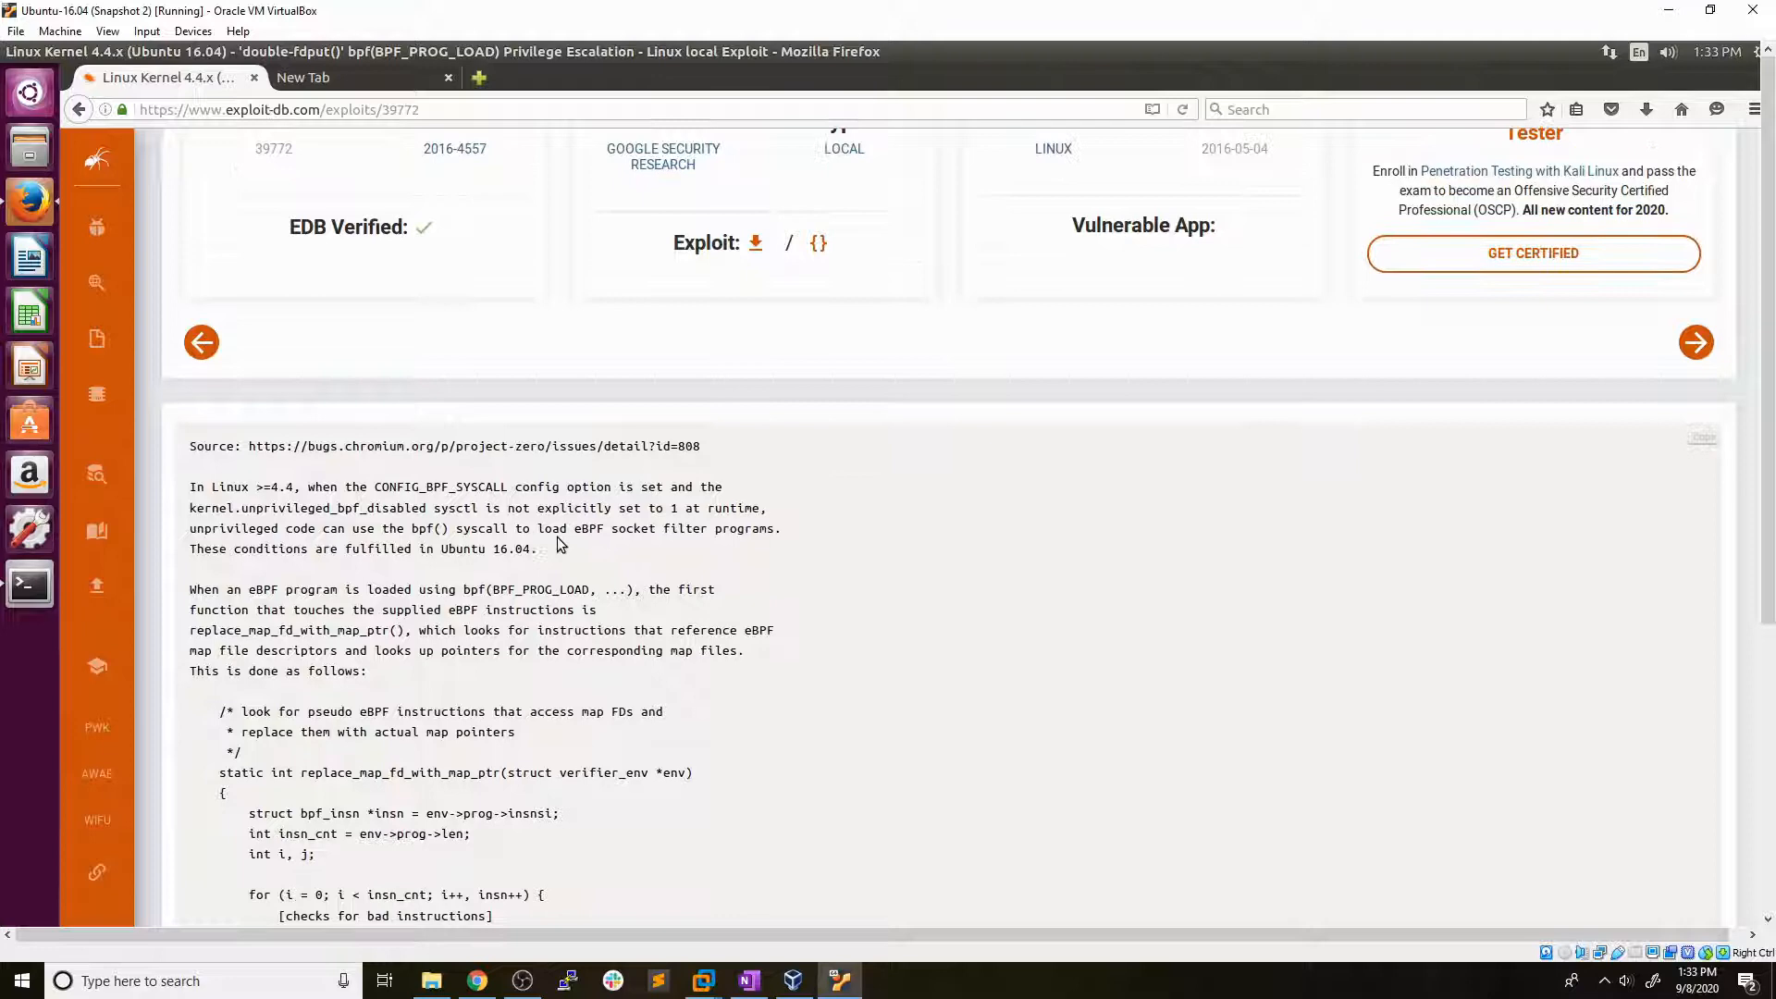
{"action": "mouse_move", "coordinate": [541, 568]}
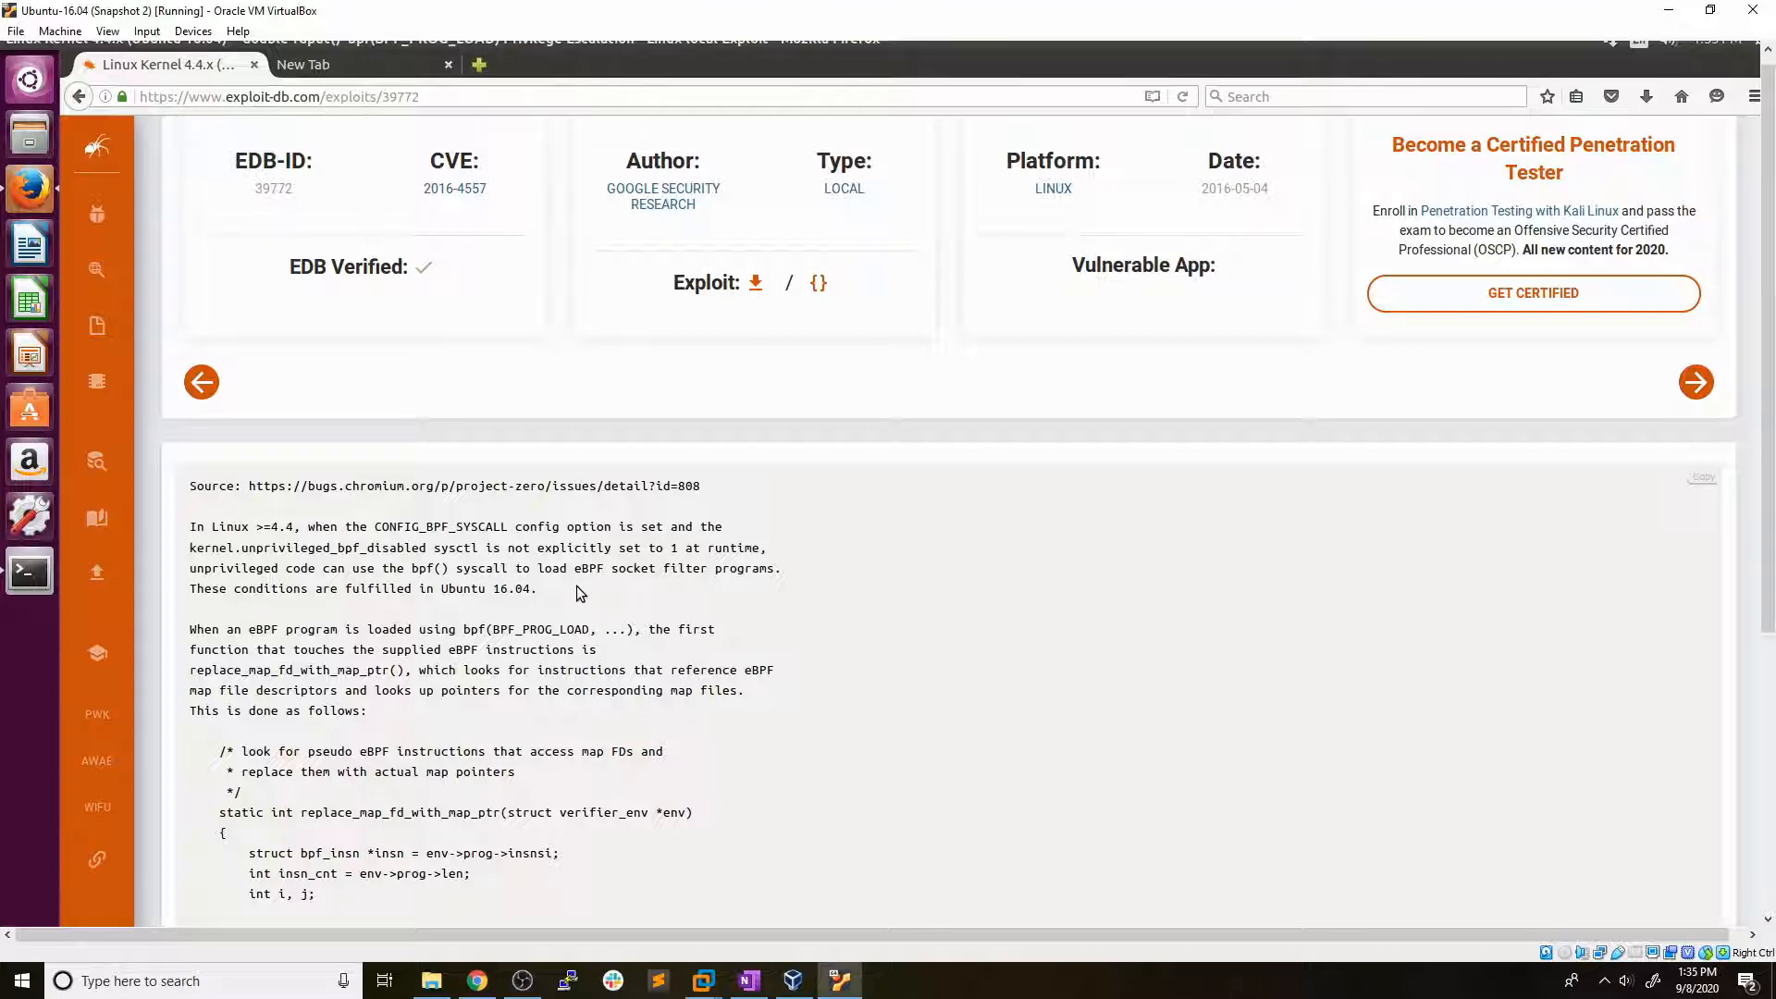
{"action": "scroll", "scroll_direction": "down", "scroll_amount": 3}
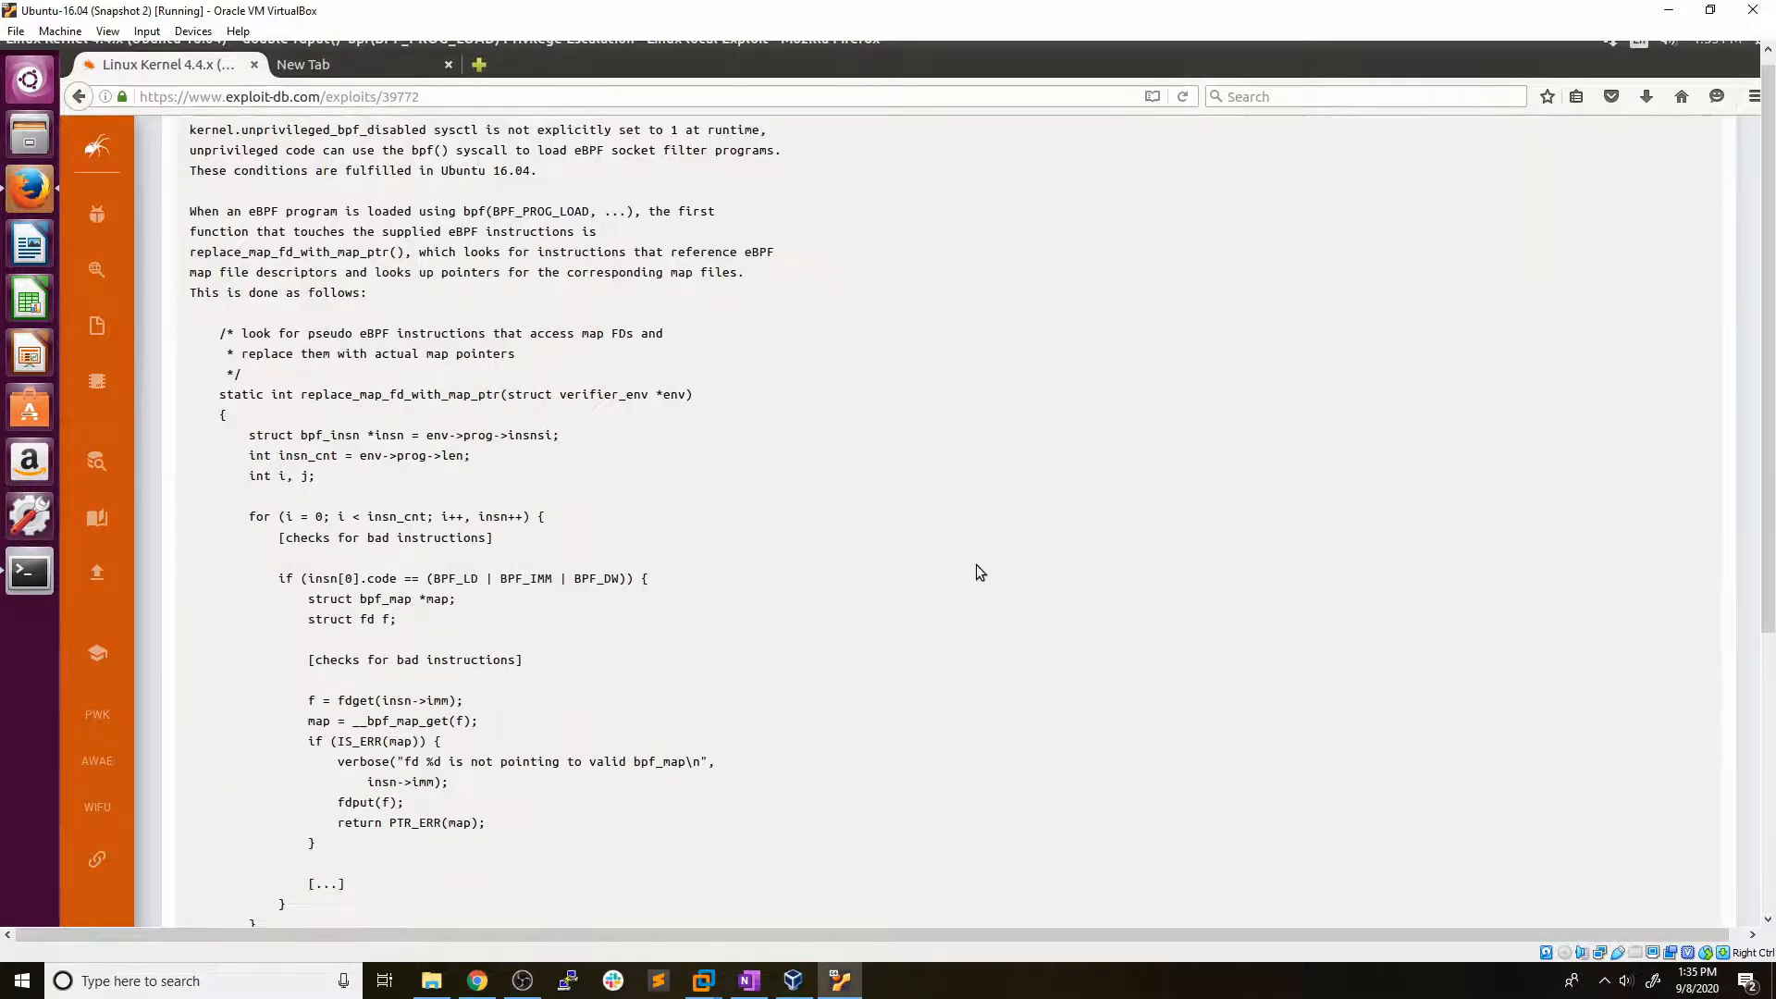
{"action": "scroll", "scroll_direction": "down", "scroll_amount": 3}
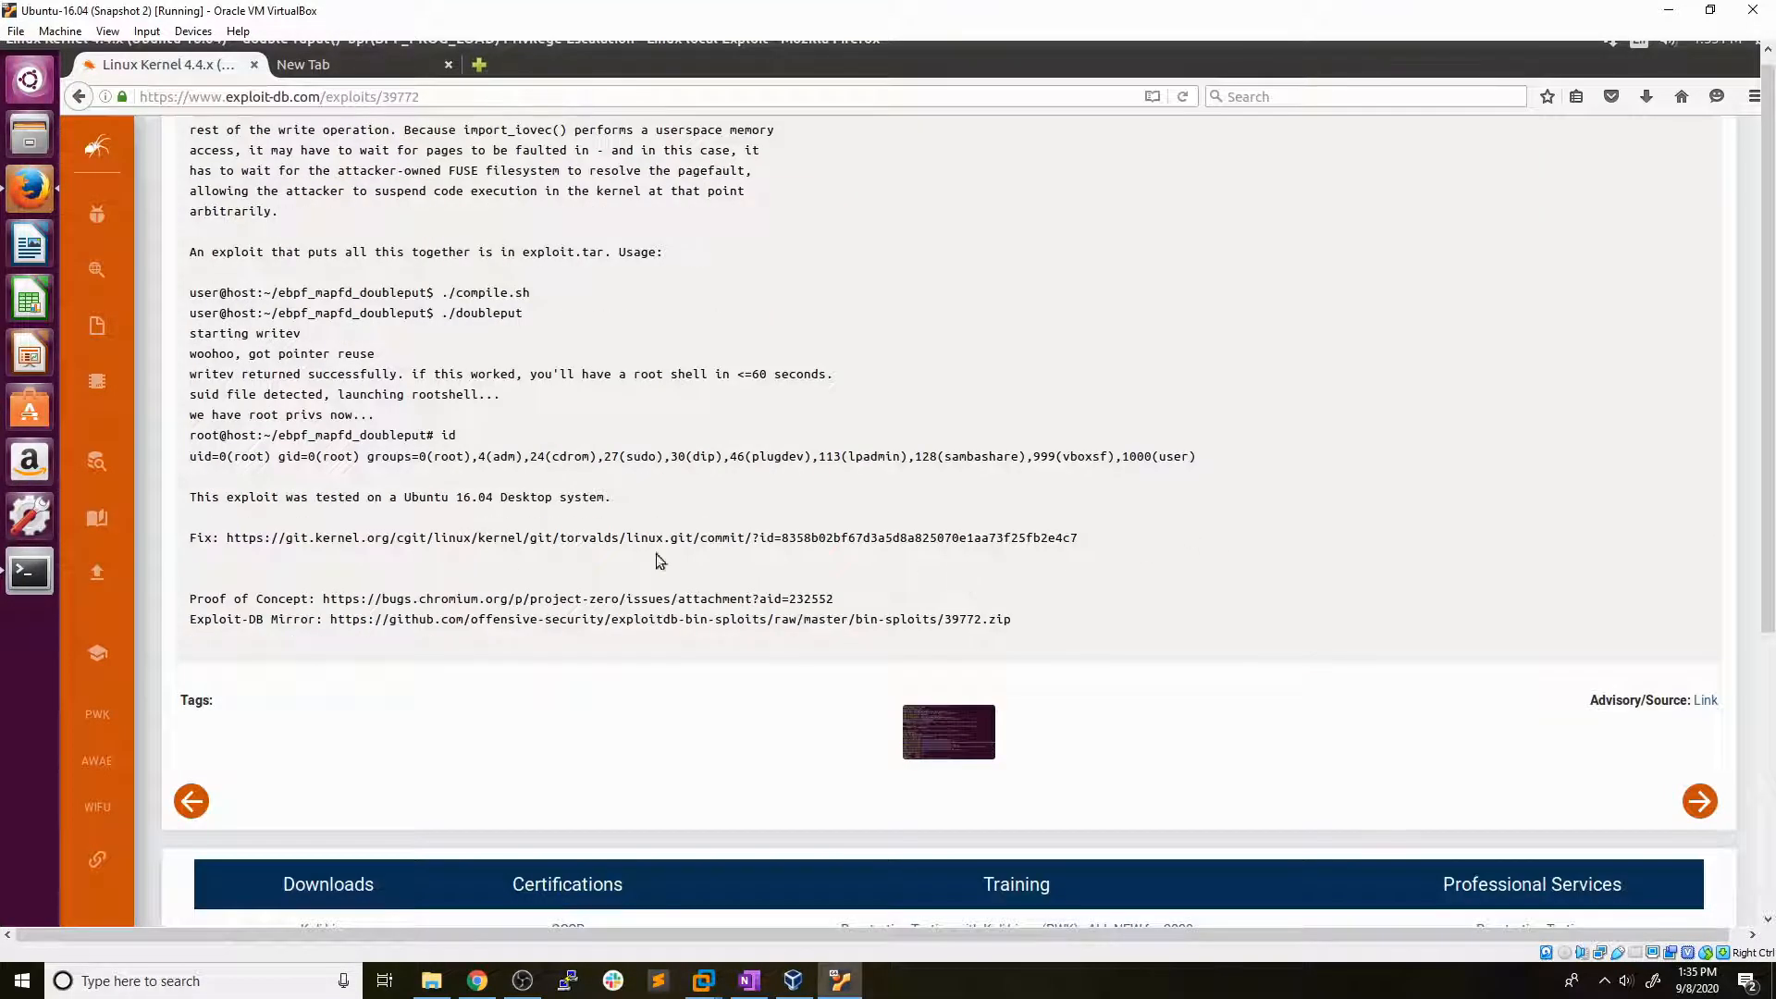
{"action": "mouse_move", "coordinate": [446, 619]}
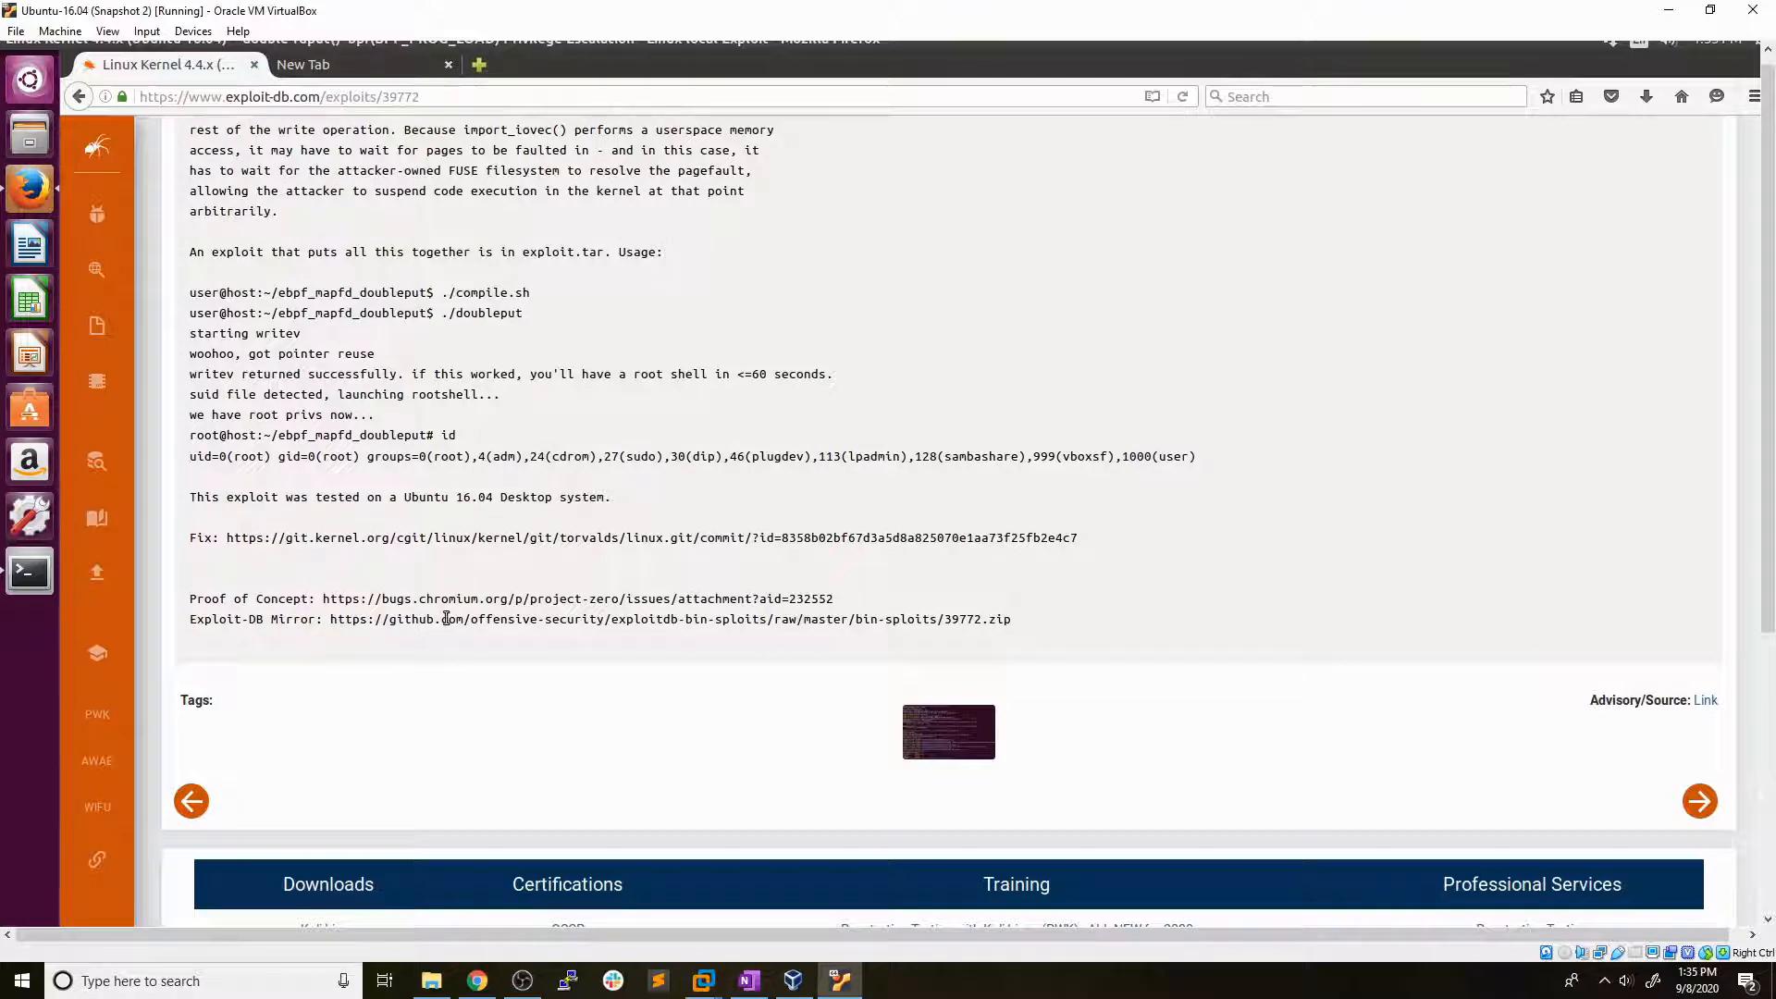
{"action": "left_click_drag", "start_coordinate": [329, 620], "coordinate": [1011, 620]}
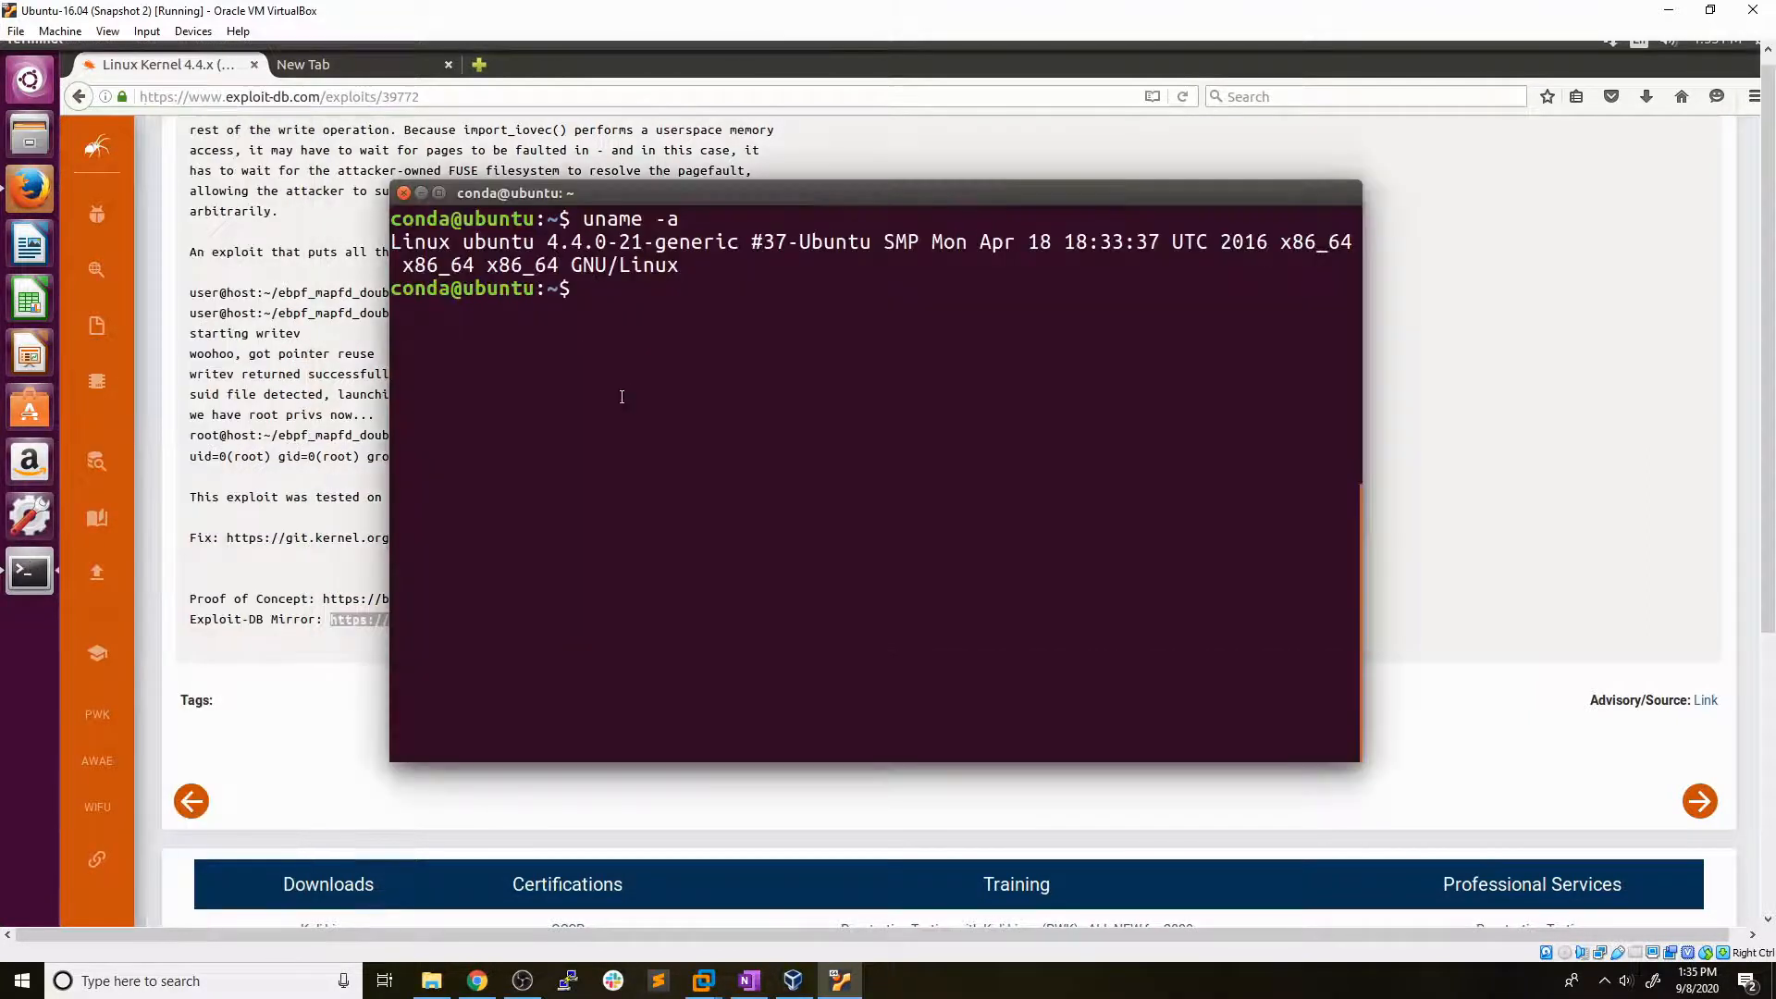
Change into Downloads/, list it, and unzip 39772.zip.
{"action": "type", "text": "cd"}
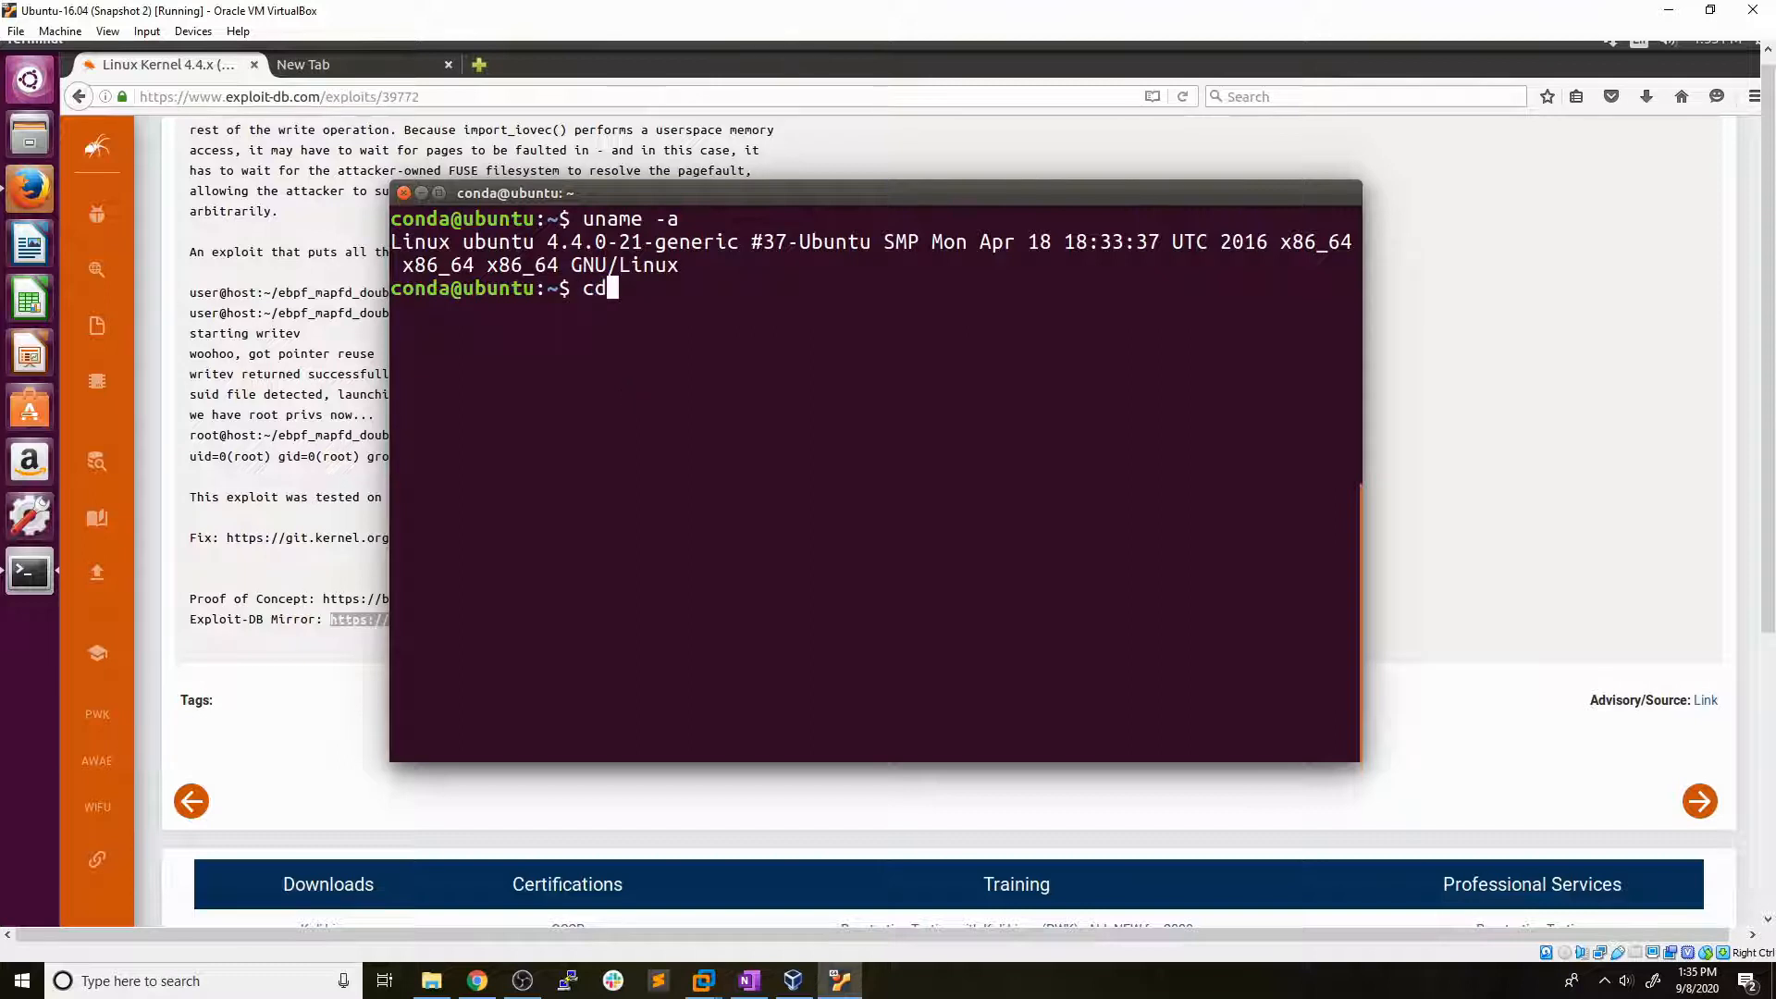
{"action": "type", "text": "Downloads/"}
{"action": "type", "text": "ls"}
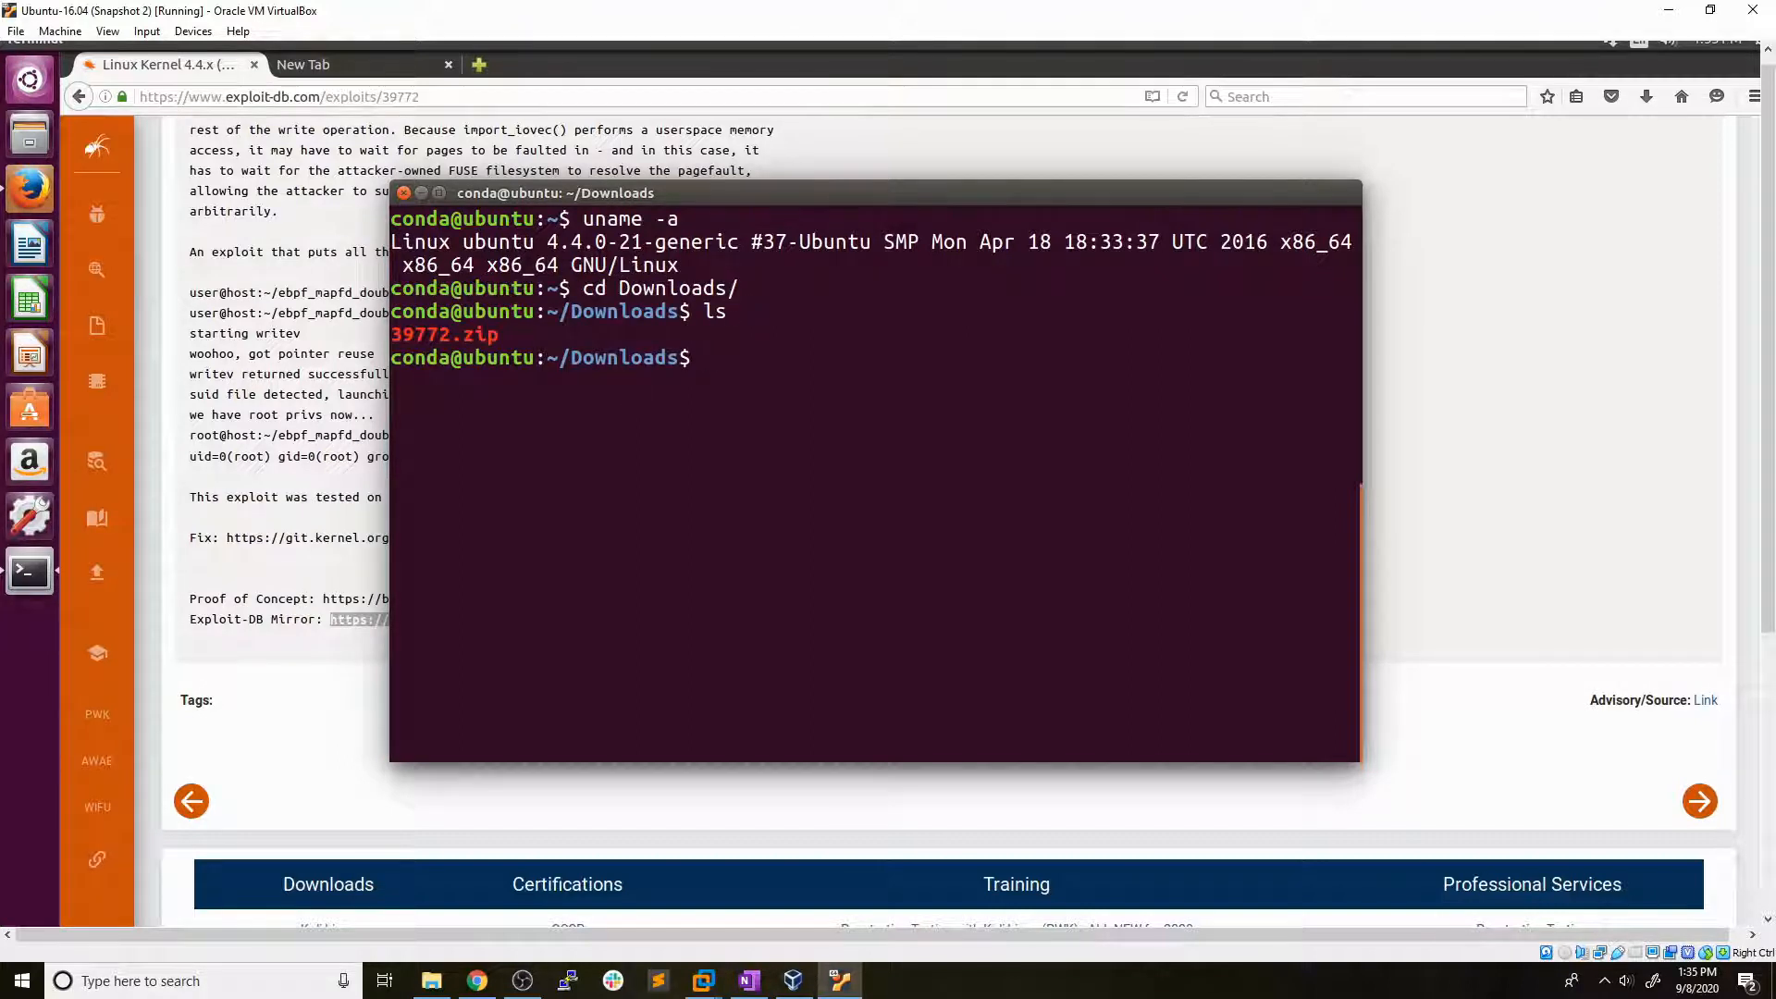
{"action": "type", "text": "unzip"}
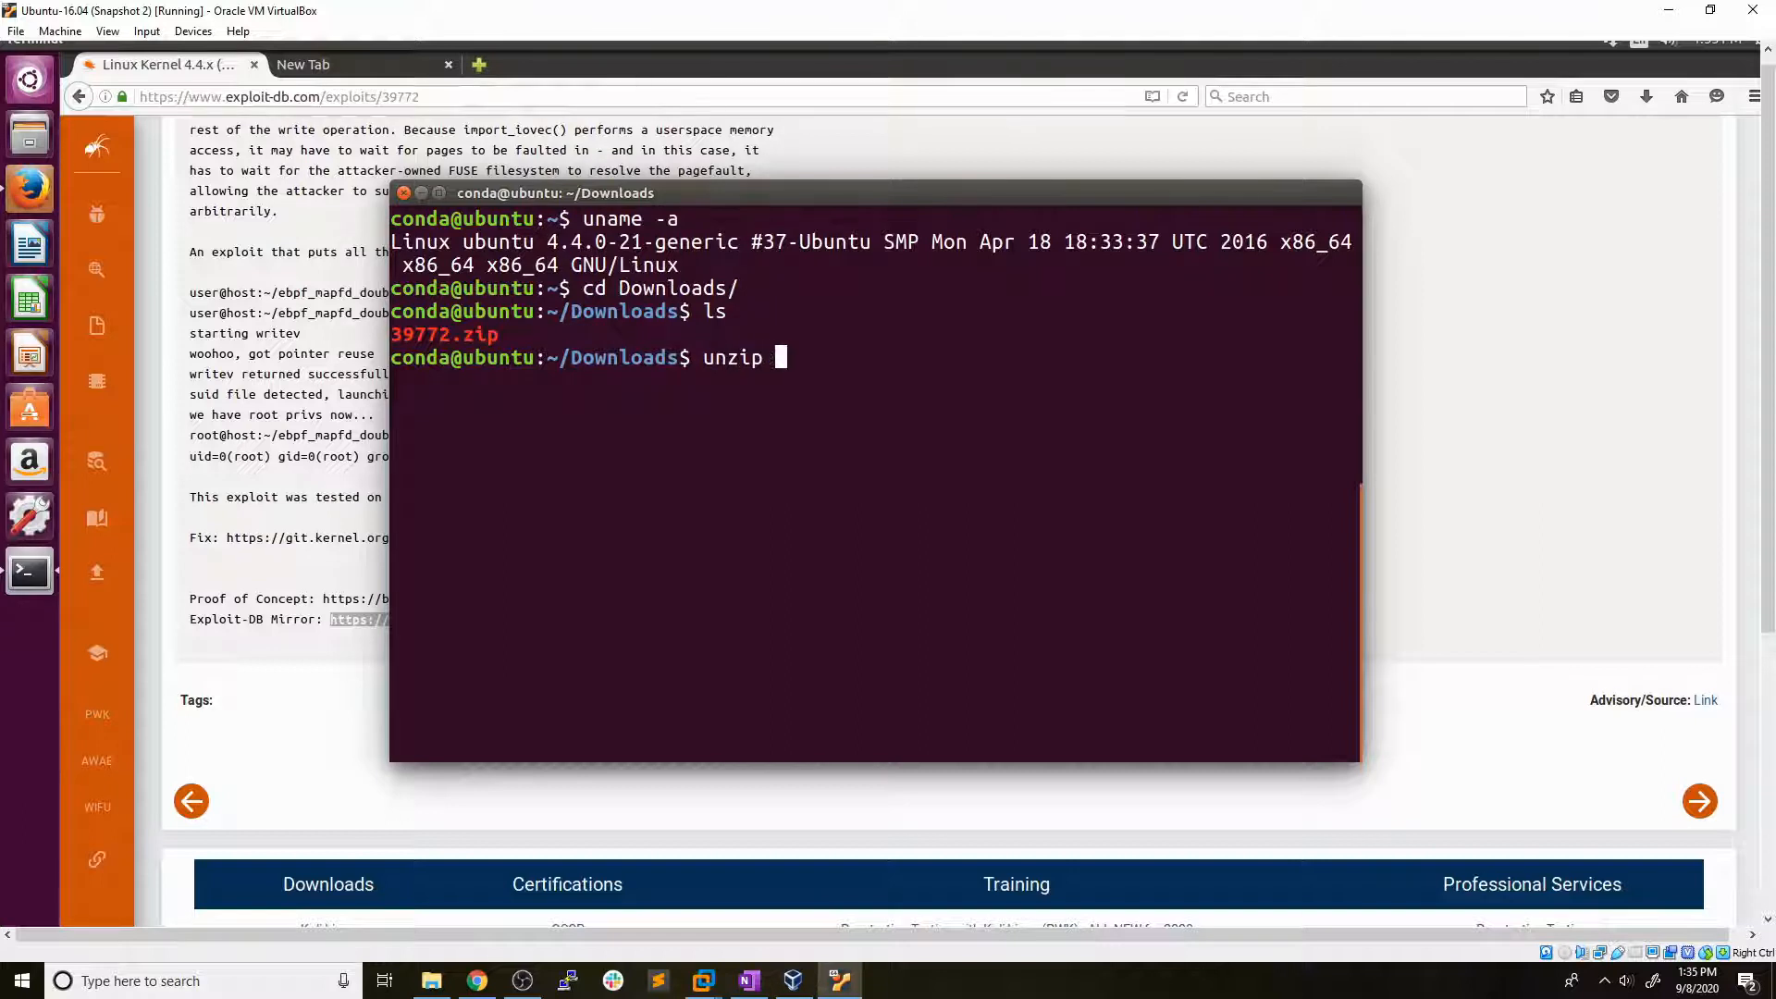
{"action": "type", "text": "39772.zip"}
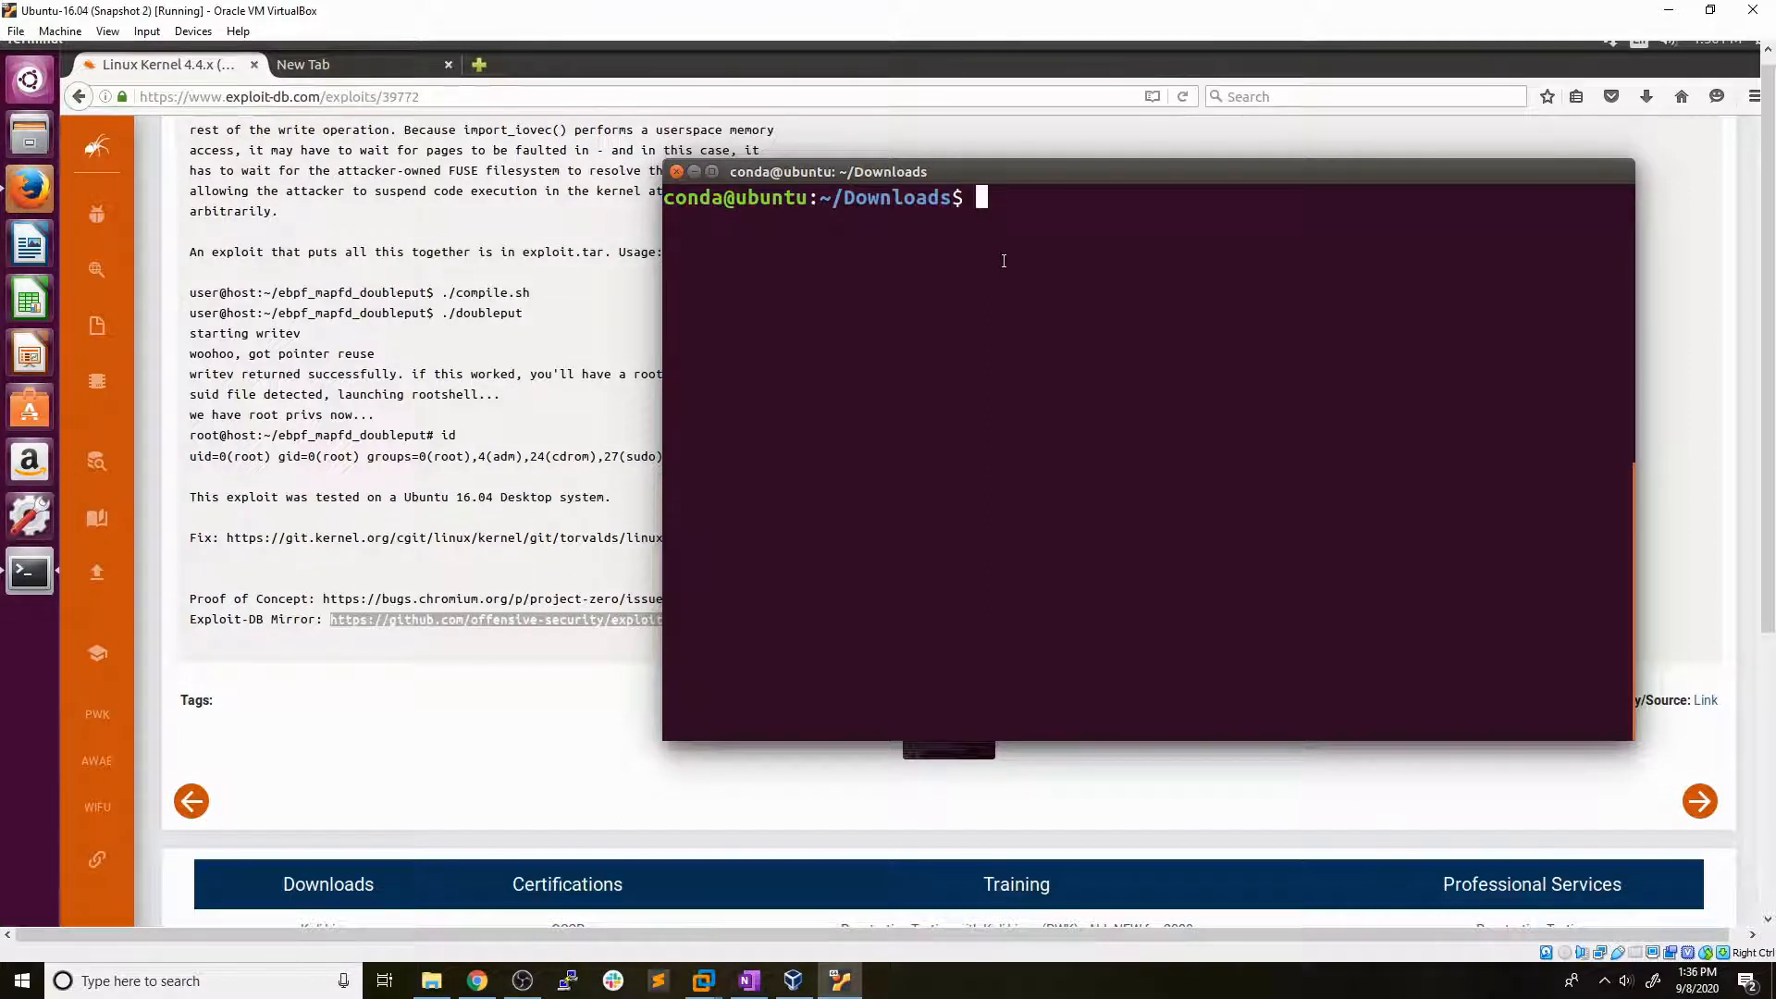
Confirm gcc with which, then enter 39772/ showing crasher.tar and exploit.tar.
{"action": "type", "text": "which gcc"}
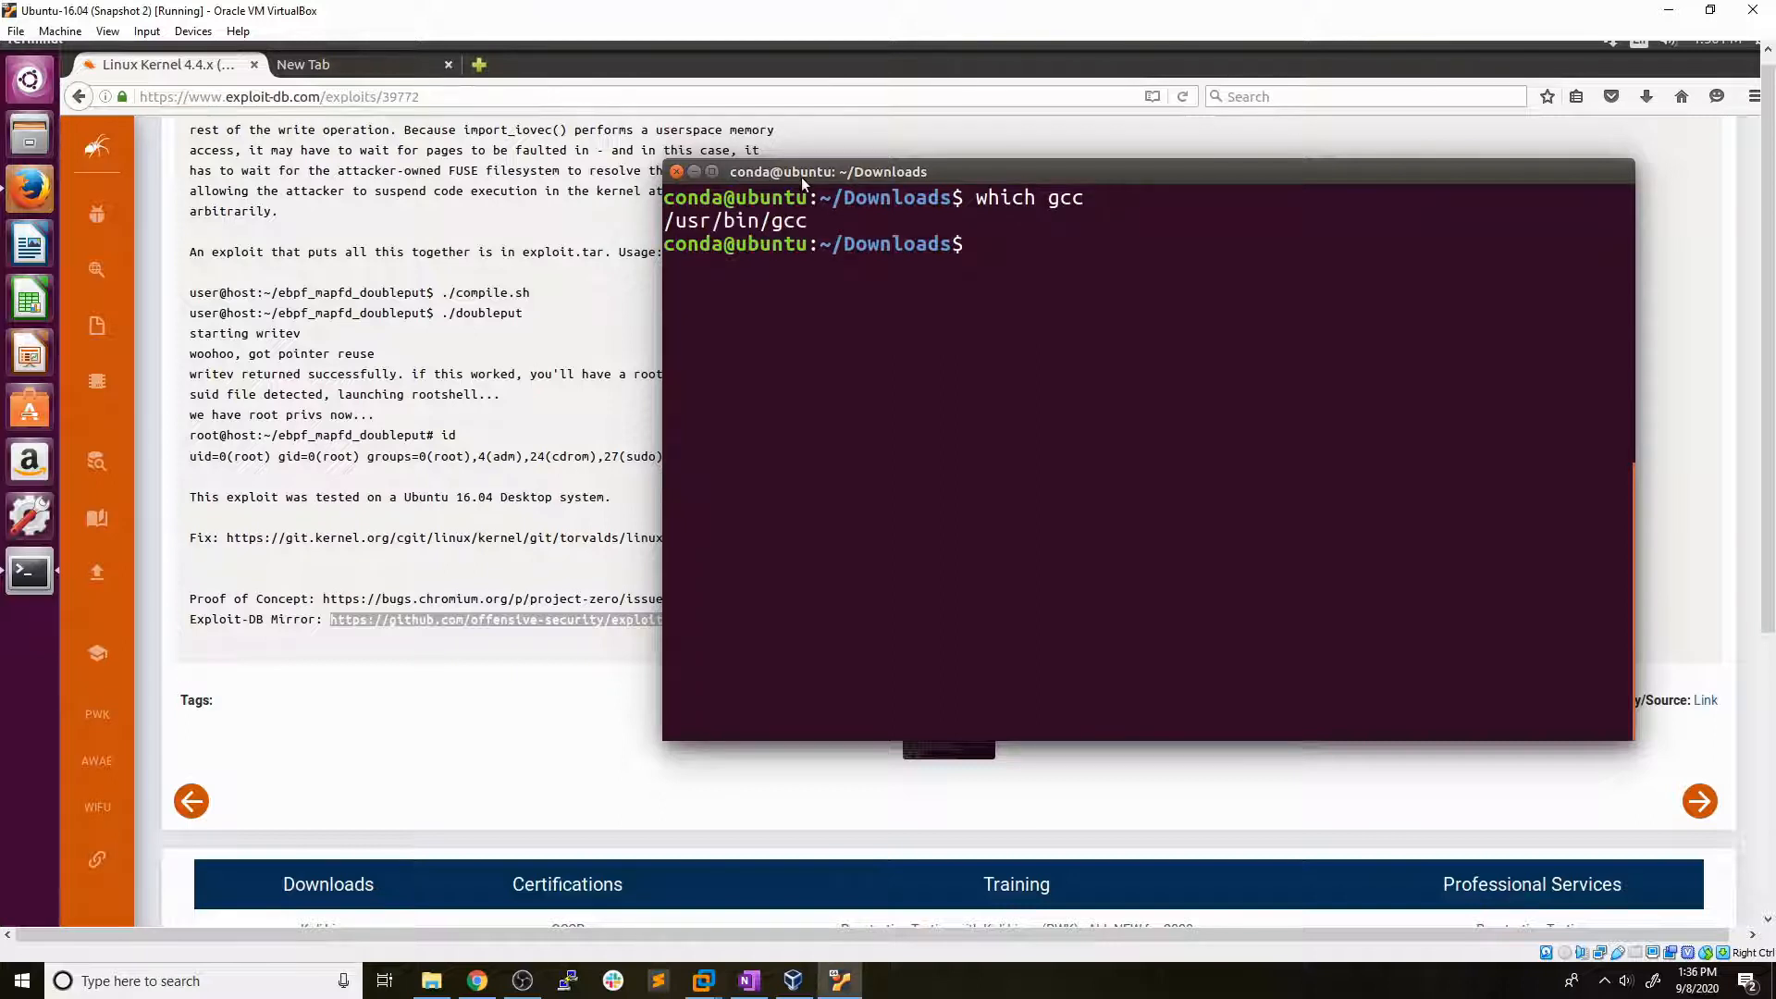
{"action": "mouse_move", "coordinate": [1029, 260]}
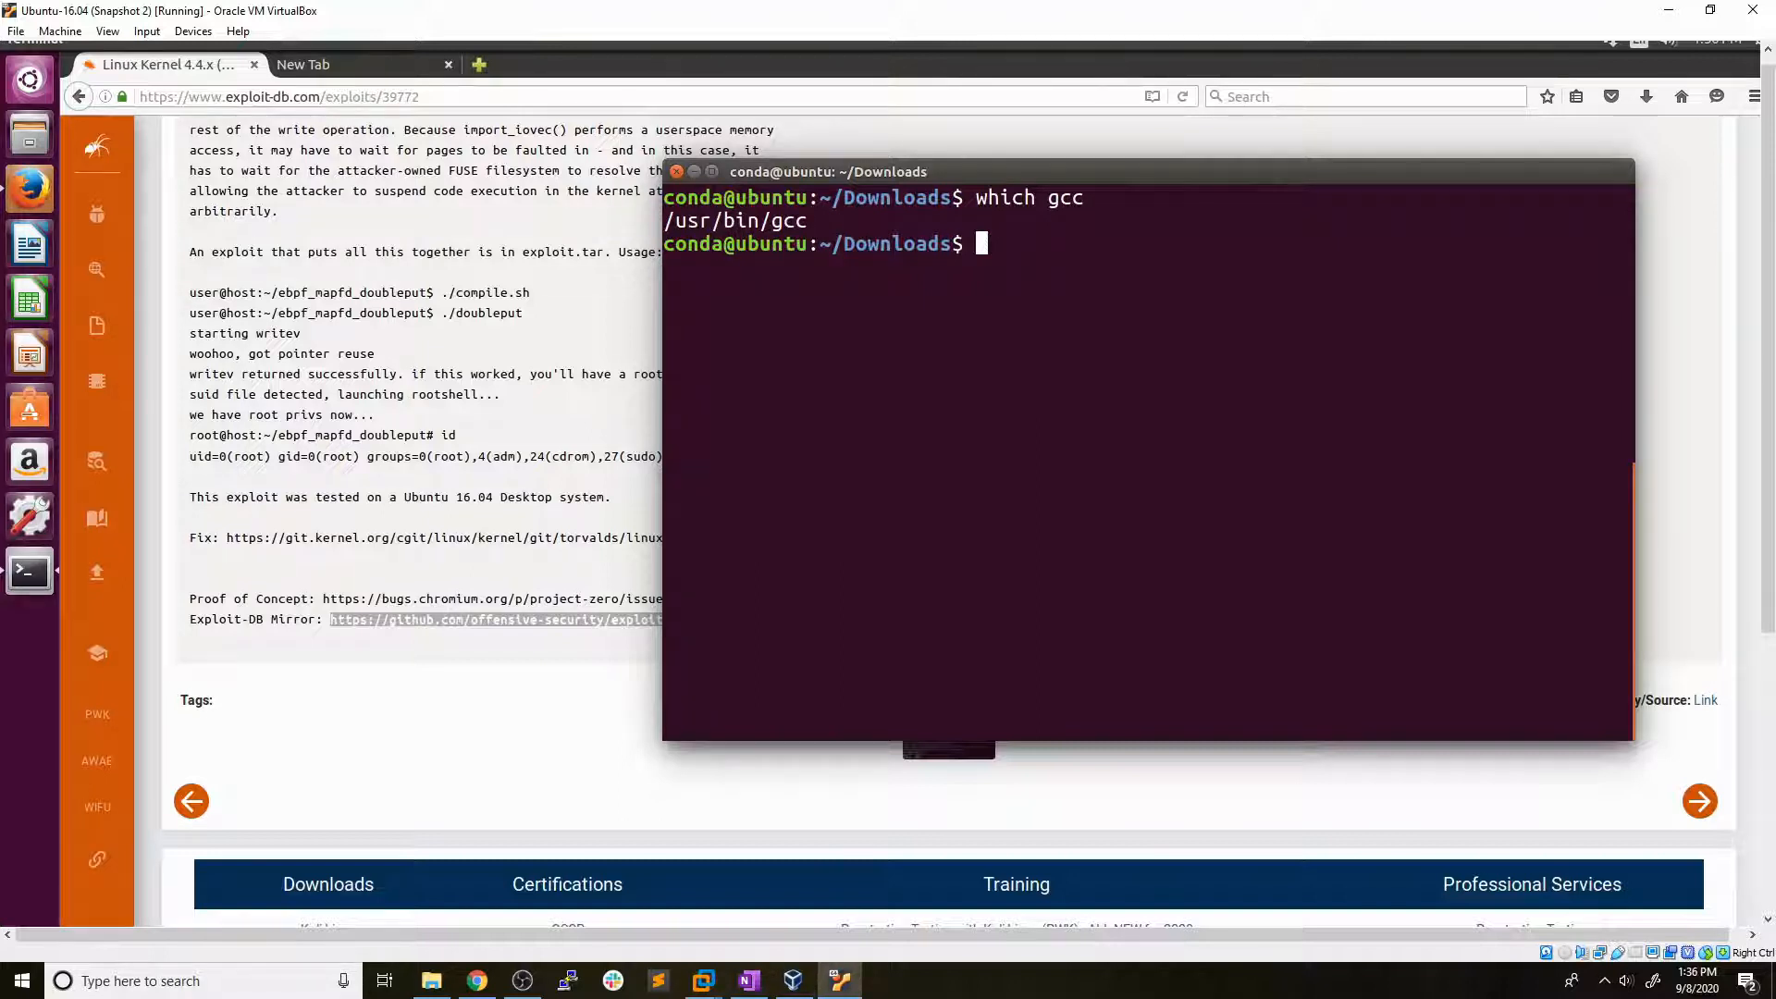
{"action": "type", "text": "ls"}
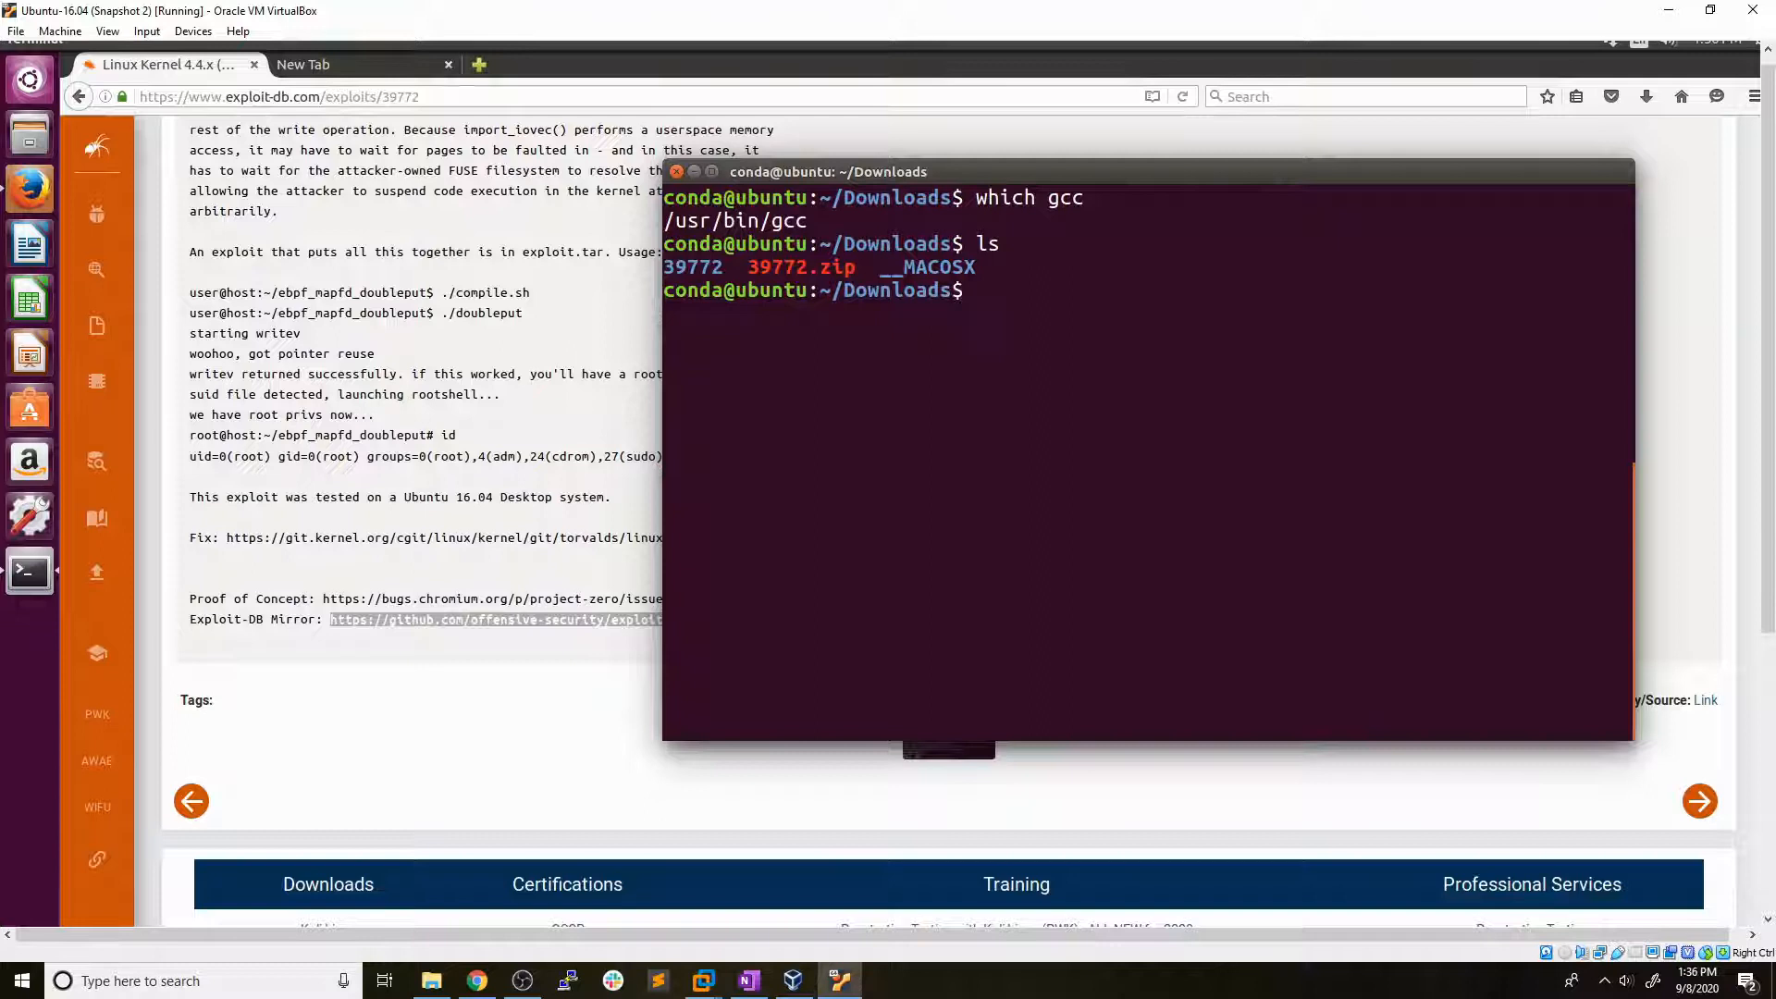
{"action": "type", "text": "cd 39772/"}
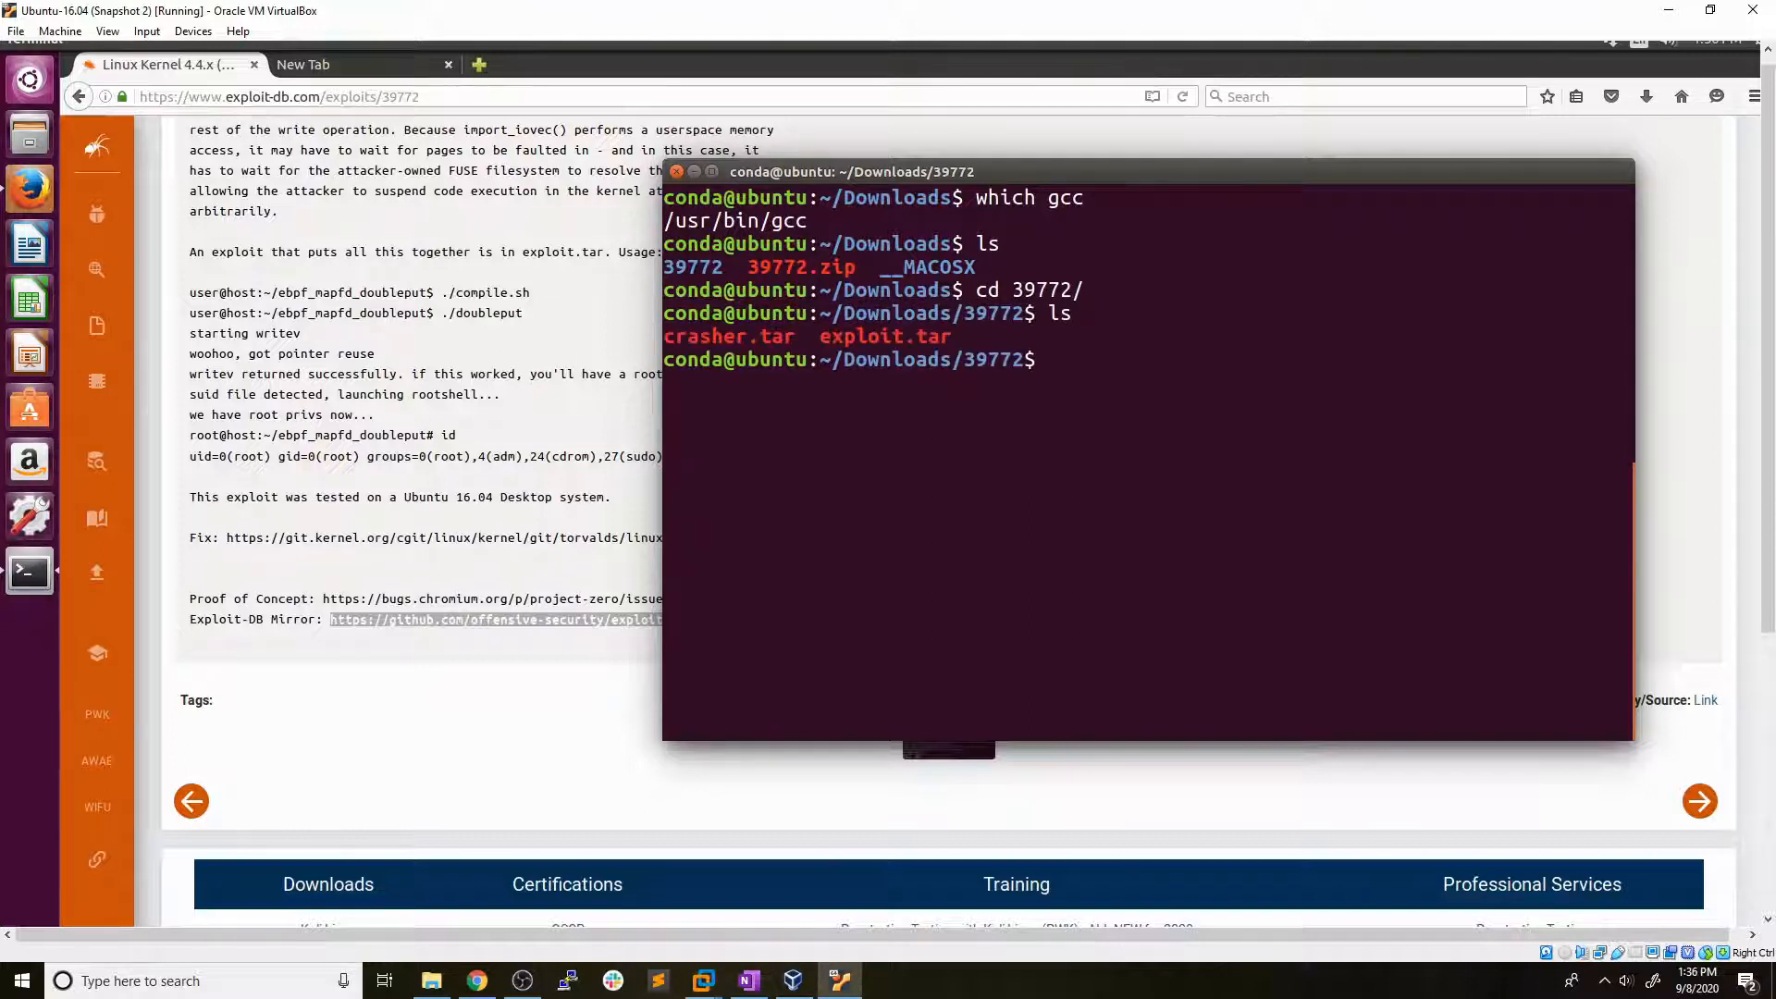
Extract exploit.tar with tar xvf and cd into ebpf_mapfd_doubleput_exploit/.
{"action": "type", "text": "untar"}
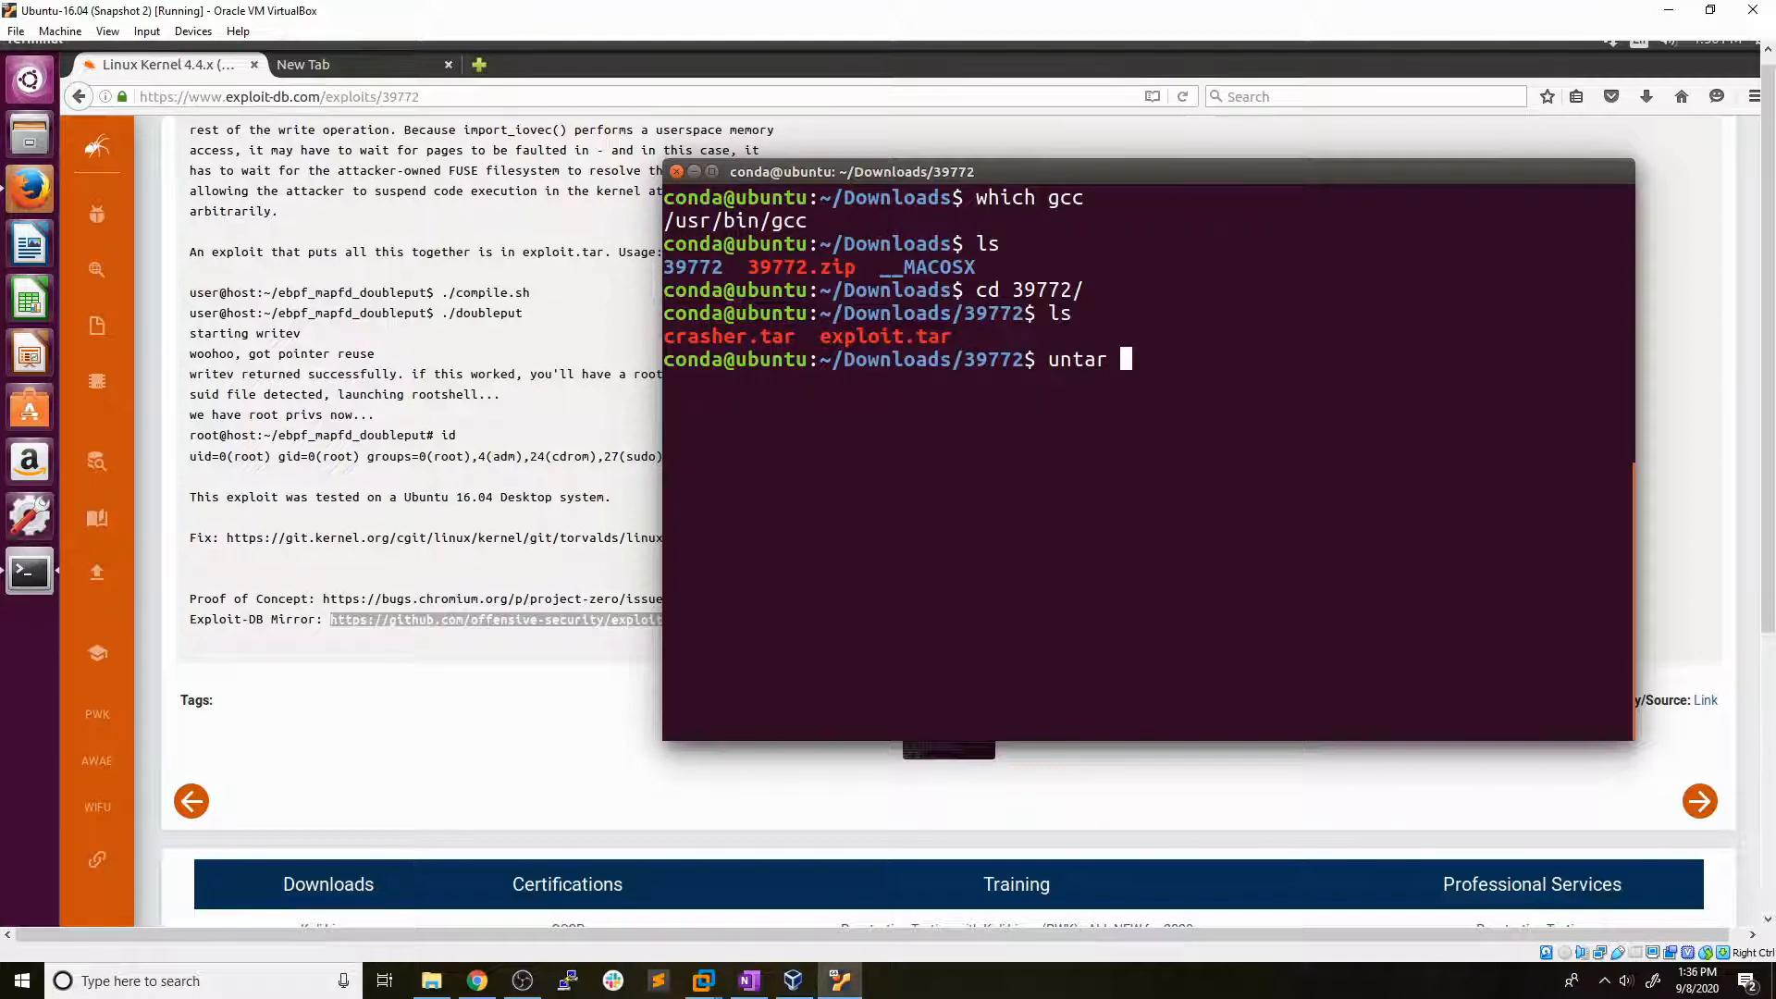
{"action": "type", "text": "xvf"}
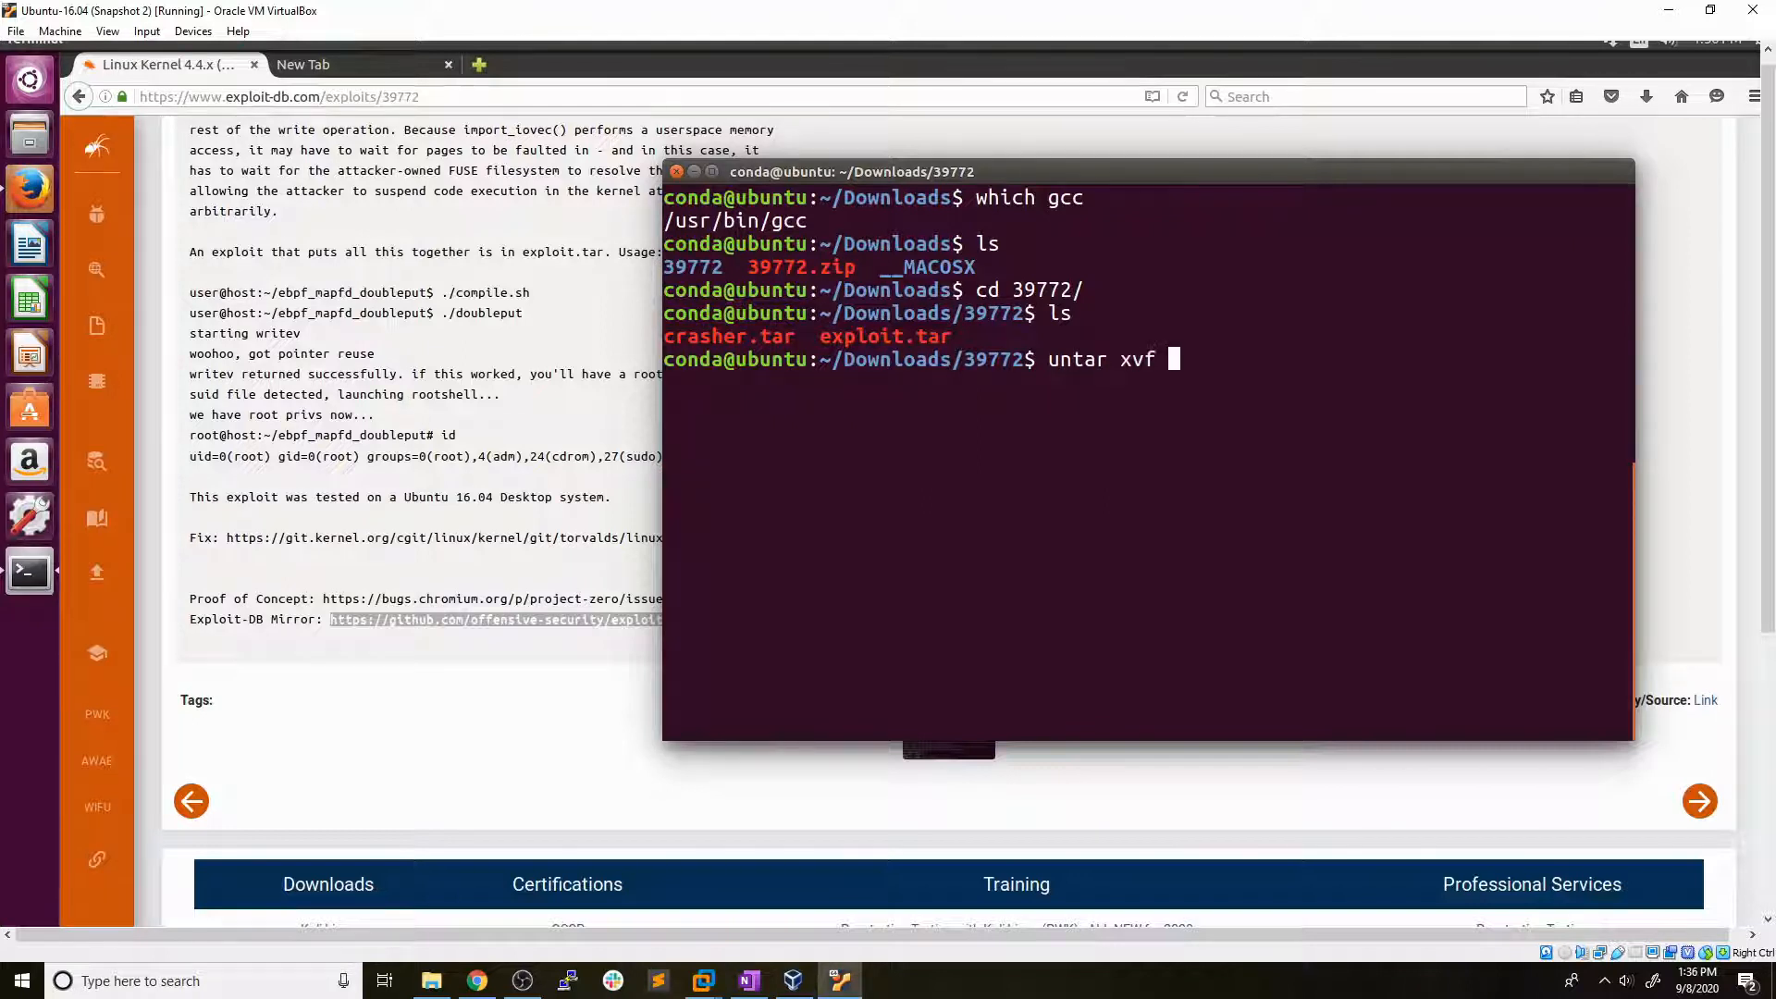
{"action": "type", "text": "exploit.tar"}
{"action": "type", "text": "ls"}
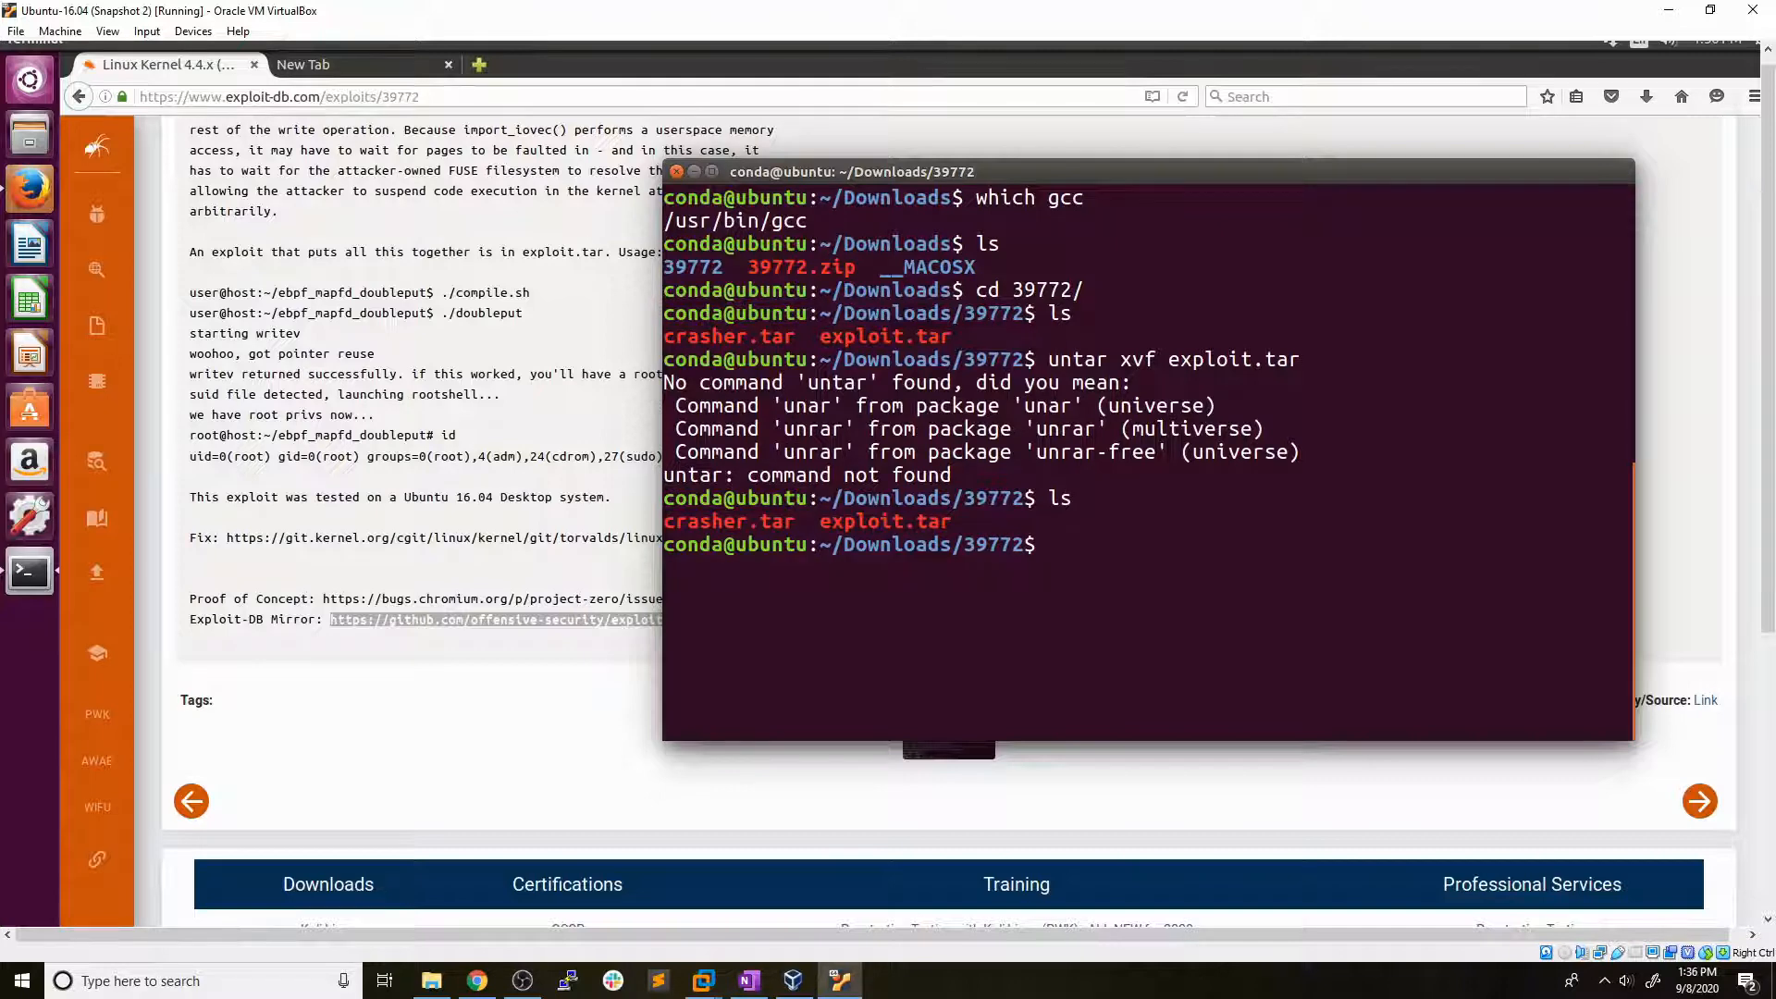
{"action": "type", "text": "tar xvf exploit.tar"}
{"action": "type", "text": "ls"}
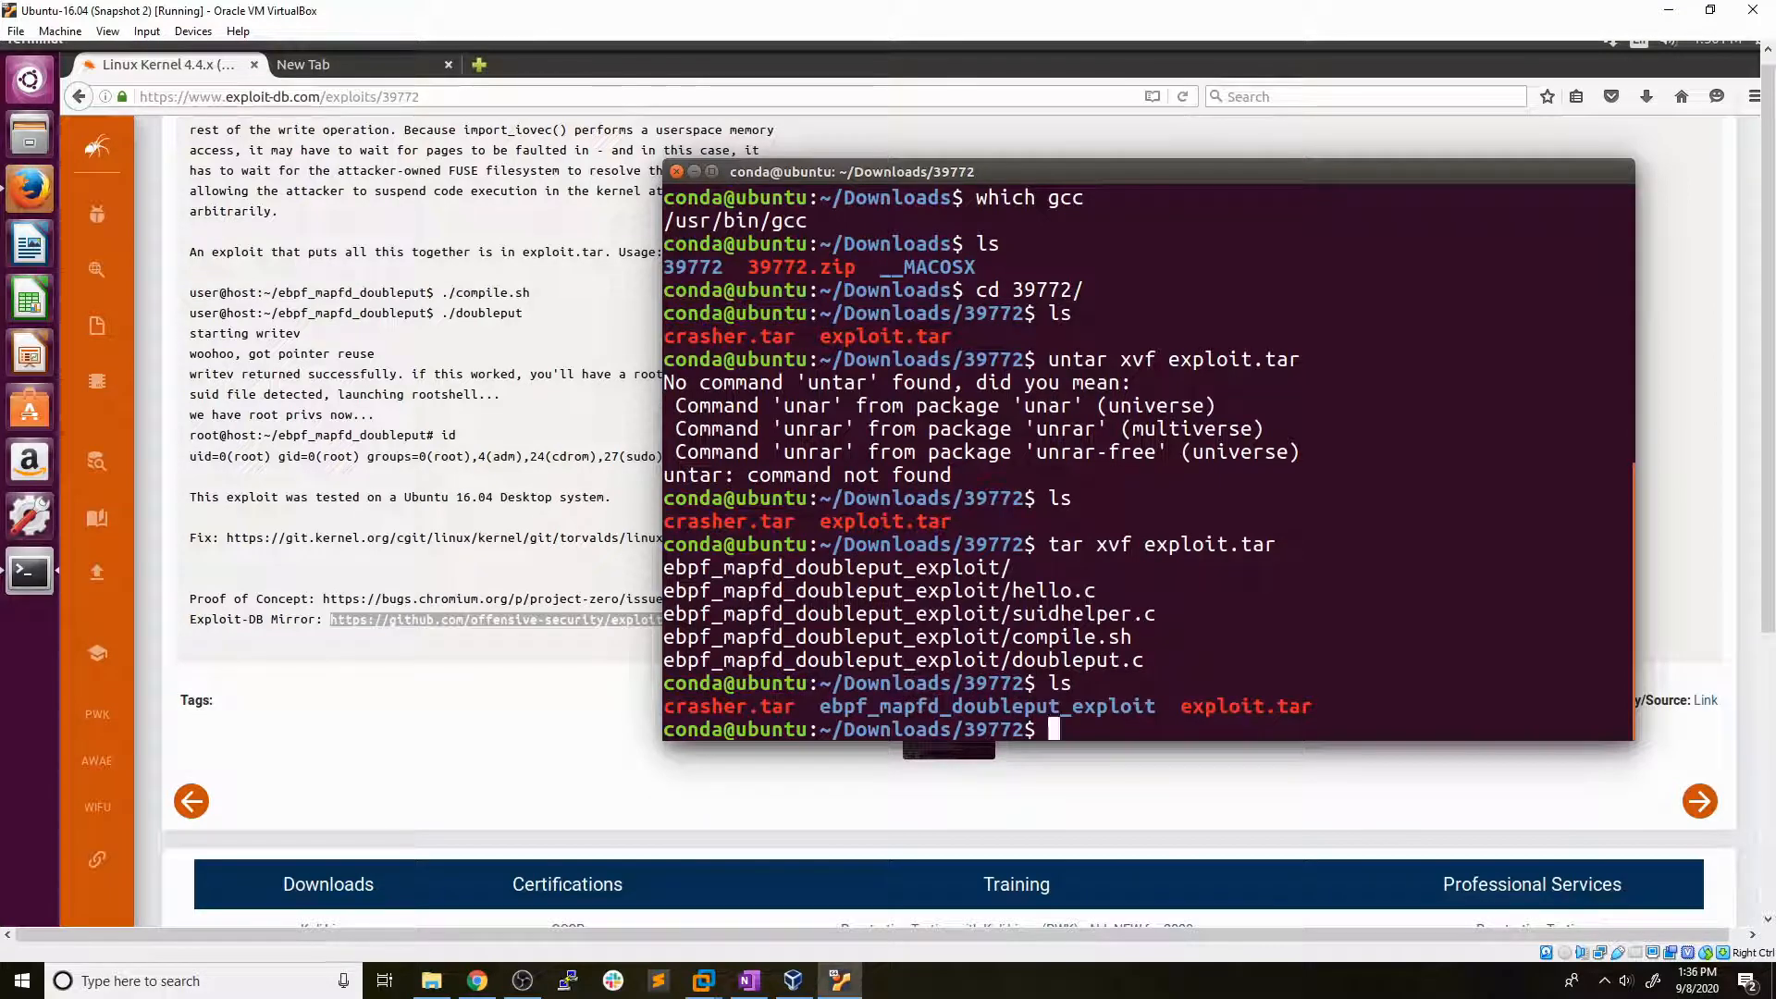
{"action": "type", "text": "cd ebpf_mapfd_doubleput_exploit/"}
{"action": "type", "text": "cle"}
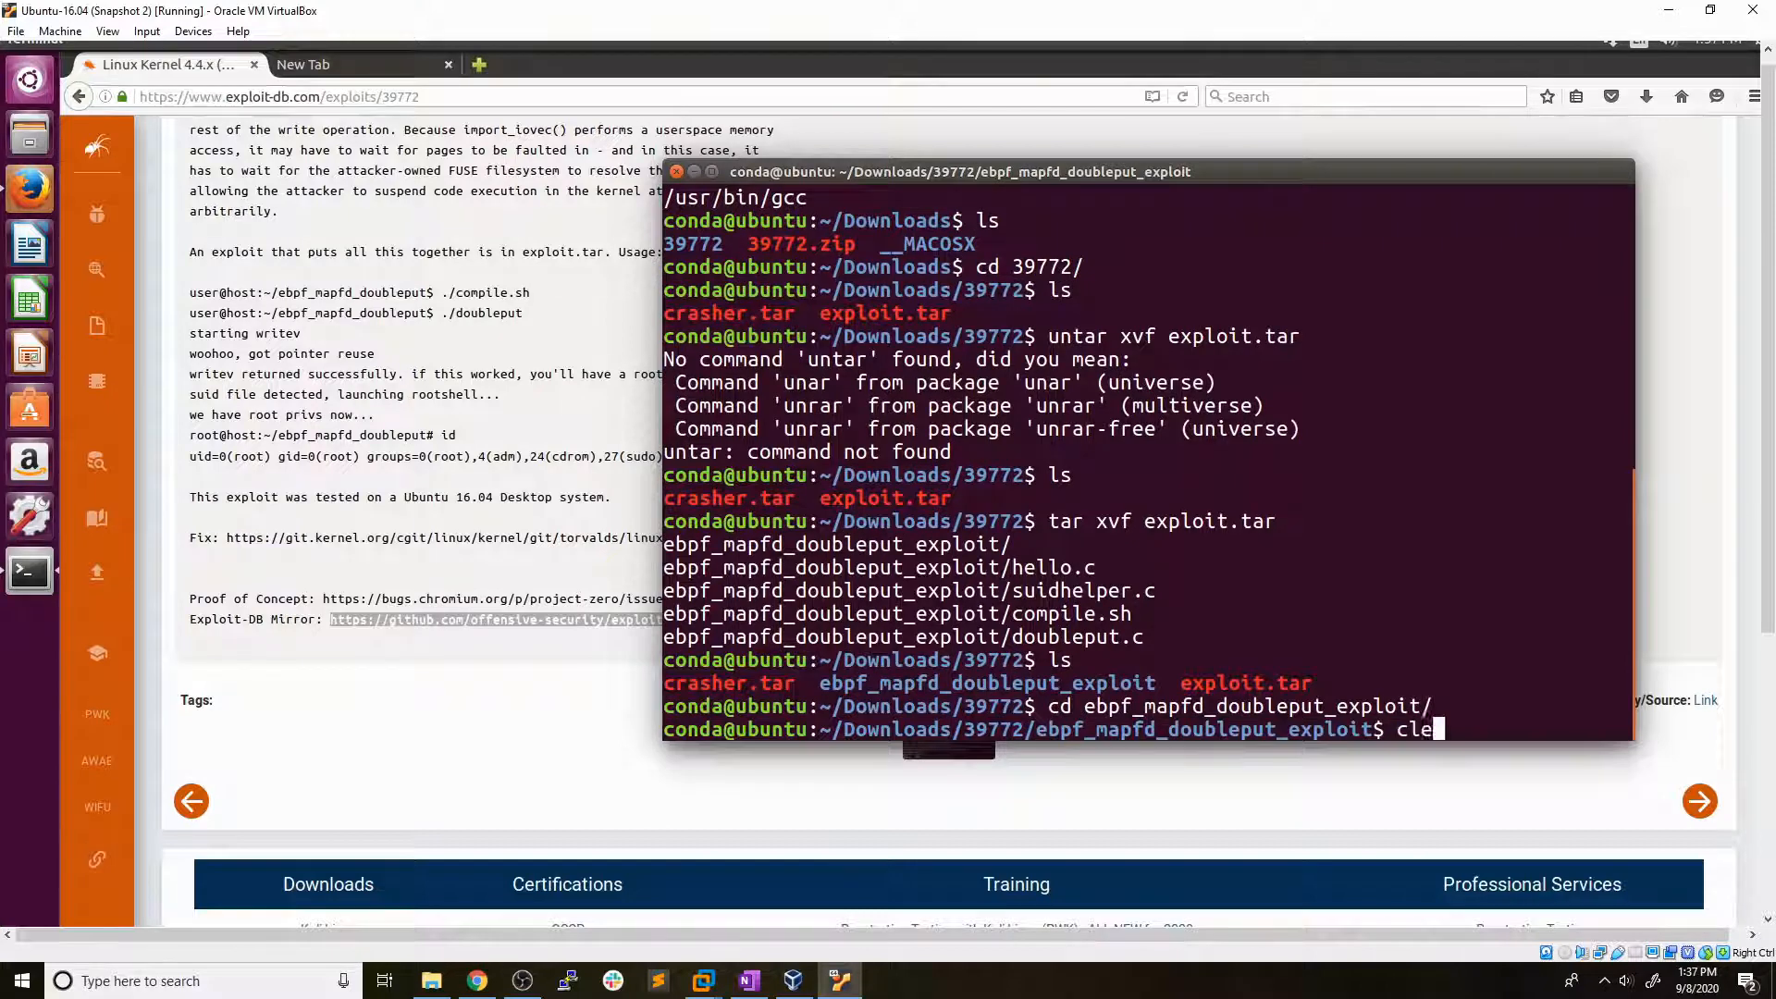
Clear the screen and cat compile.sh to view its gcc -m32 build lines.
{"action": "type", "text": "ls"}
{"action": "key", "text": "Return"}
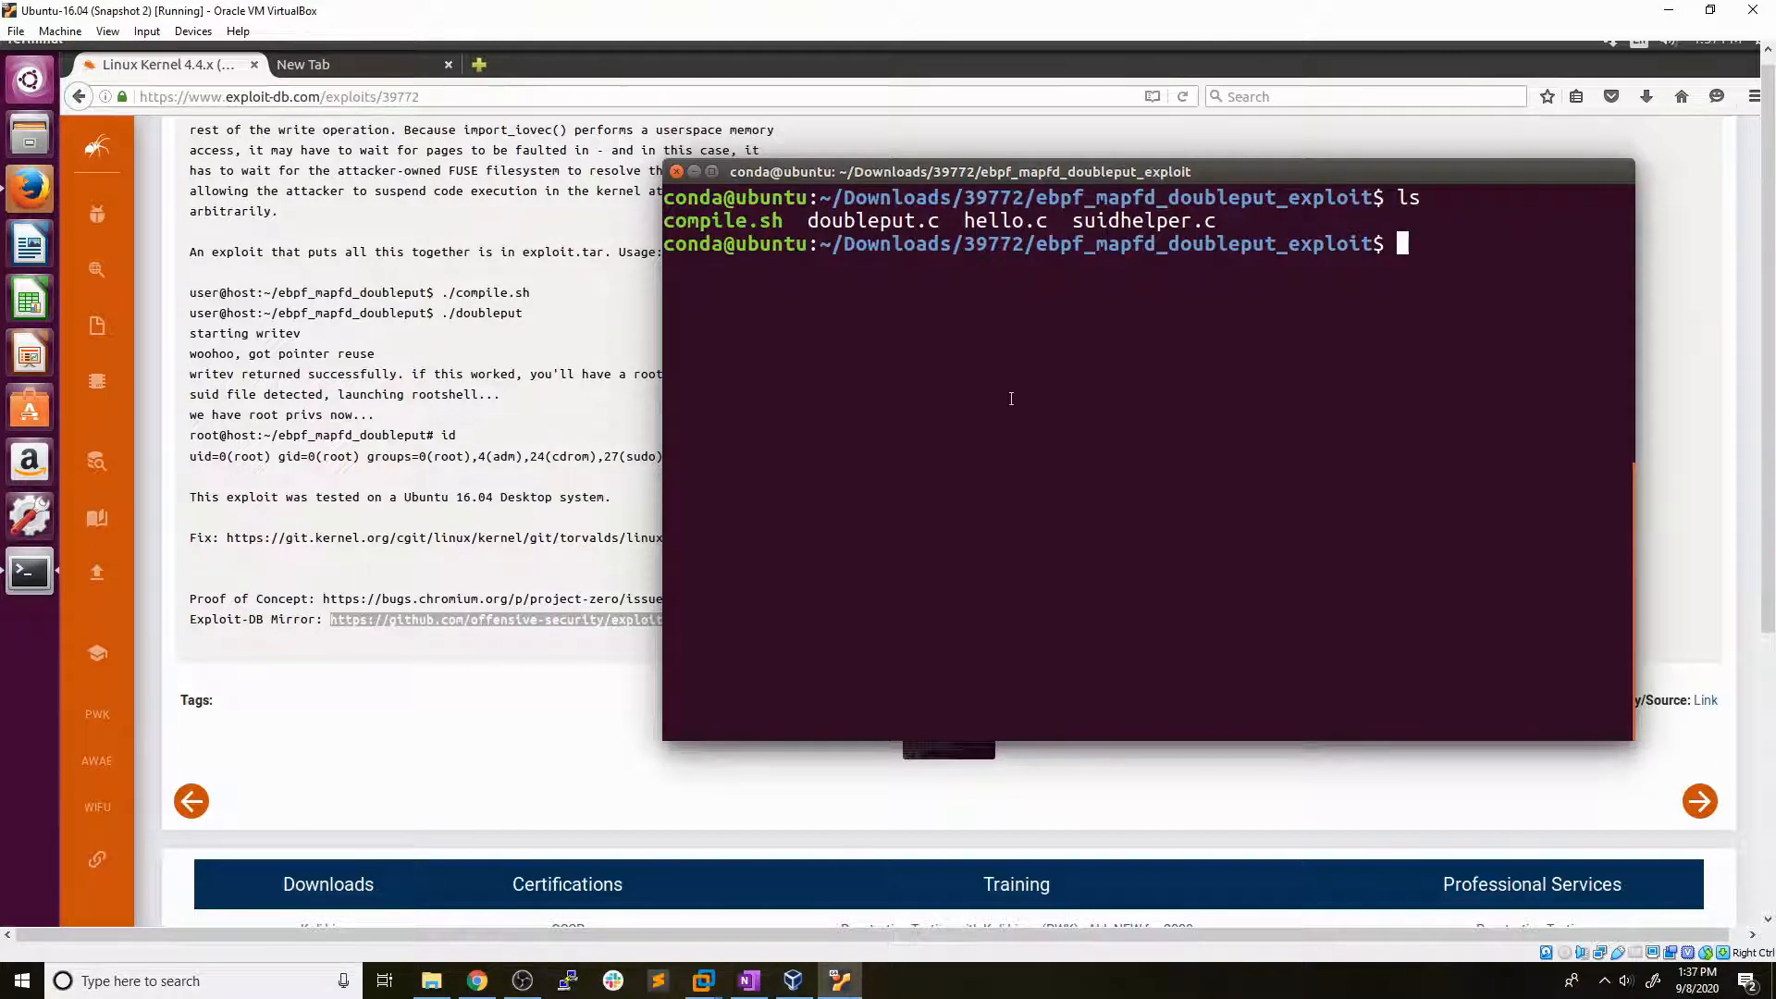
{"action": "type", "text": "cat compile.sh"}
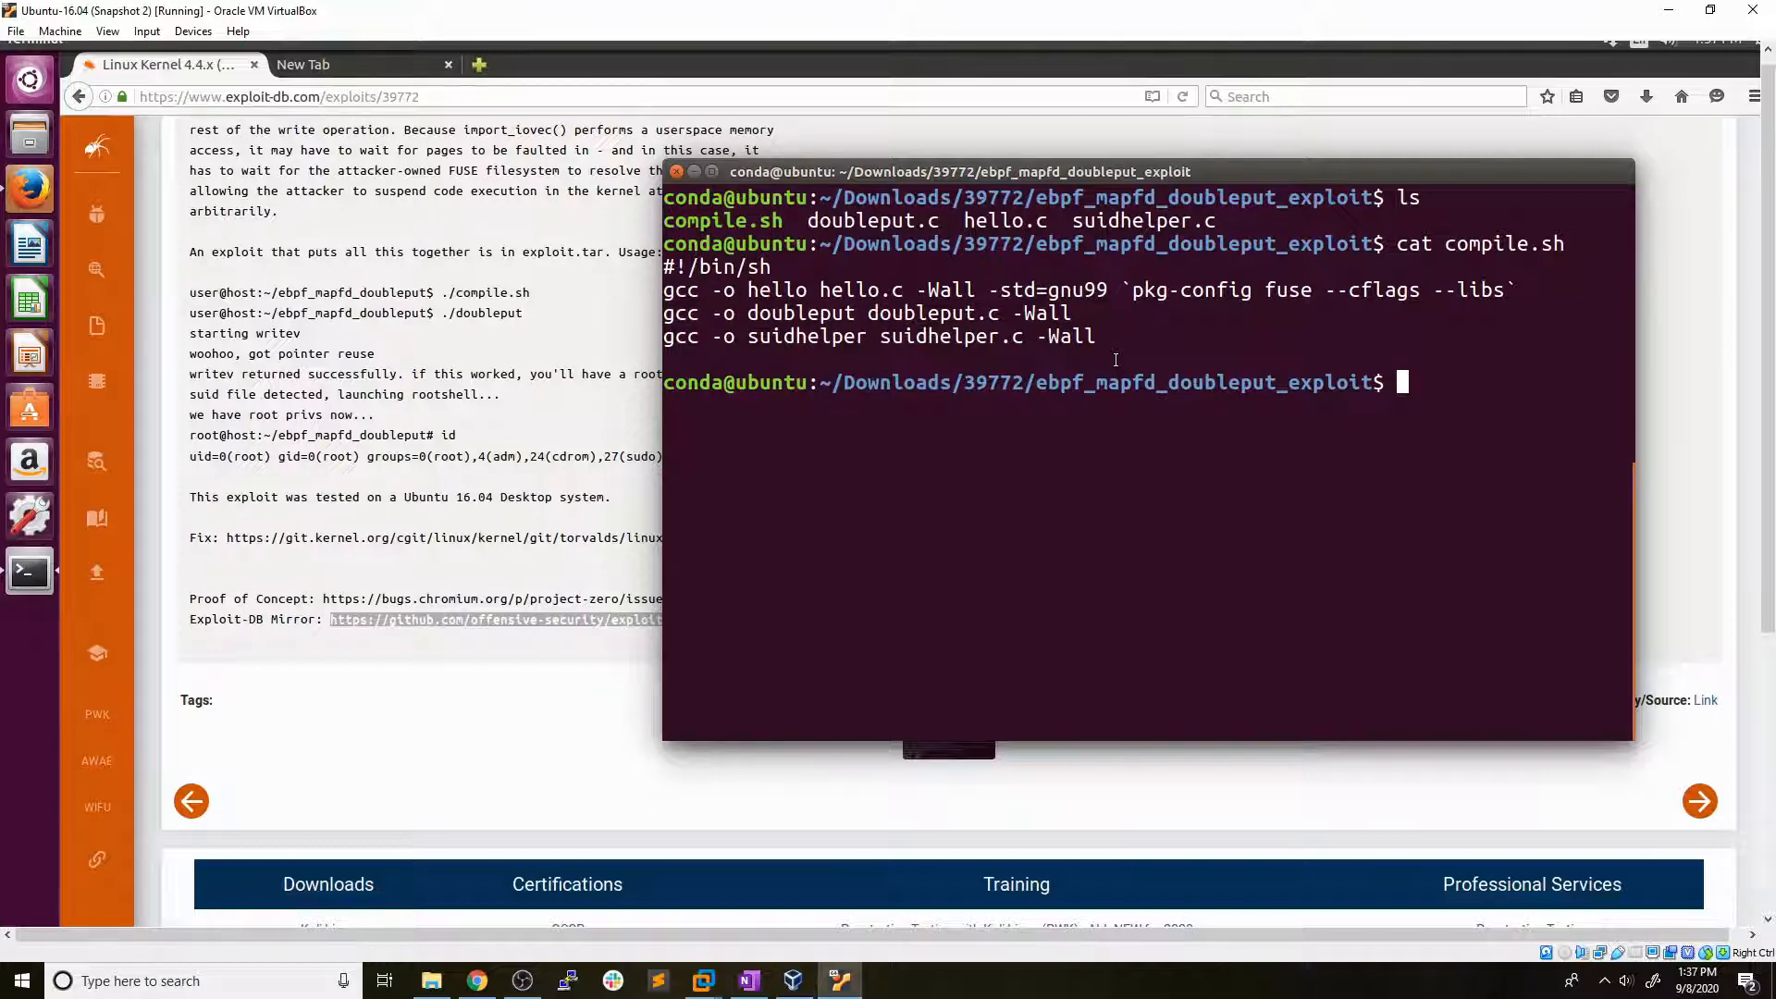
{"action": "type", "text": "gcc"}
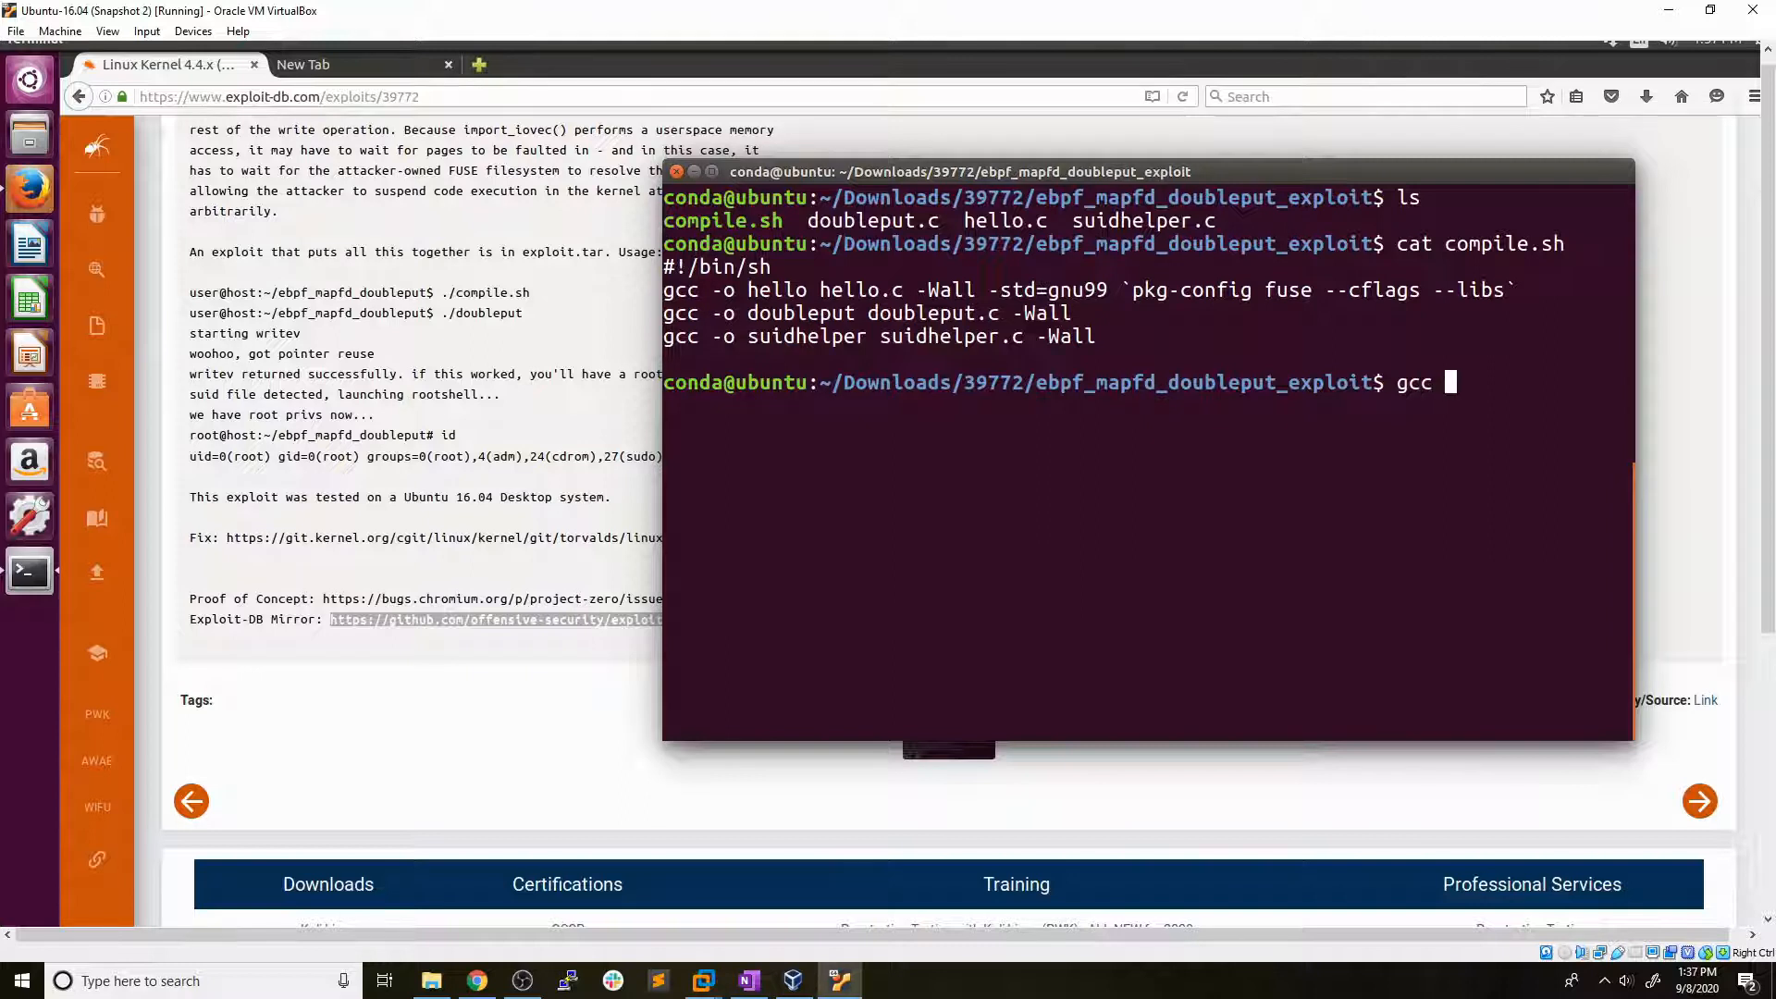
{"action": "type", "text": "-m32"}
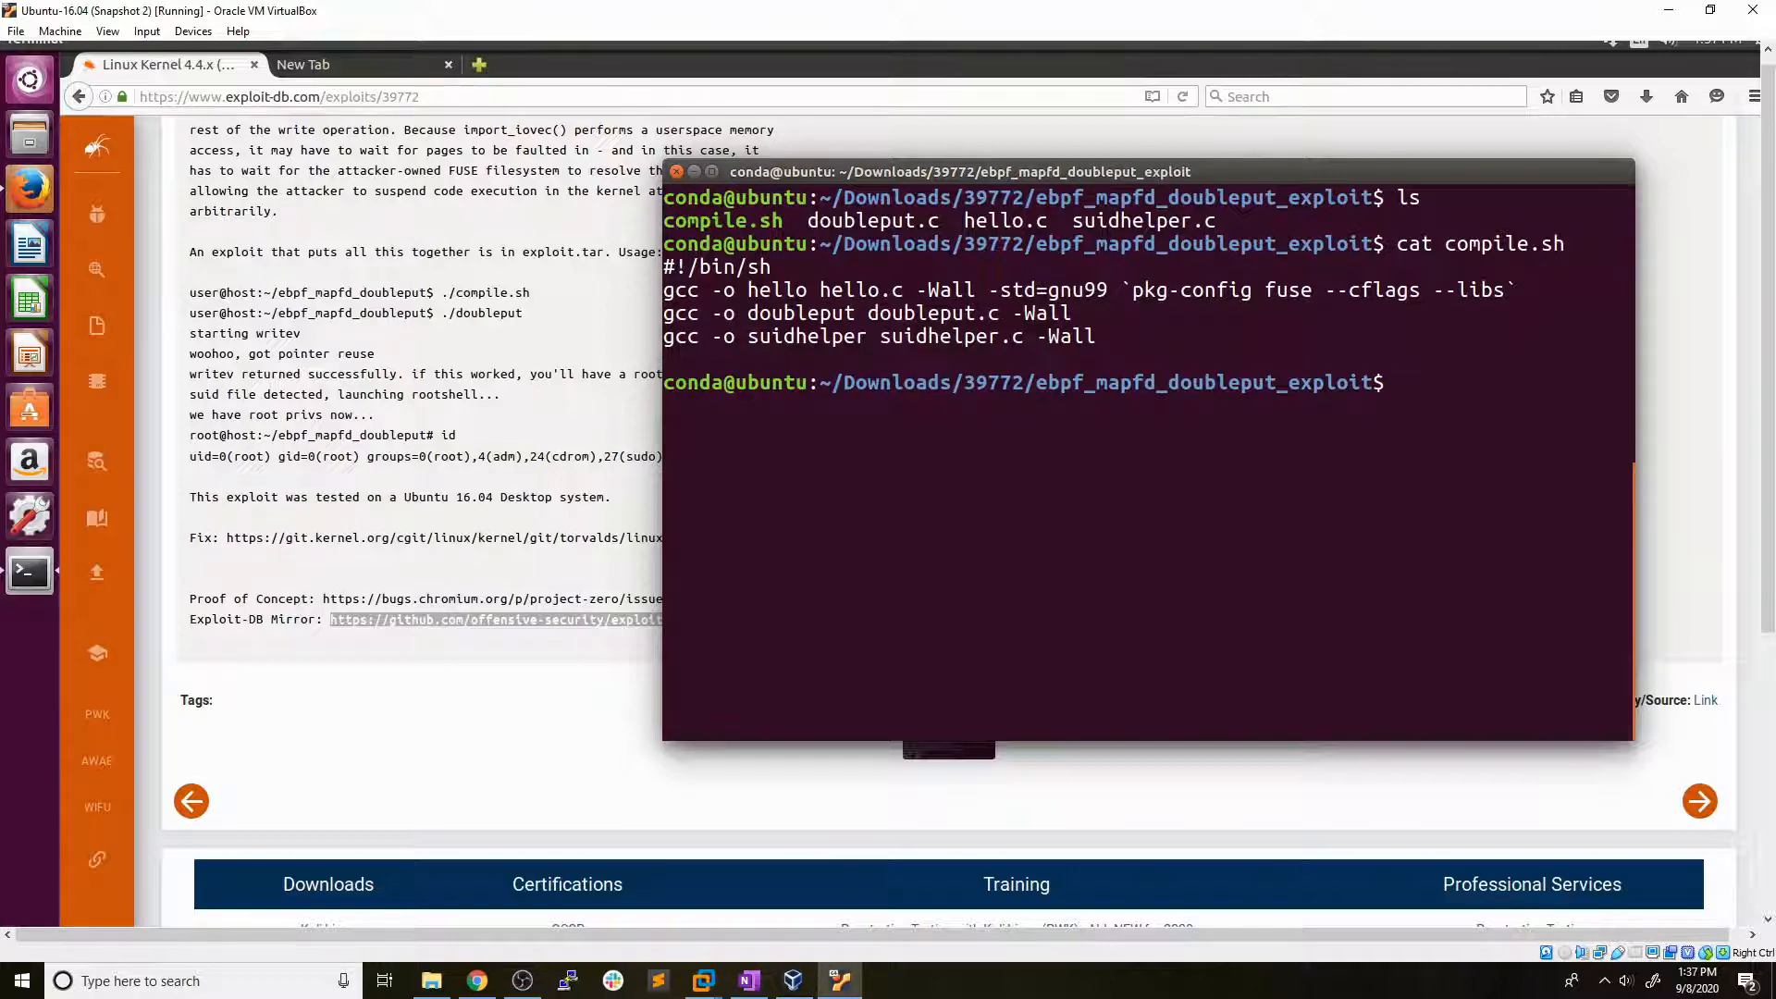
Run ./compile.sh and list the new doubleput, hello and suidhelper binaries.
{"action": "type", "text": "./compile.sh"}
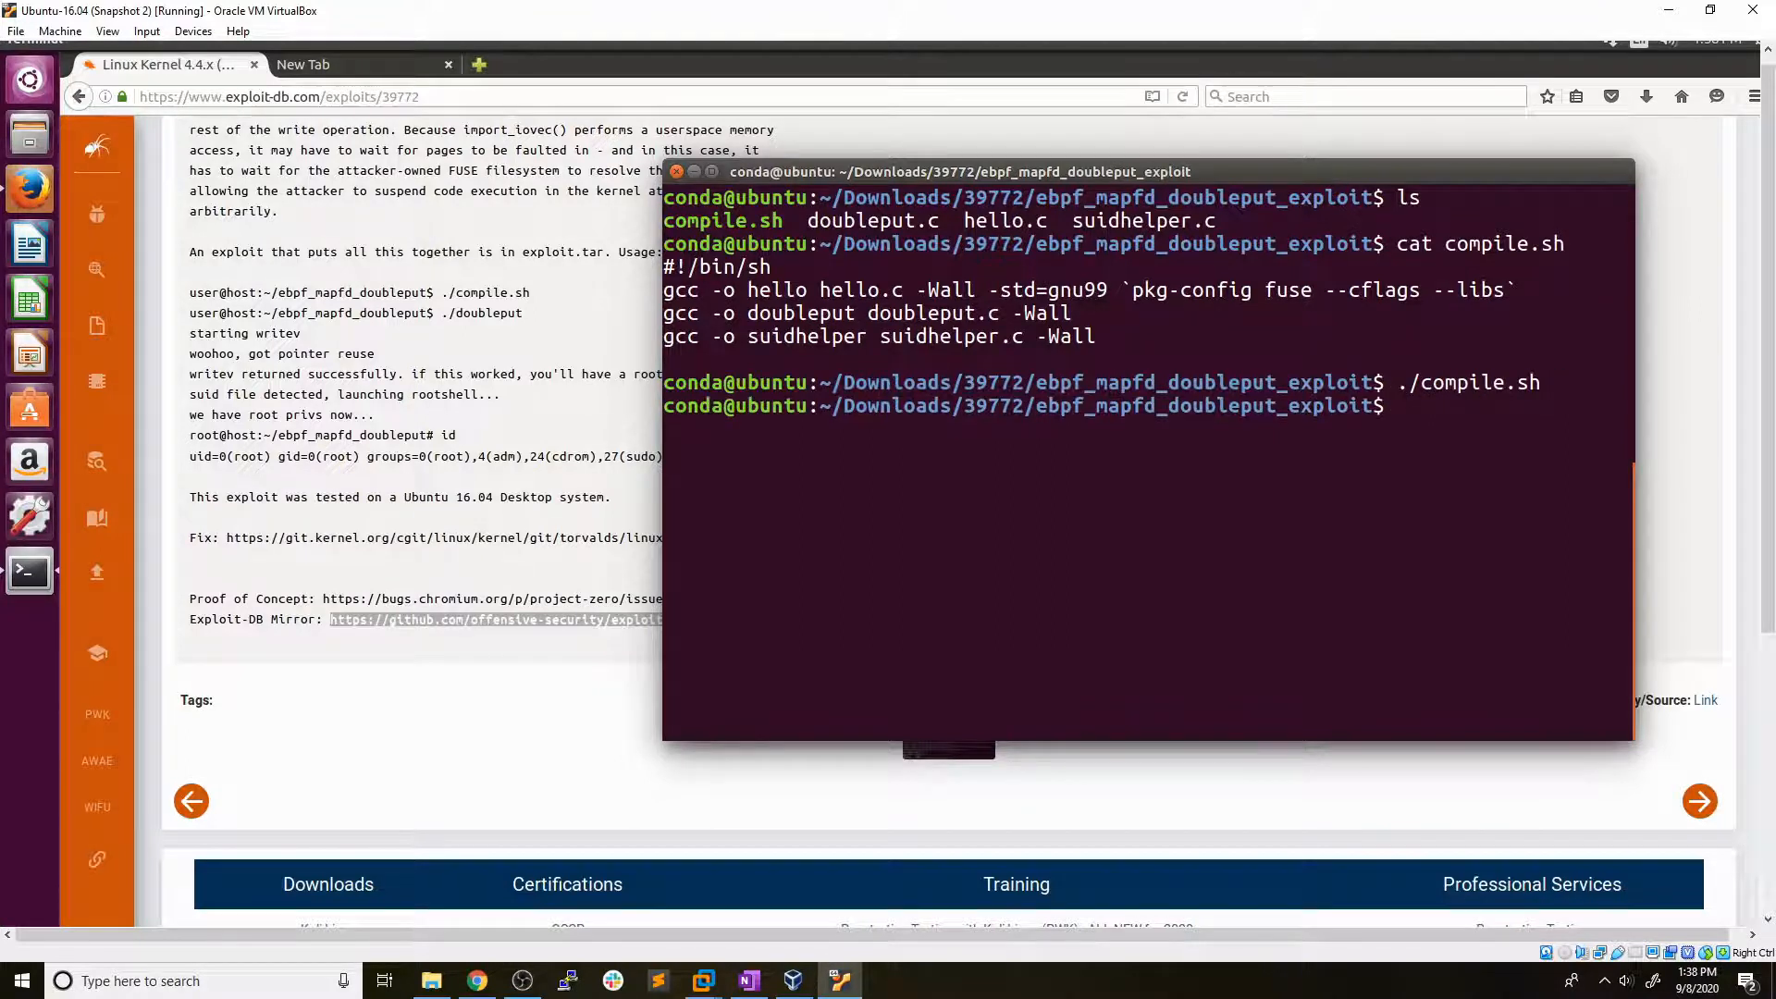
{"action": "type", "text": "ls"}
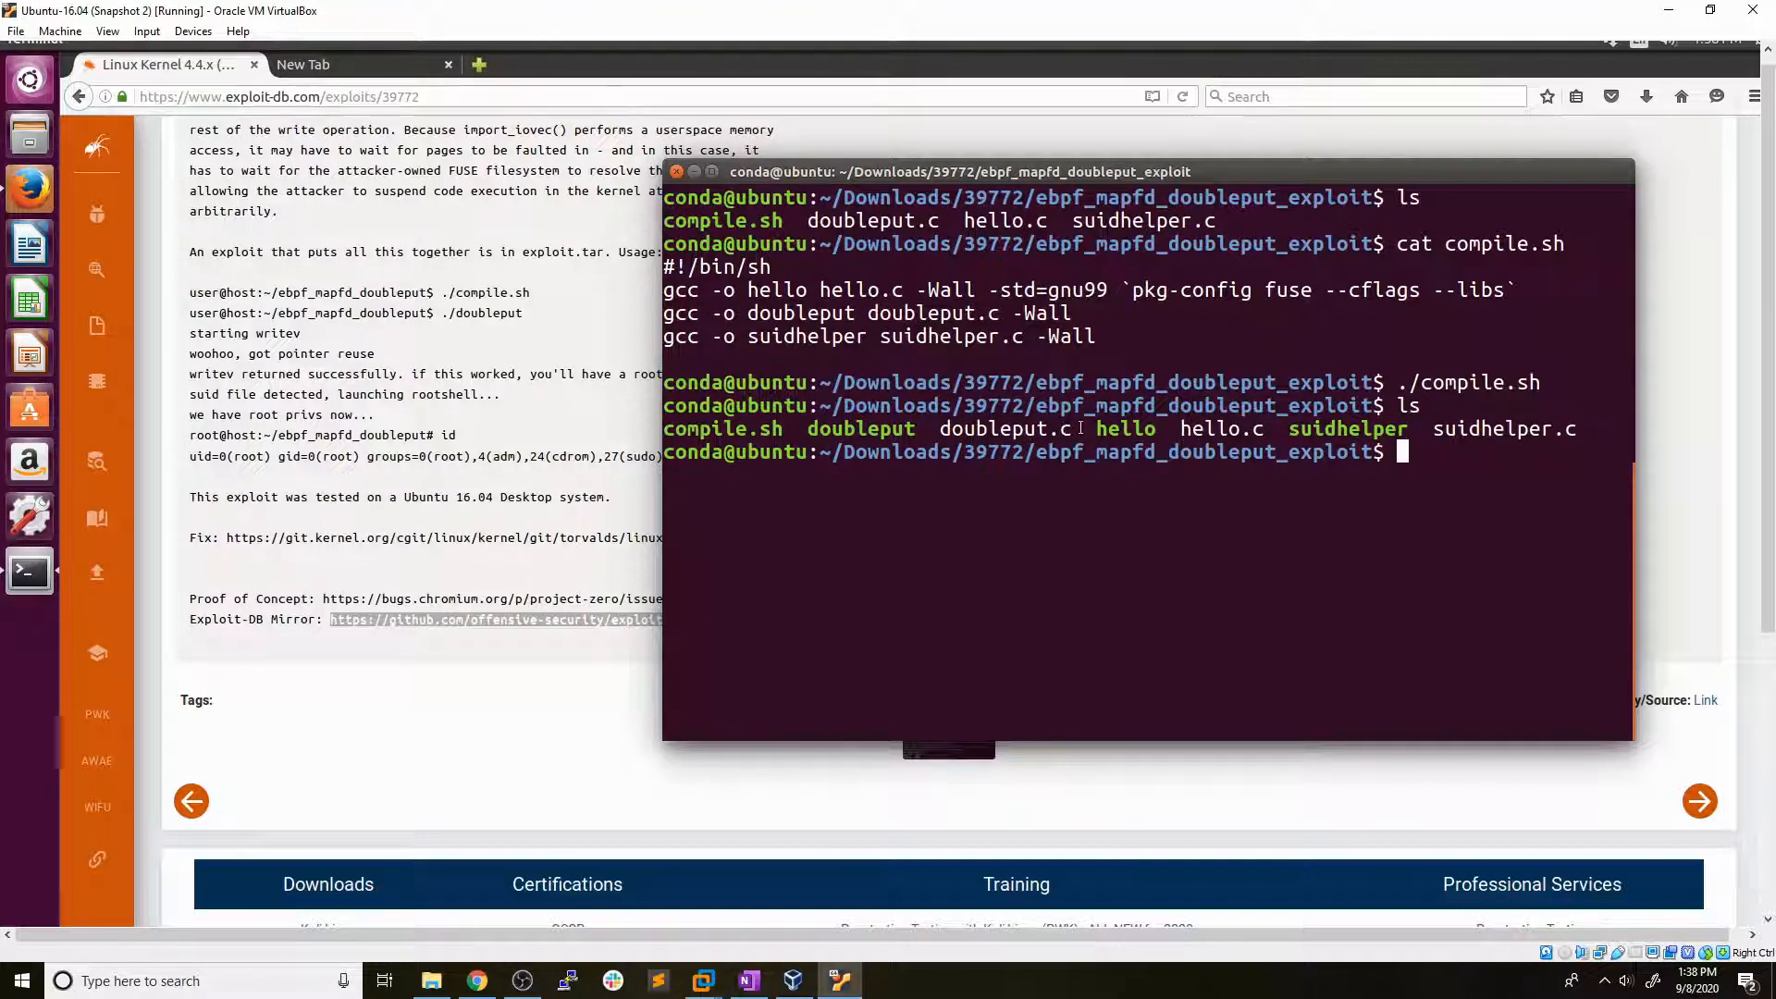
{"action": "double_click", "coordinate": [1002, 428]}
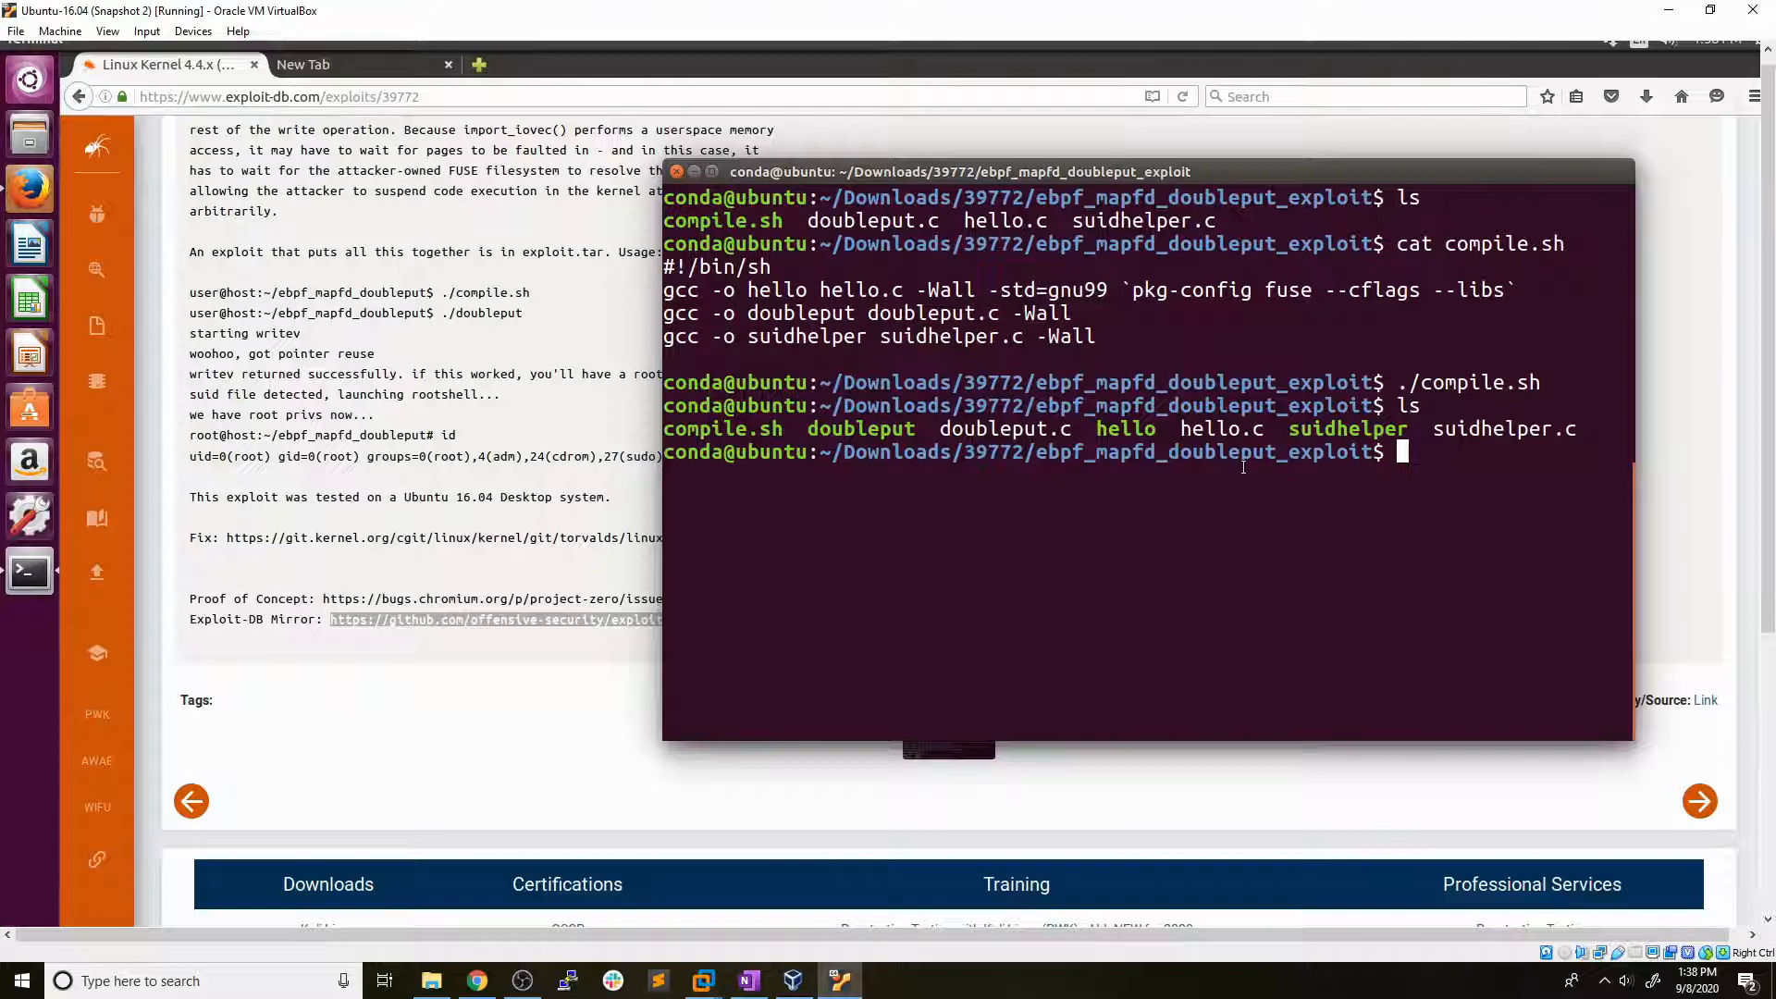
{"action": "mouse_move", "coordinate": [531, 355]}
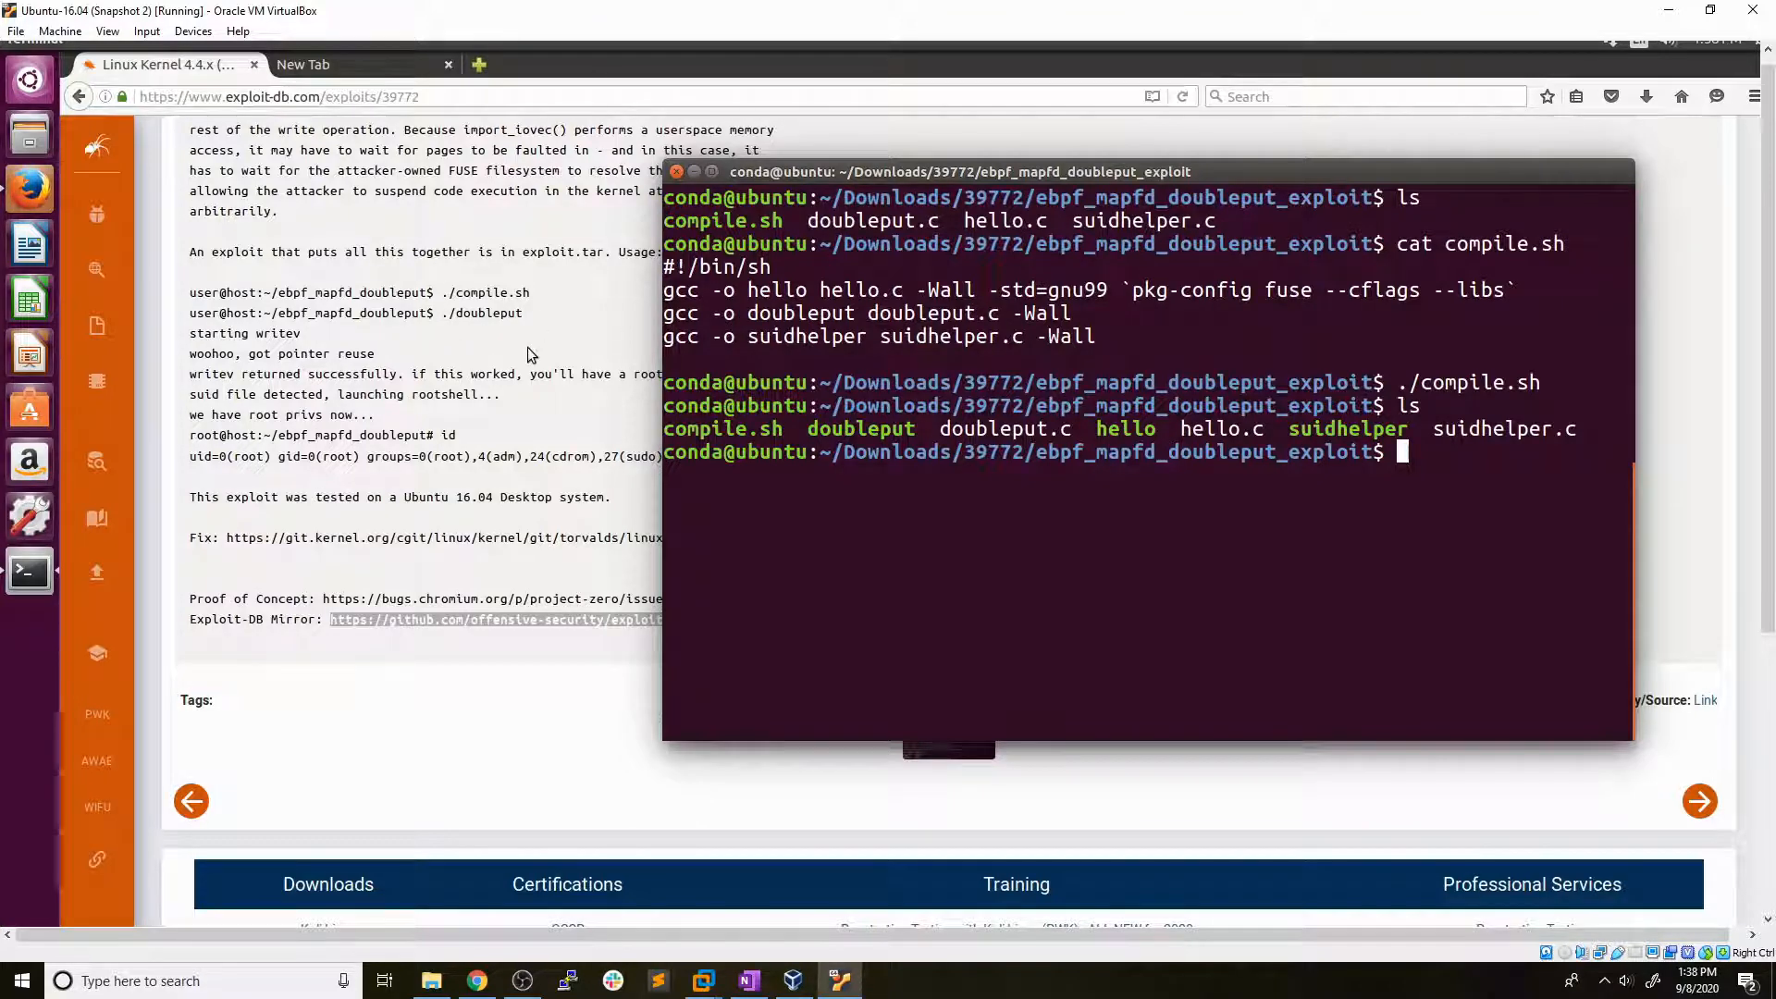
{"action": "mouse_move", "coordinate": [521, 336]}
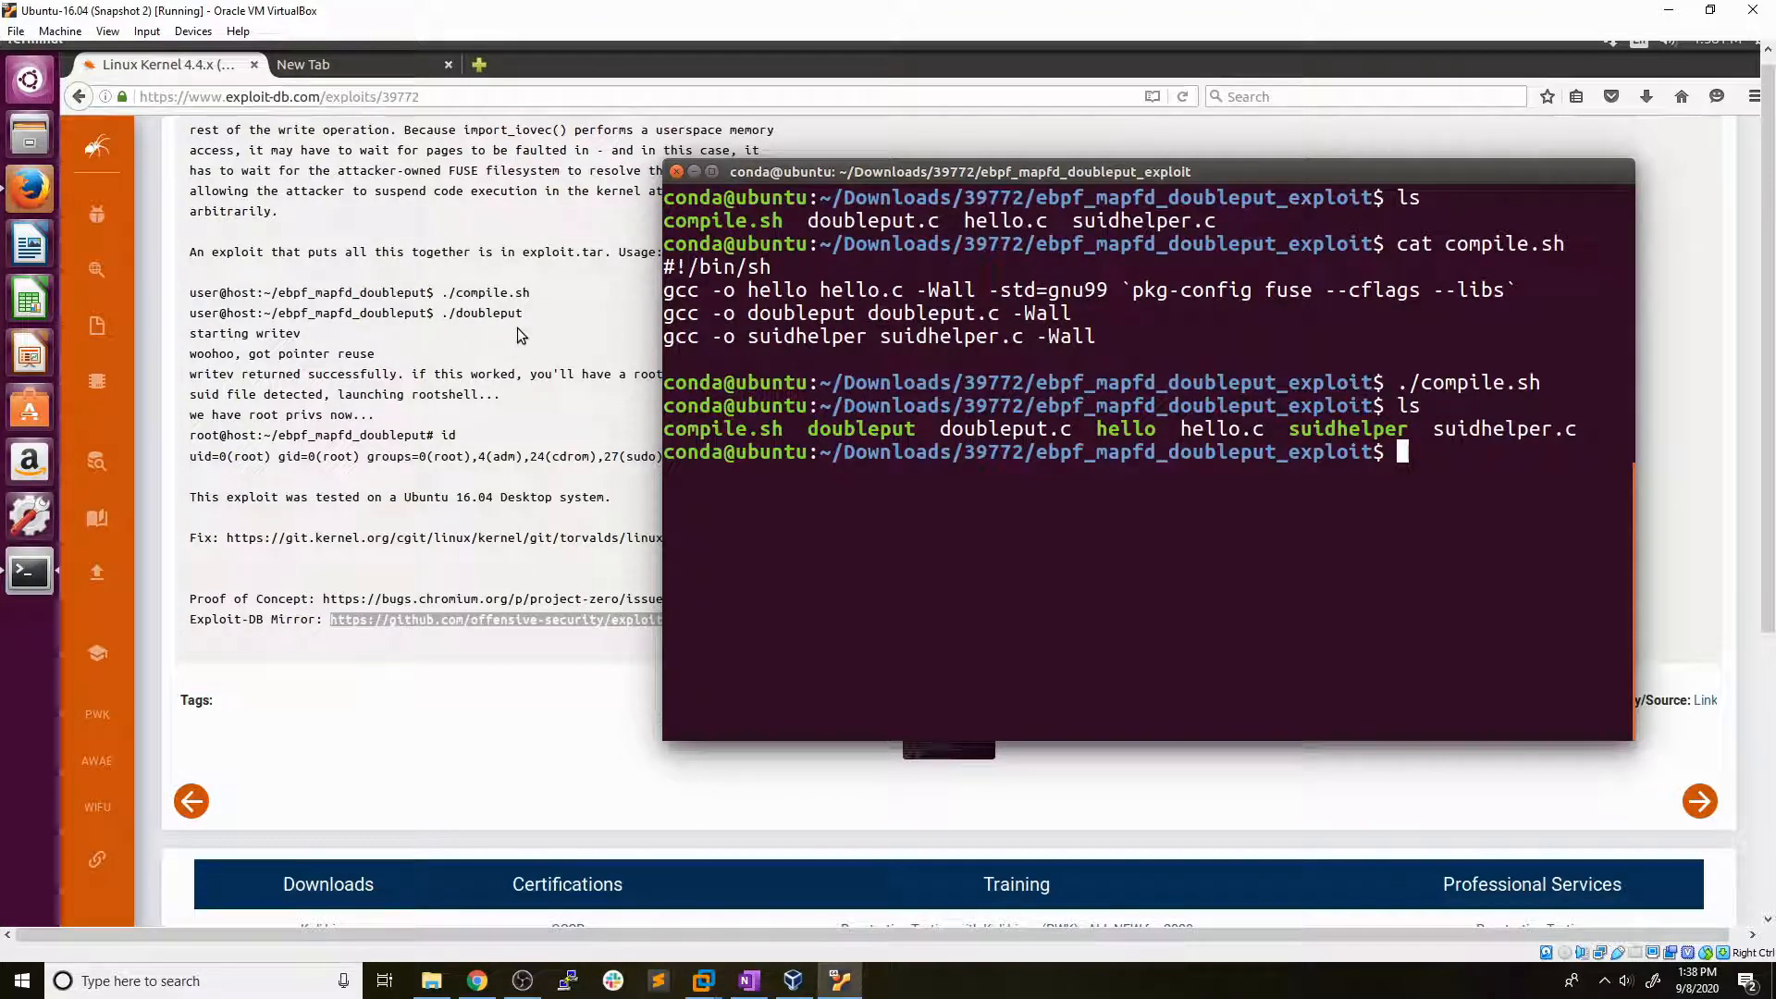
Clear the screen, run ./doubleput, and confirm the root shell with whoami.
{"action": "type", "text": "cl"}
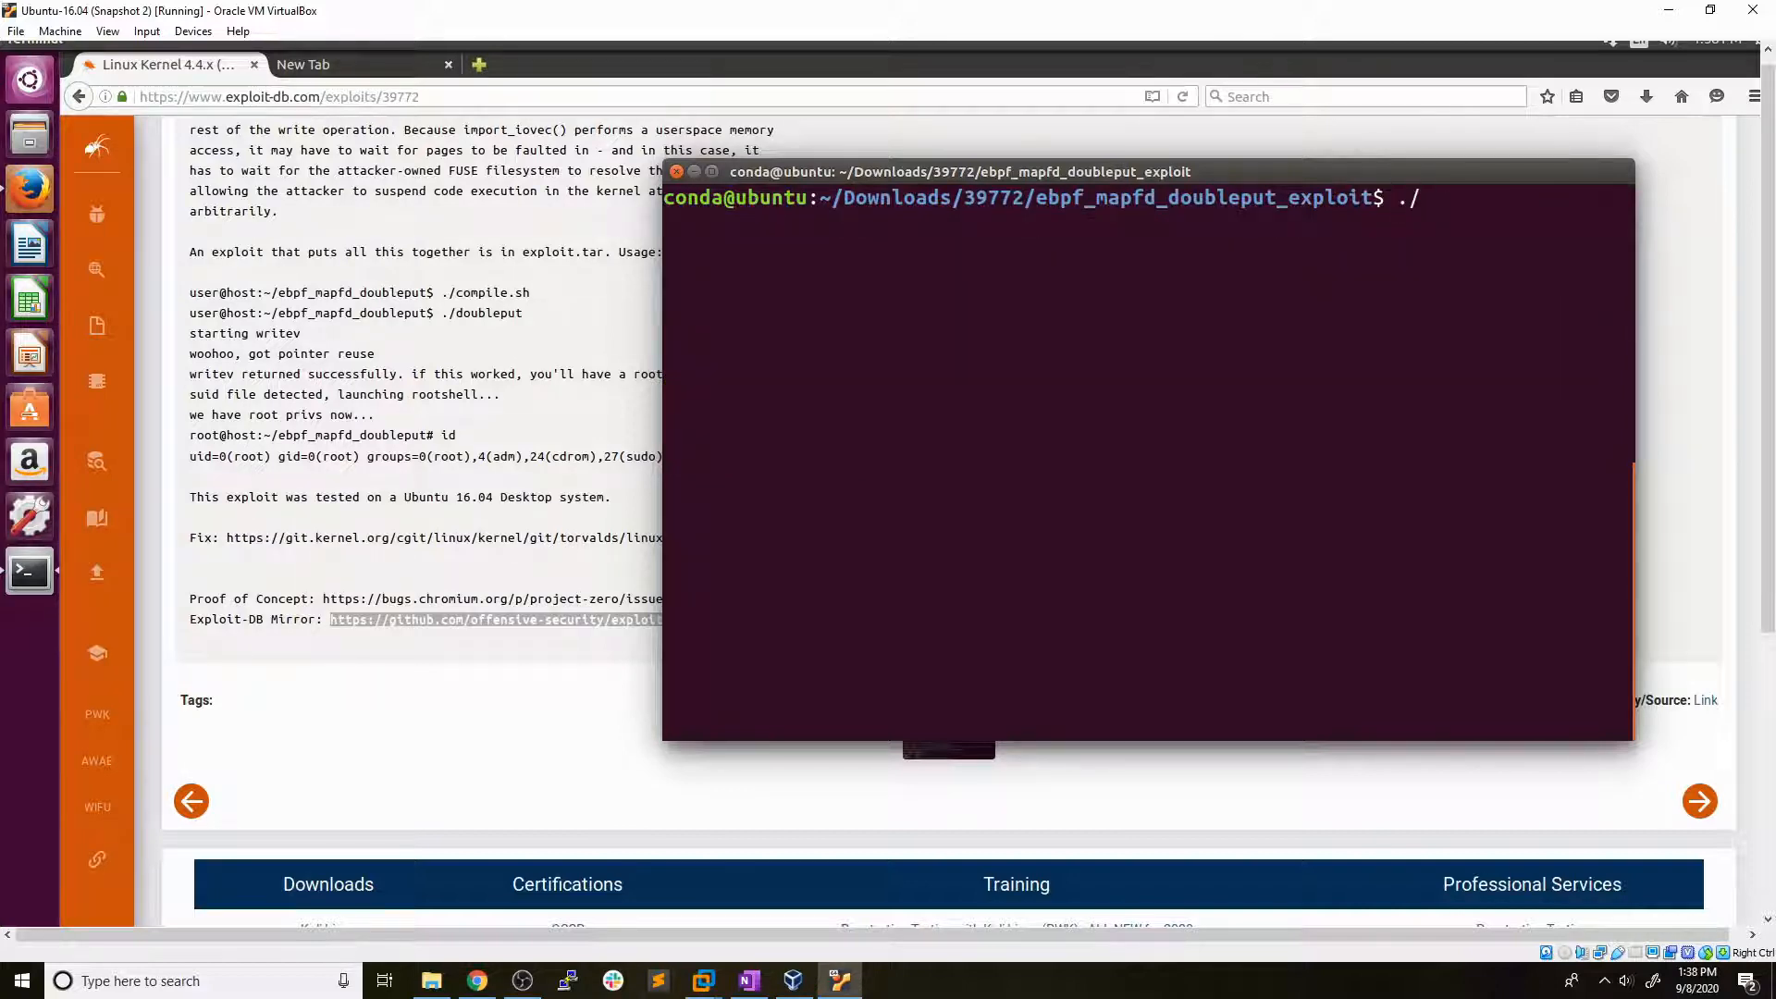
{"action": "type", "text": "doubleput"}
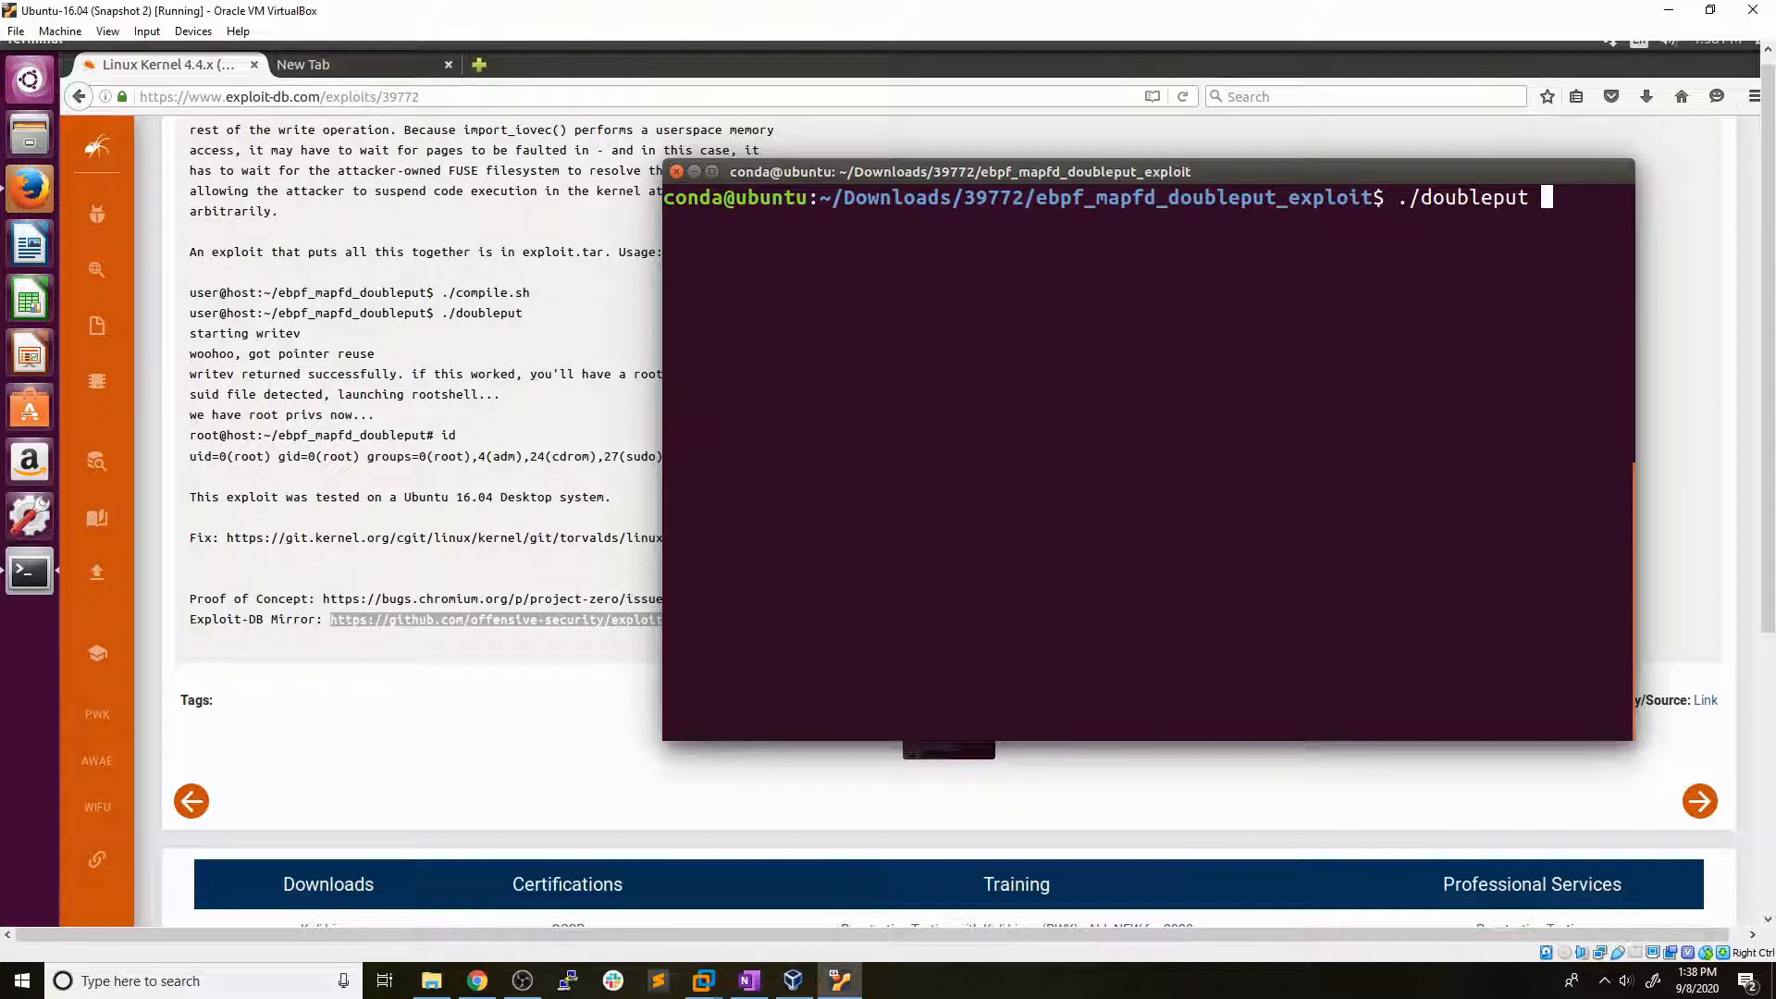
{"action": "key", "text": "Return"}
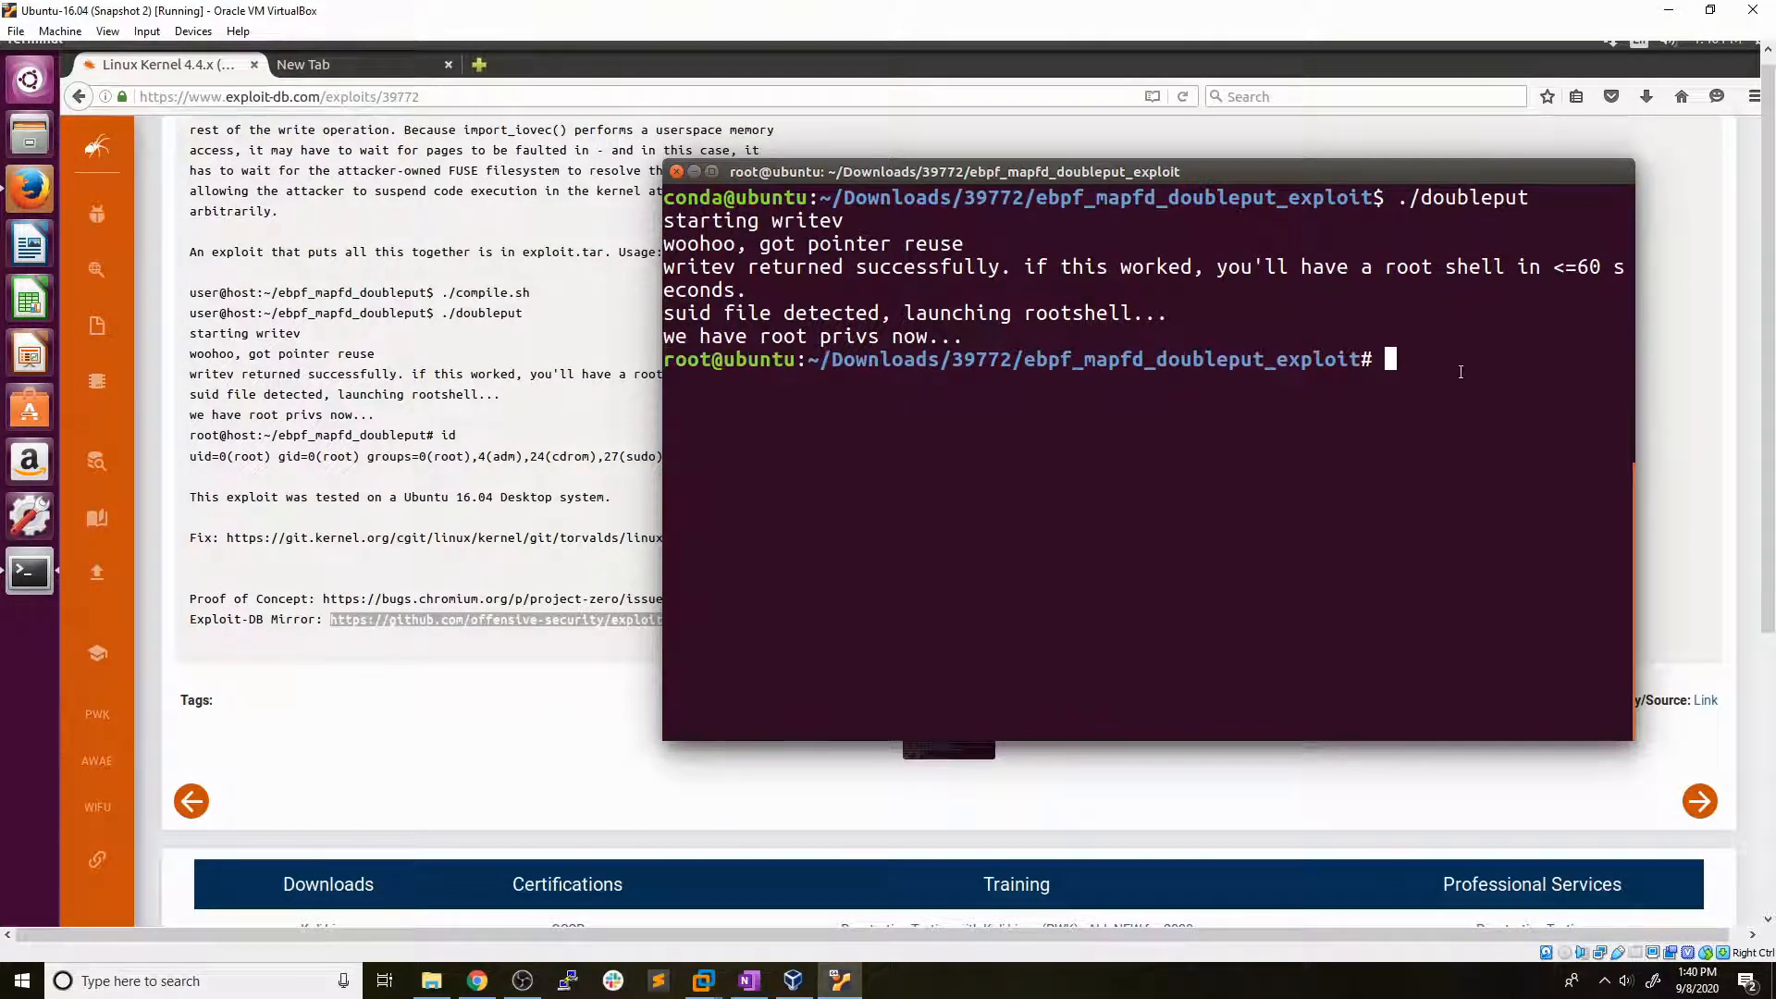
{"action": "type", "text": "whoami"}
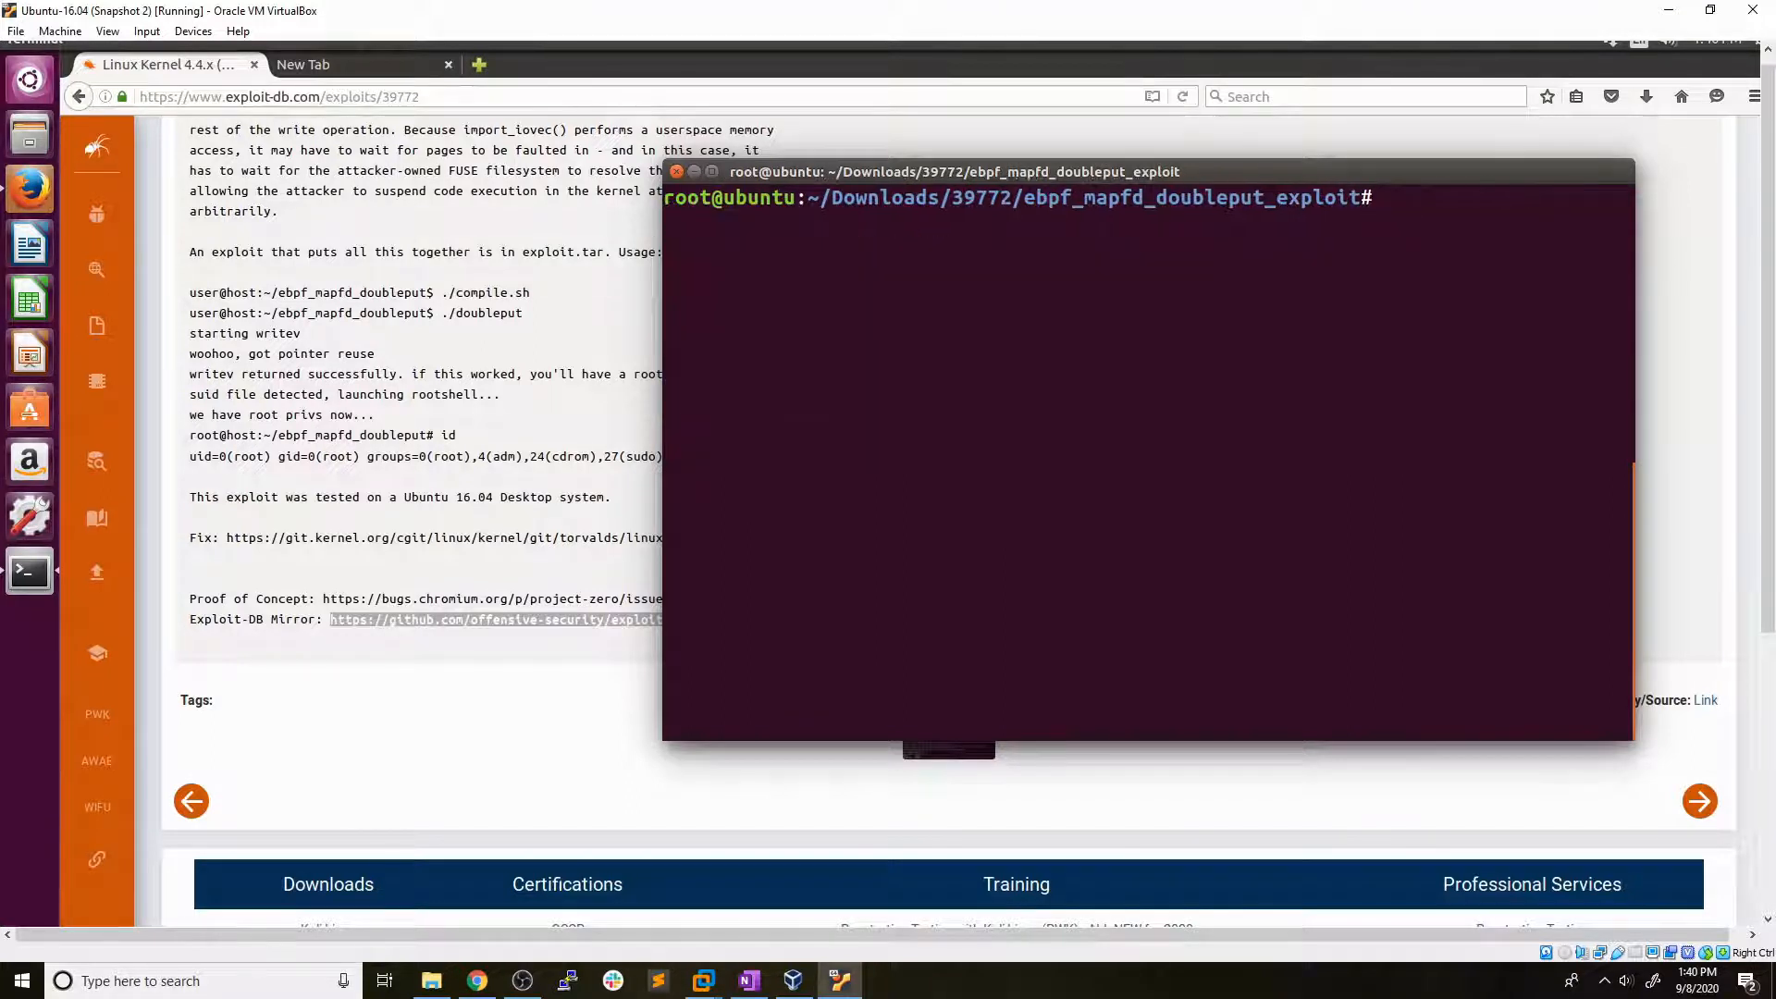
Exit the root shell and rerun ./doubleput to regain a root prompt.
{"action": "type", "text": "exit"}
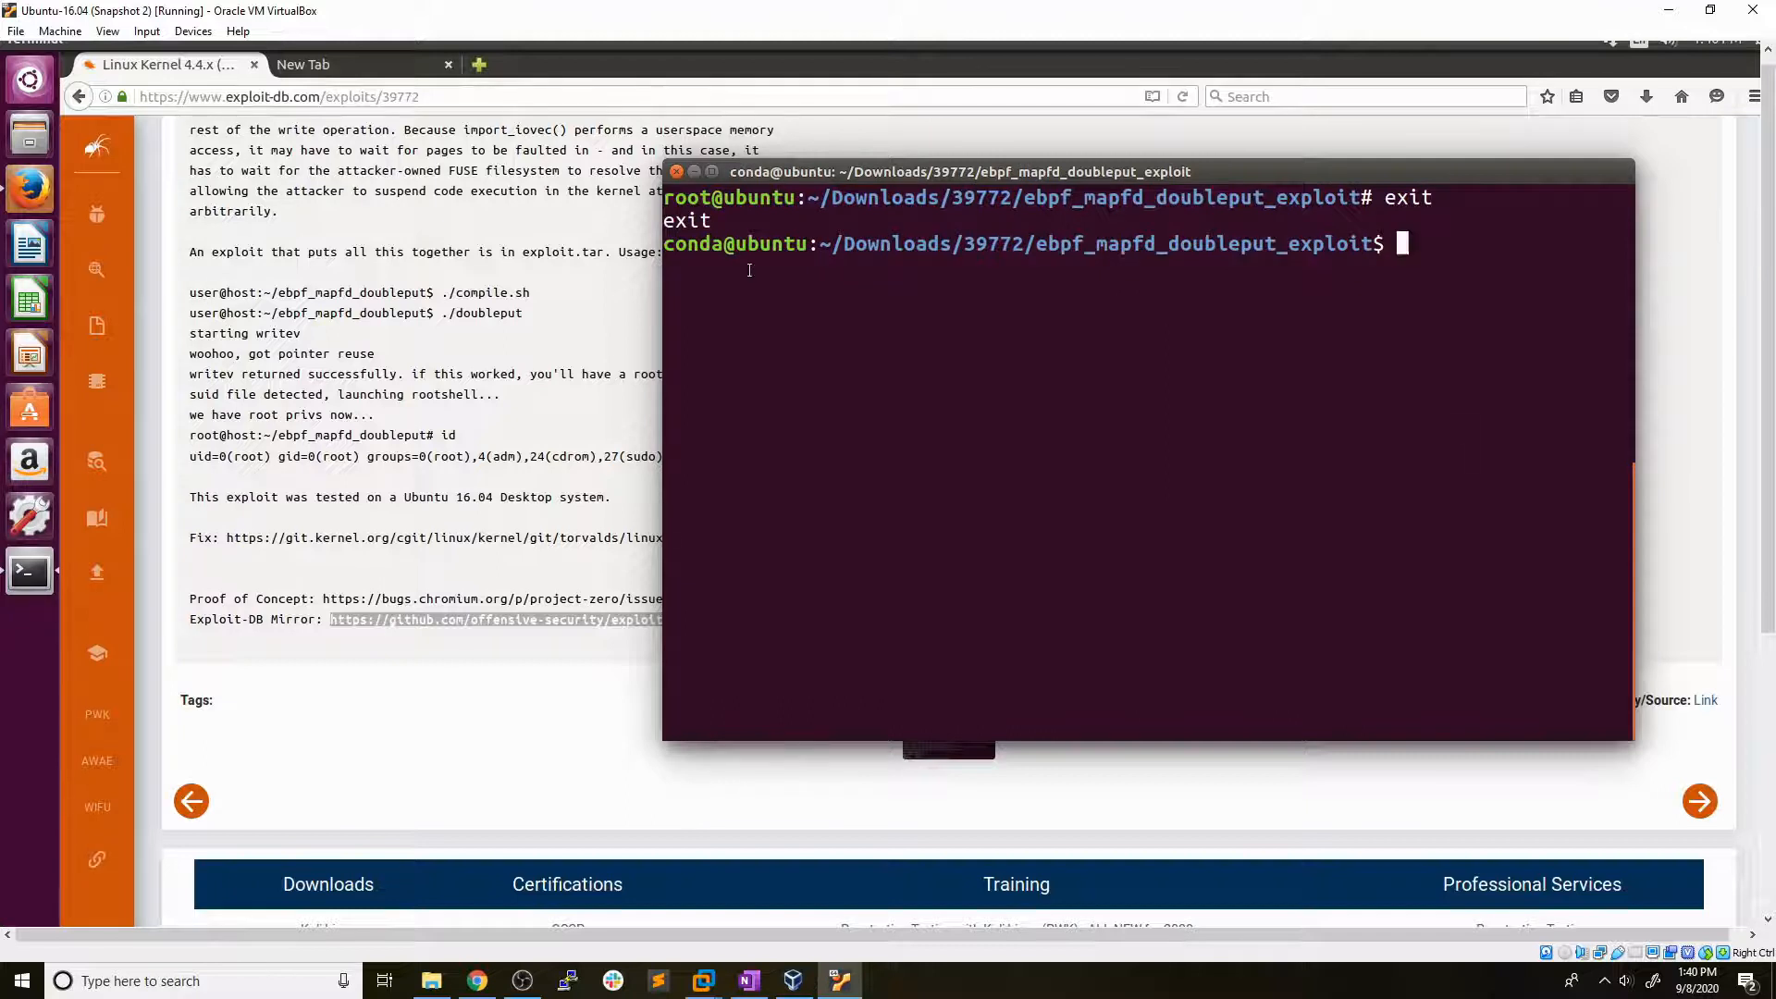
{"action": "double_click", "coordinate": [696, 243]}
{"action": "type", "text": "ls"}
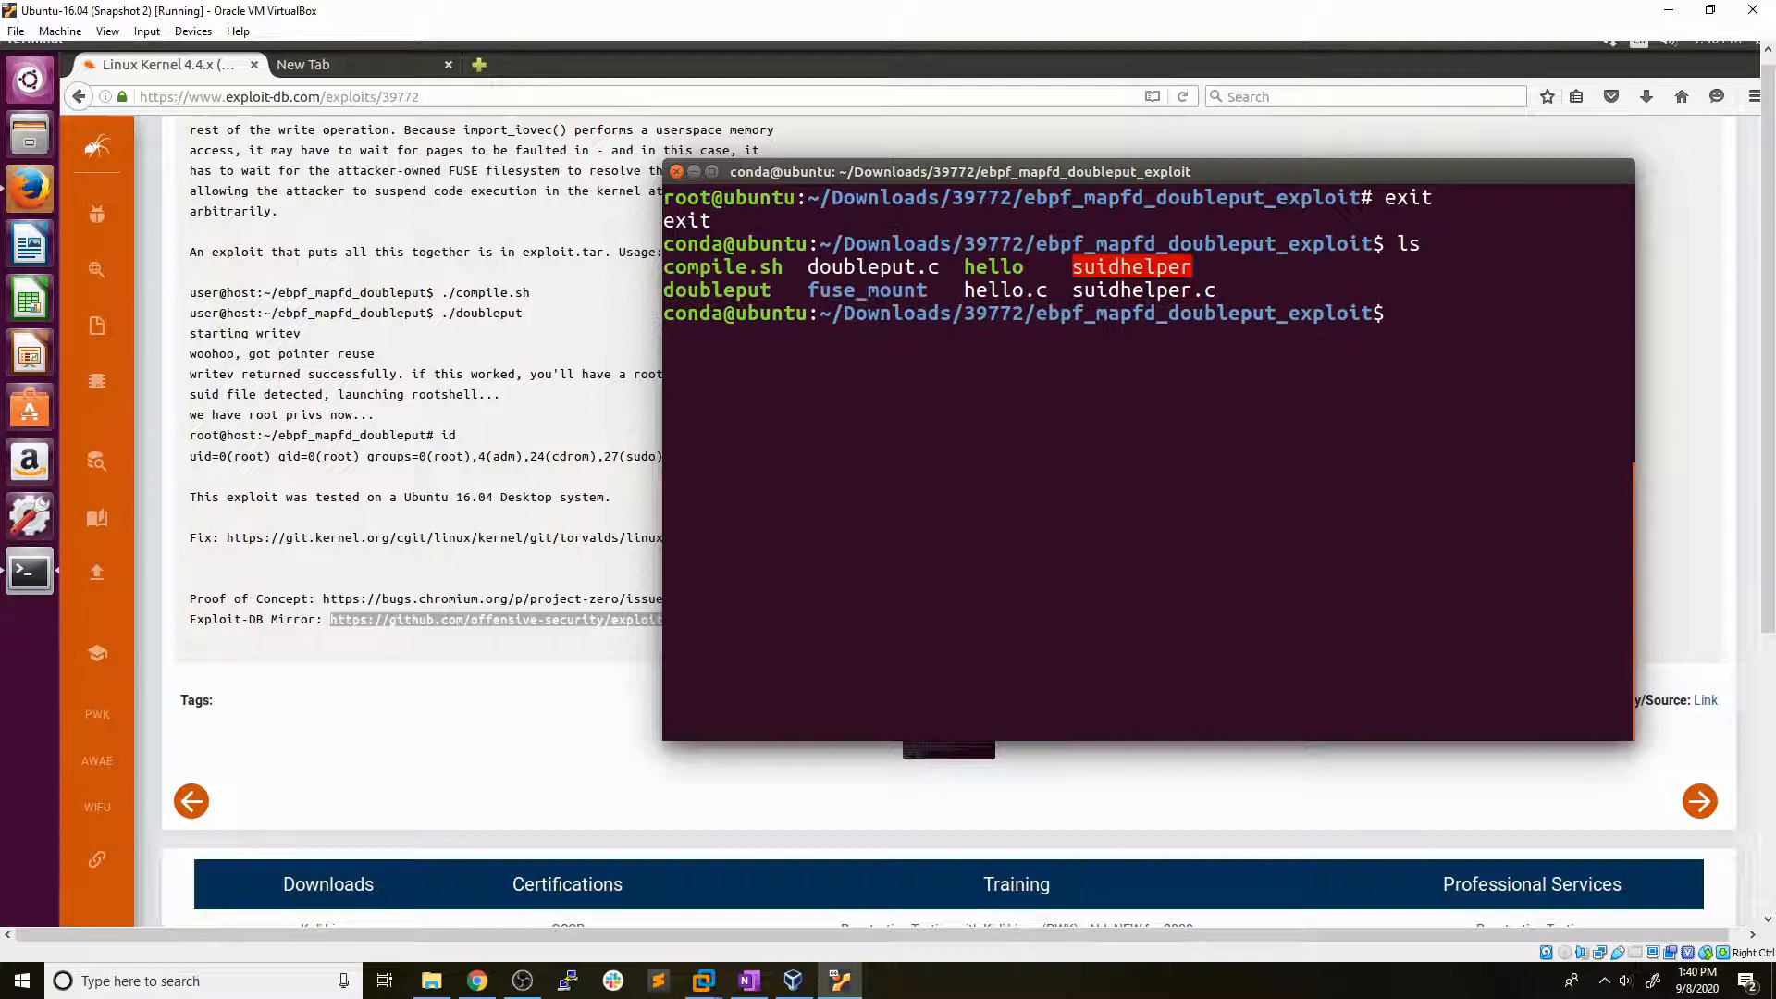
{"action": "type", "text": "./doubleput"}
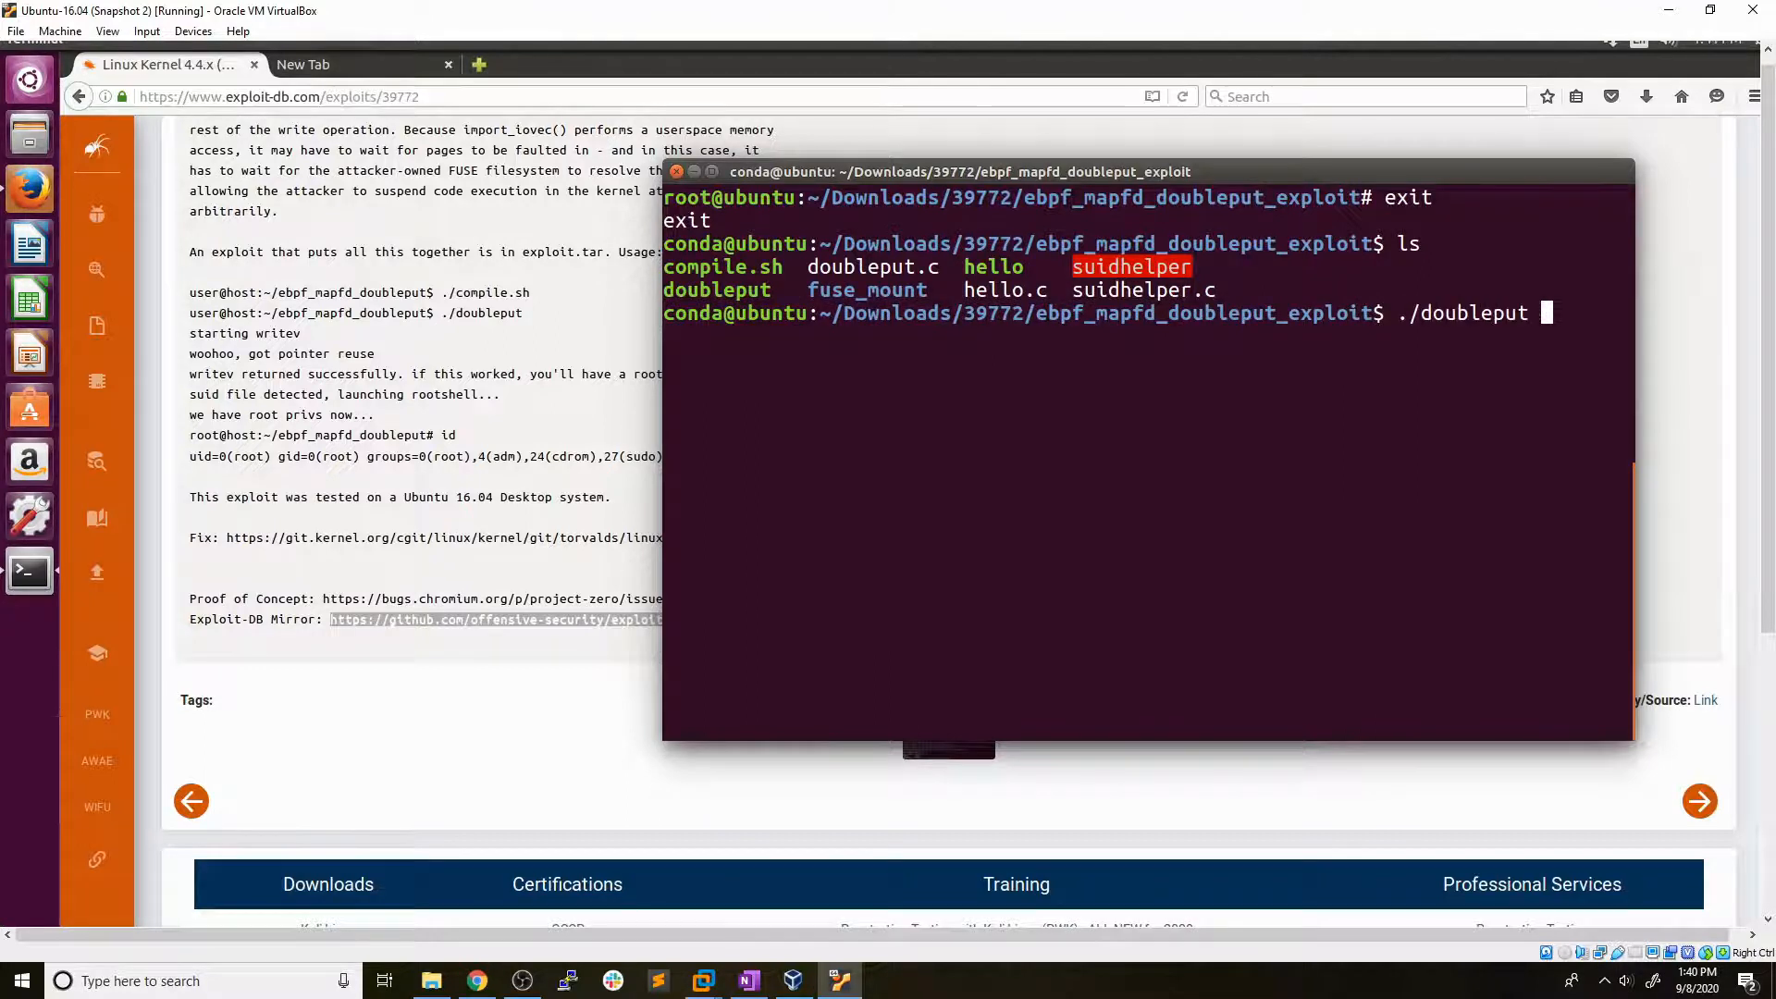
{"action": "key", "text": "Return"}
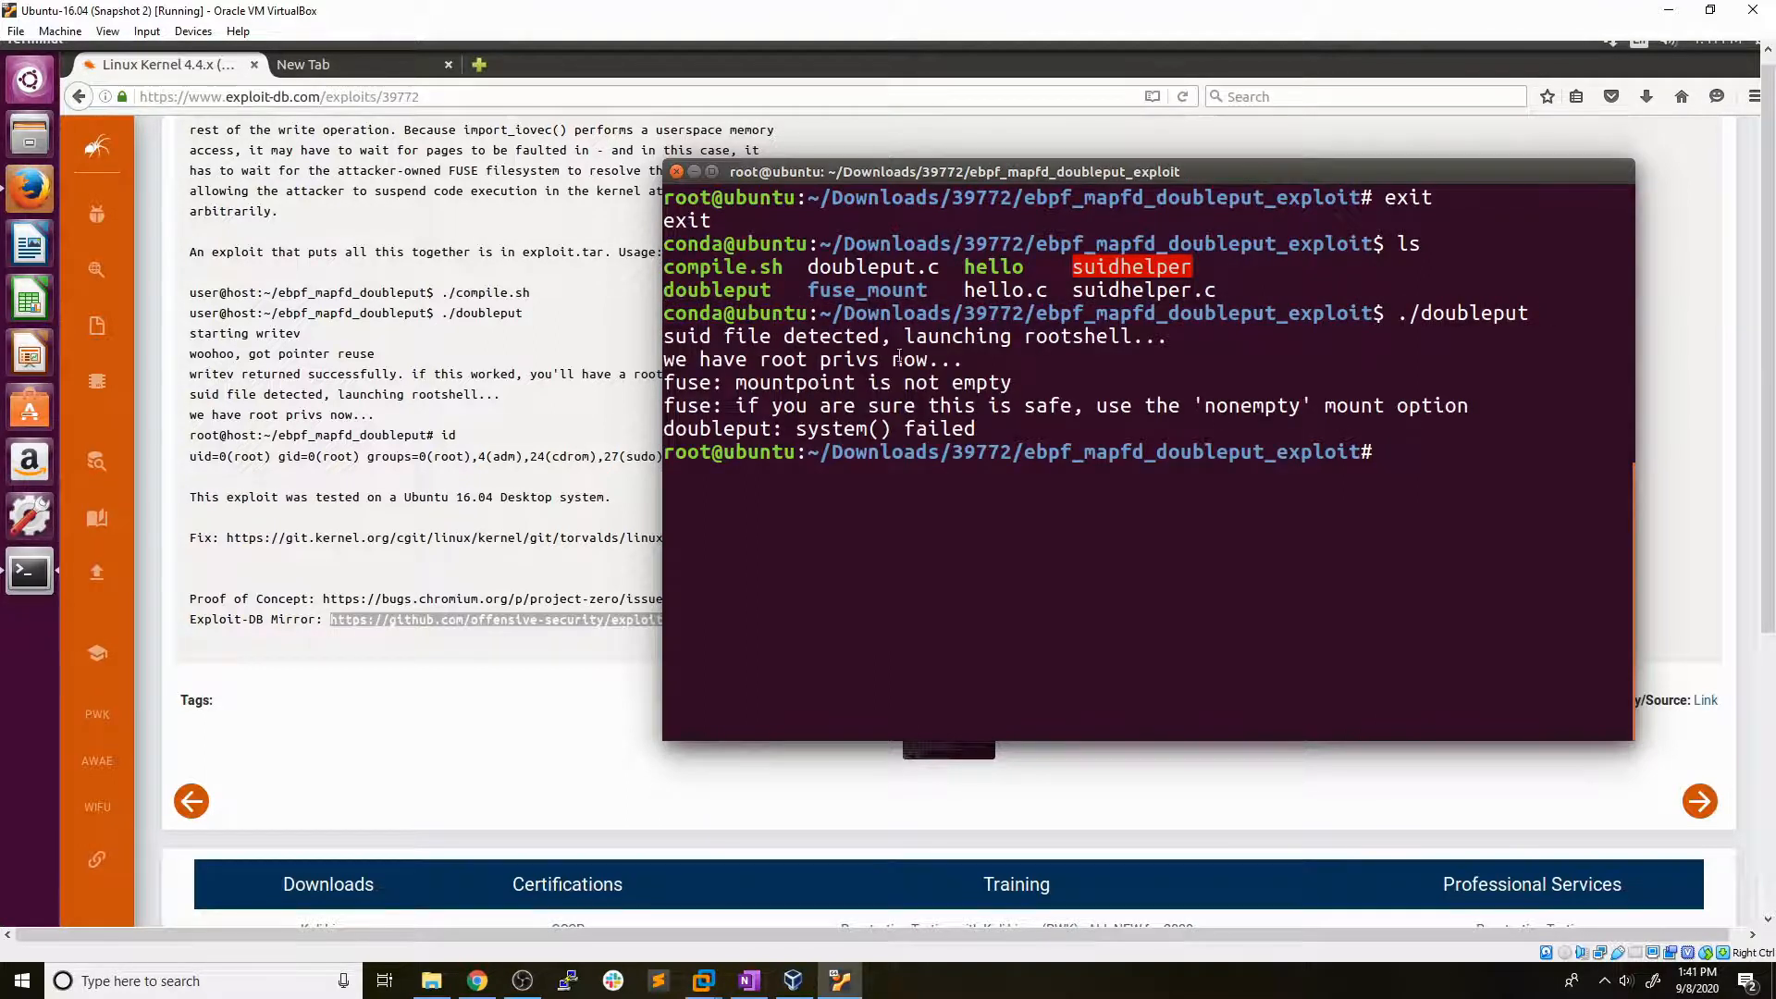